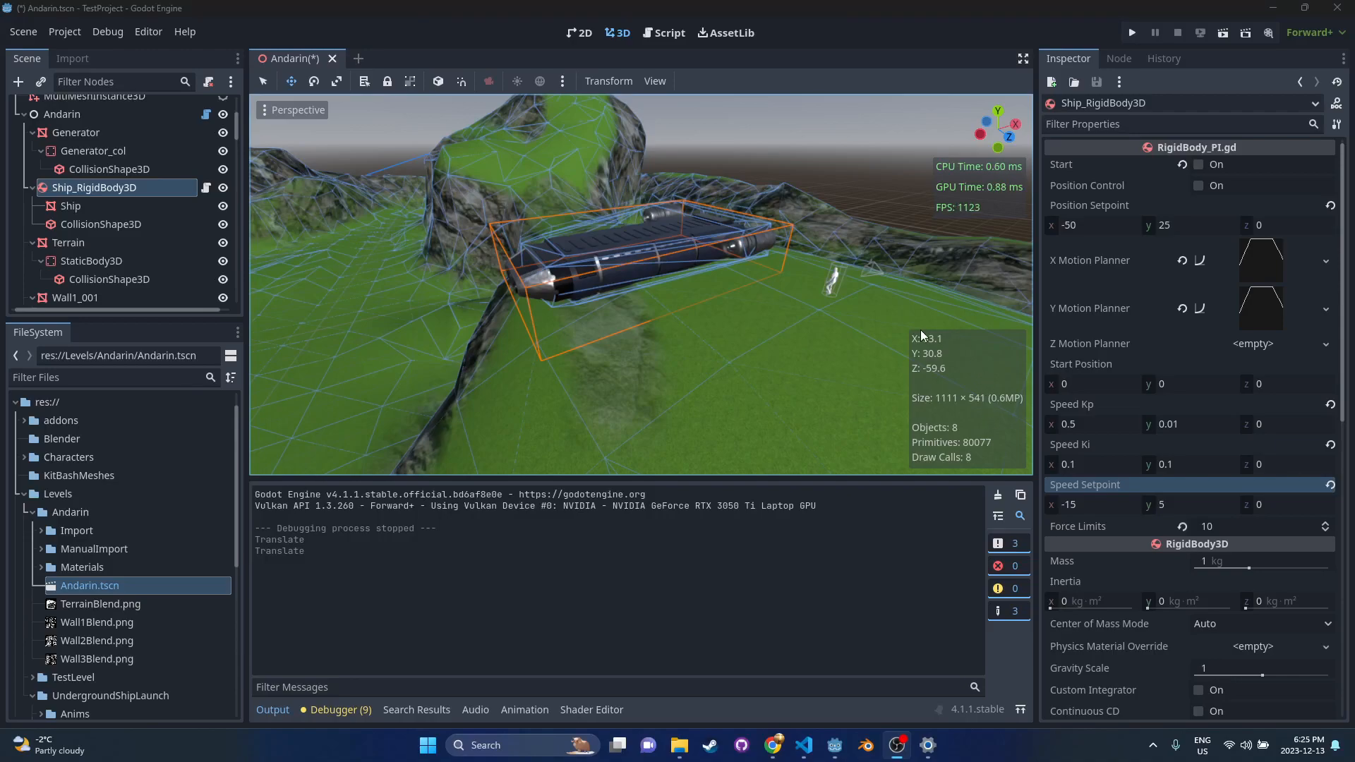
mouse_move(802, 257)
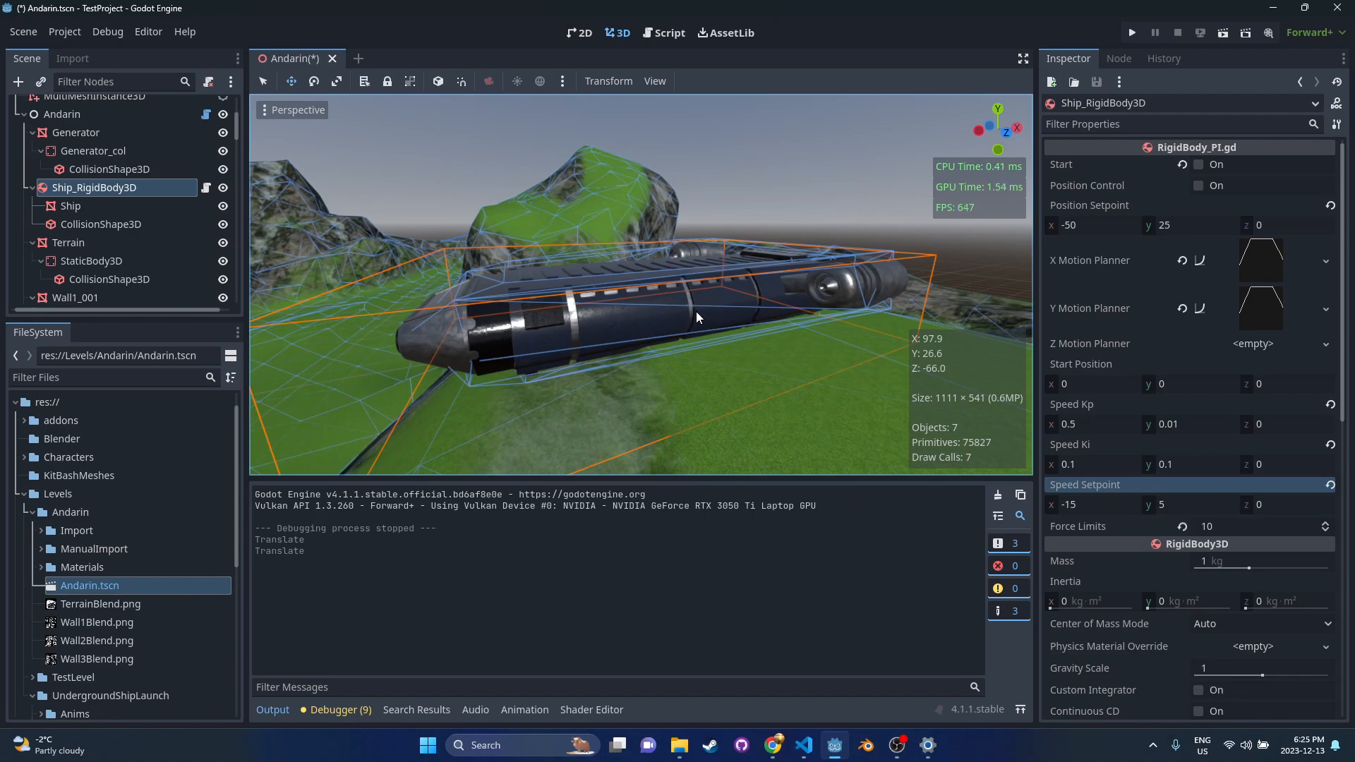
mouse_move(695, 317)
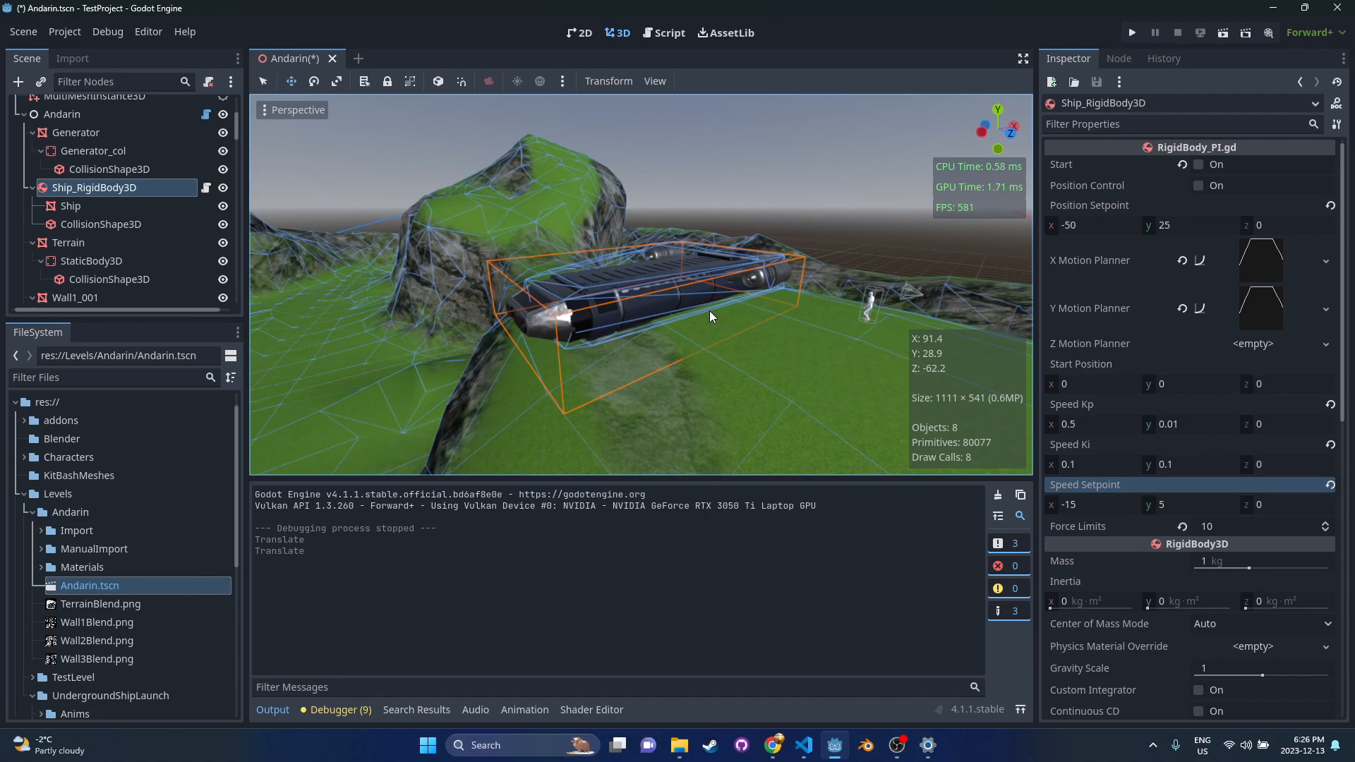
mouse_move(659, 288)
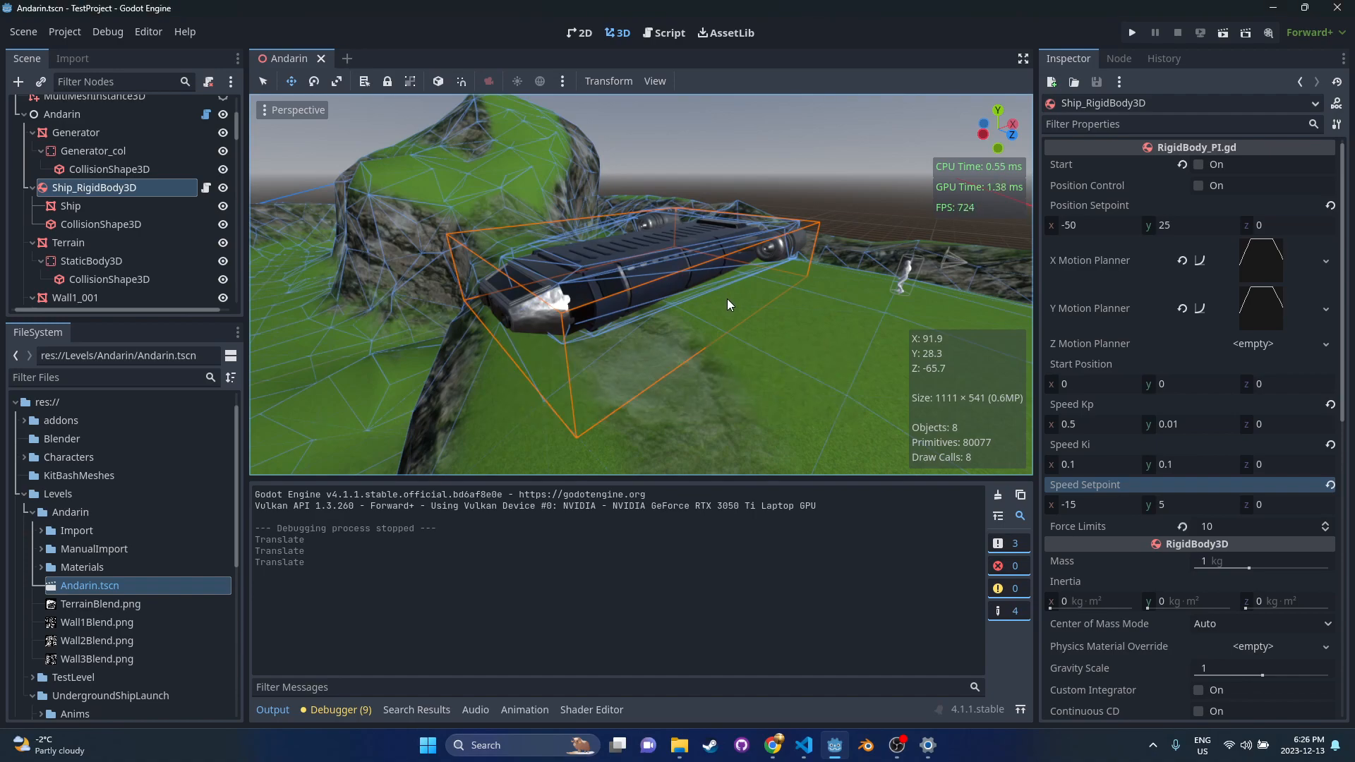
Step: Clear the ship's Y Motion Planner curve from its Inspector dropdown
left_click(1261, 260)
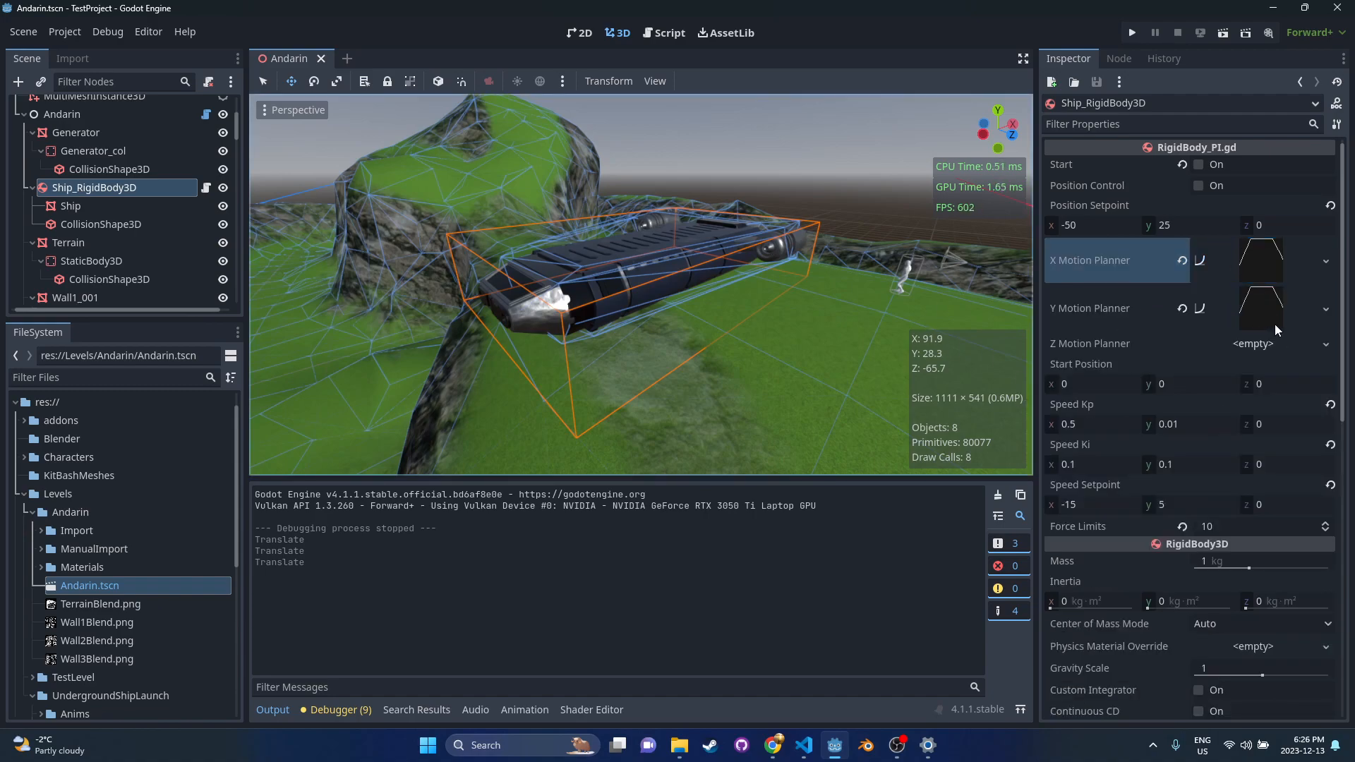
left_click(1326, 308)
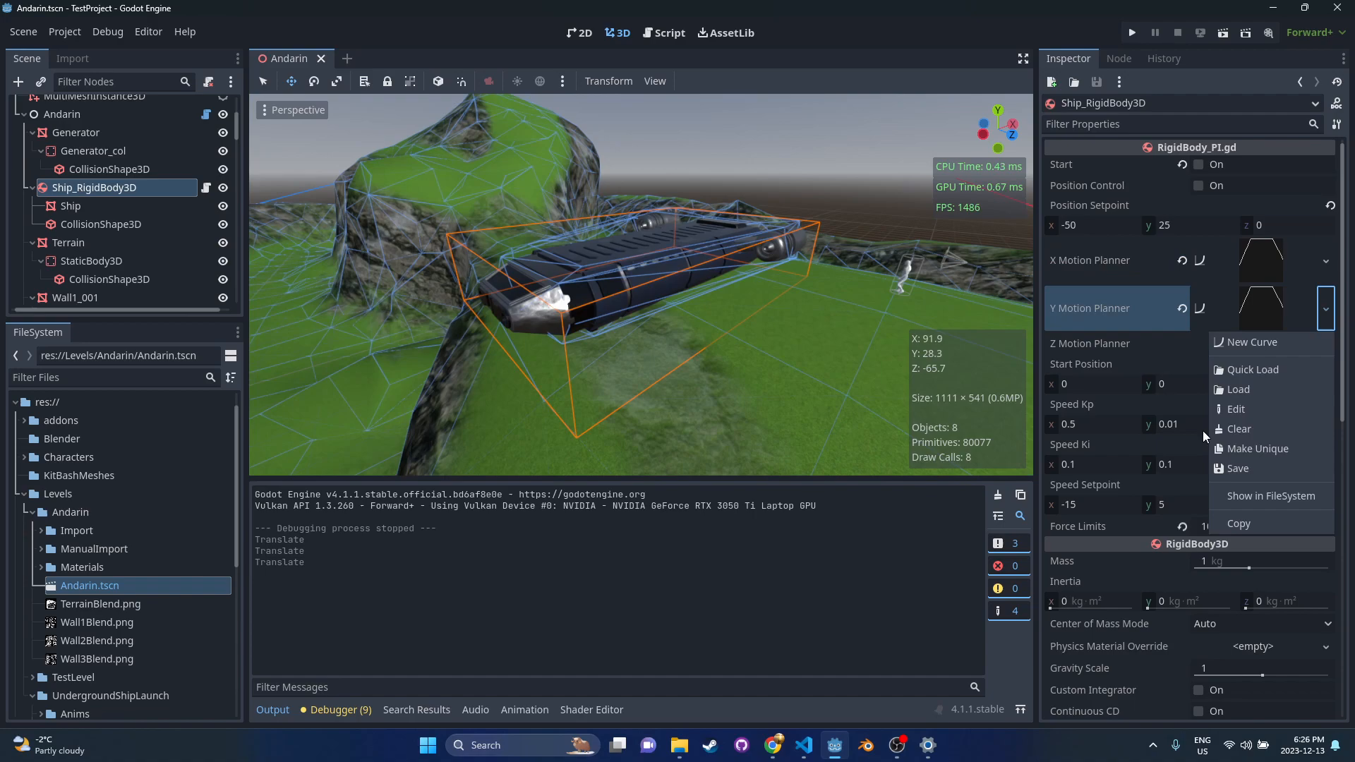
left_click(1239, 428)
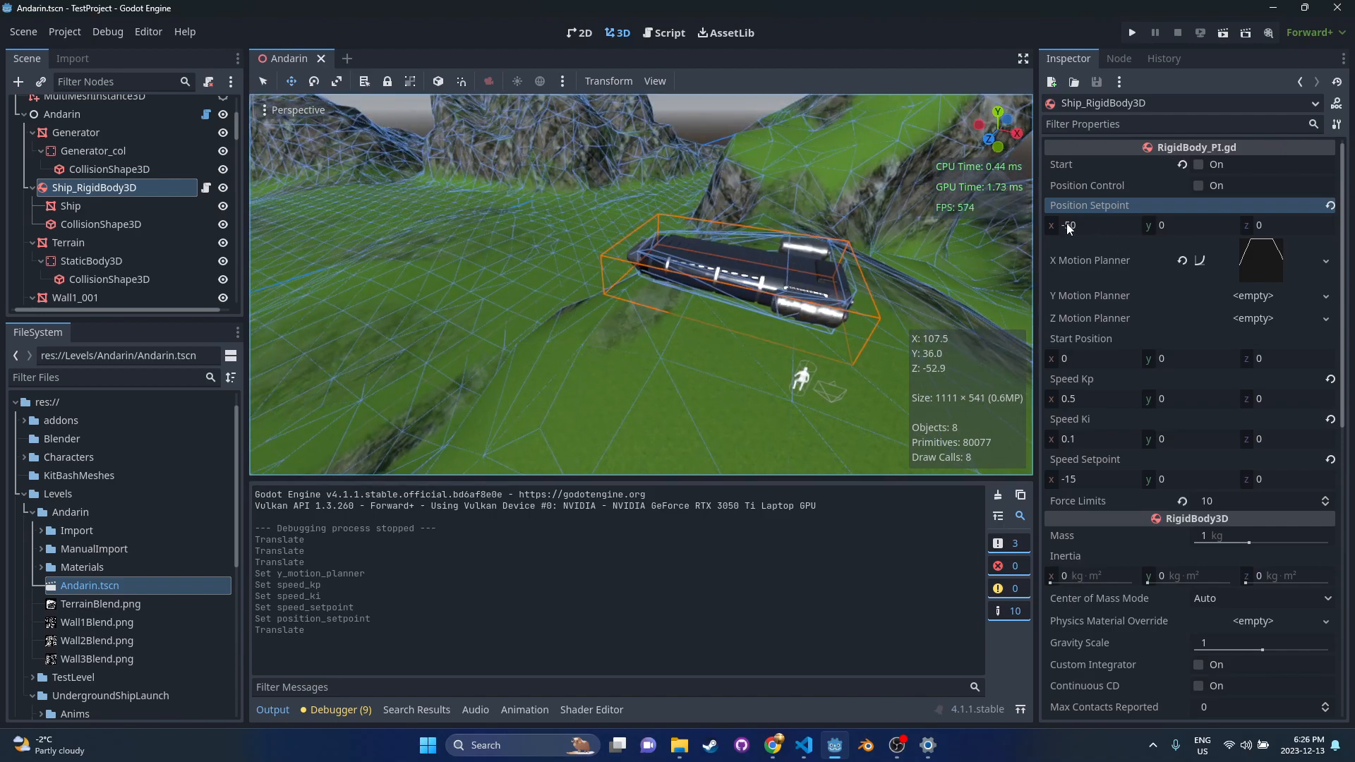
Step: Add, move and remove points on the X Motion Planner curve, then save the scene
left_click(1261, 261)
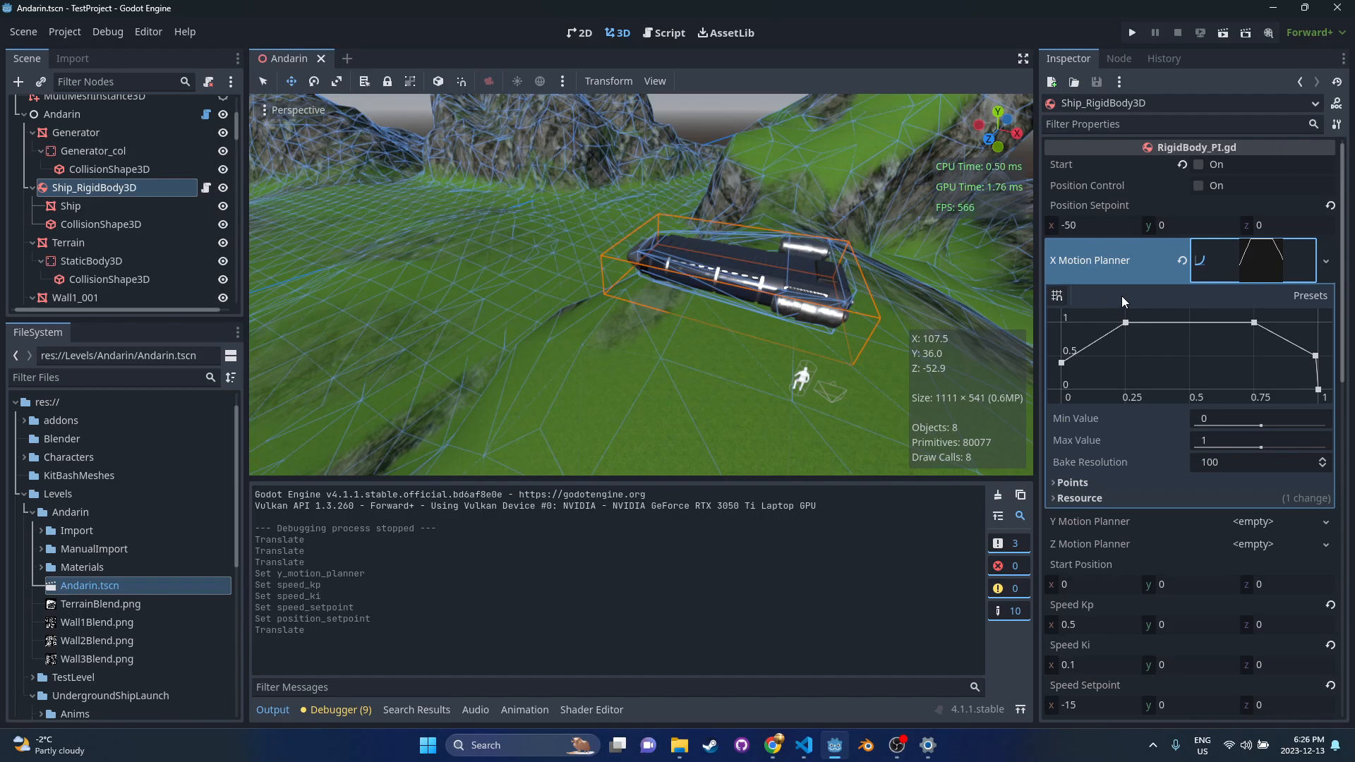
mouse_move(1154, 350)
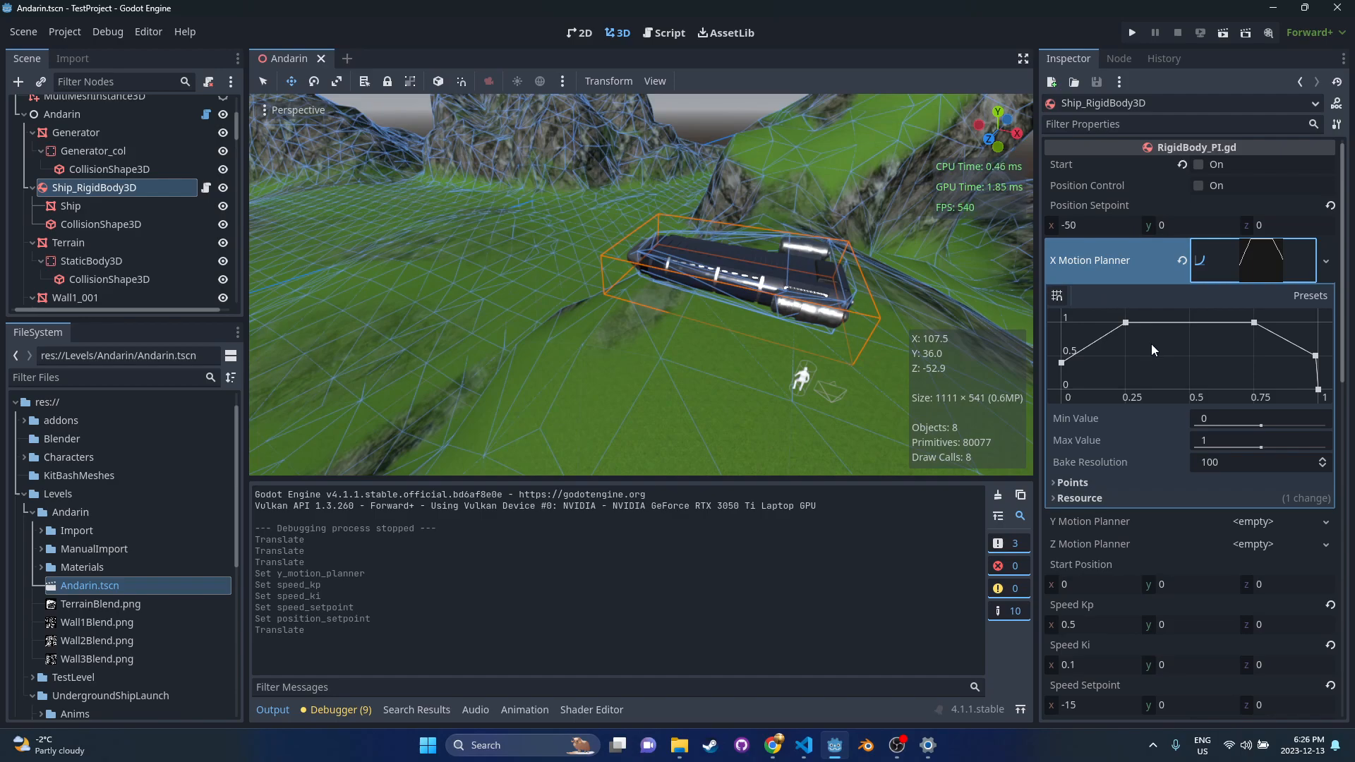
mouse_move(1104, 359)
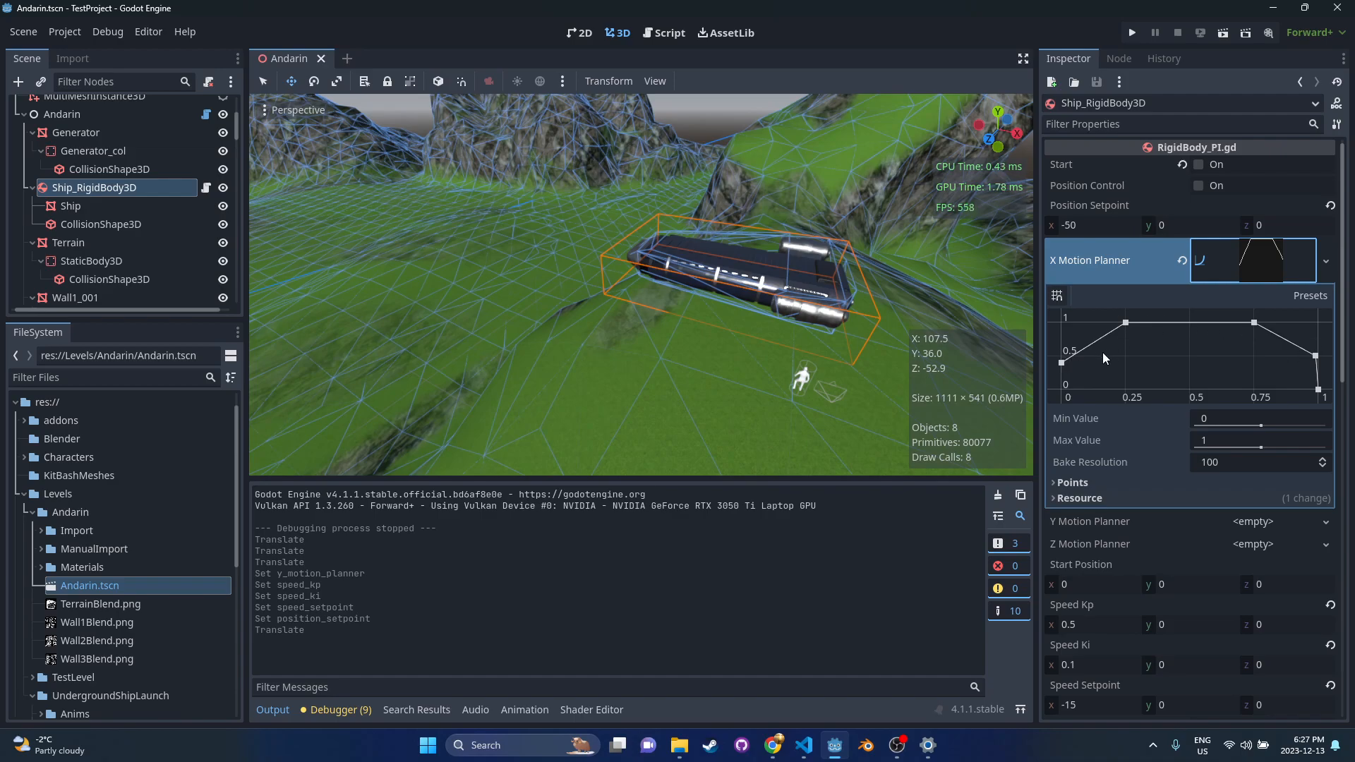
mouse_move(1062, 401)
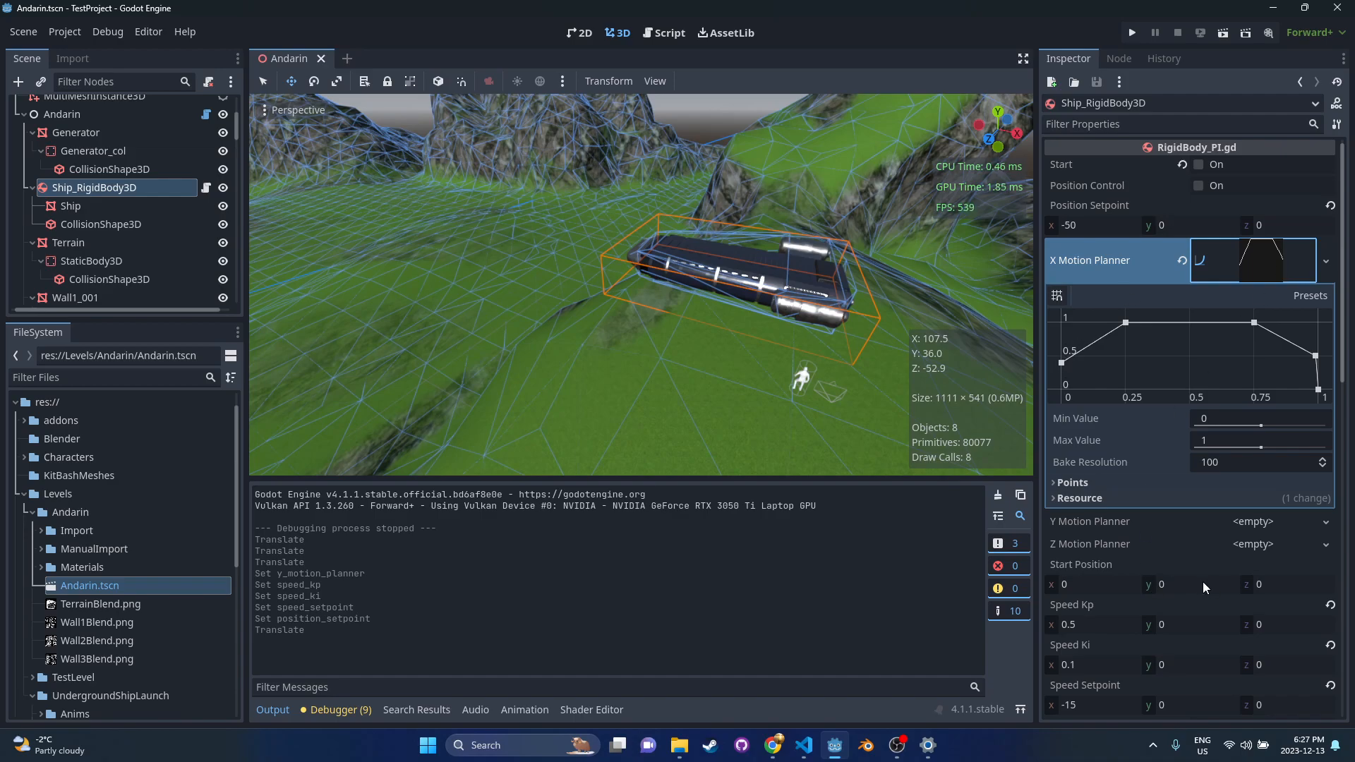
scroll("down", 3)
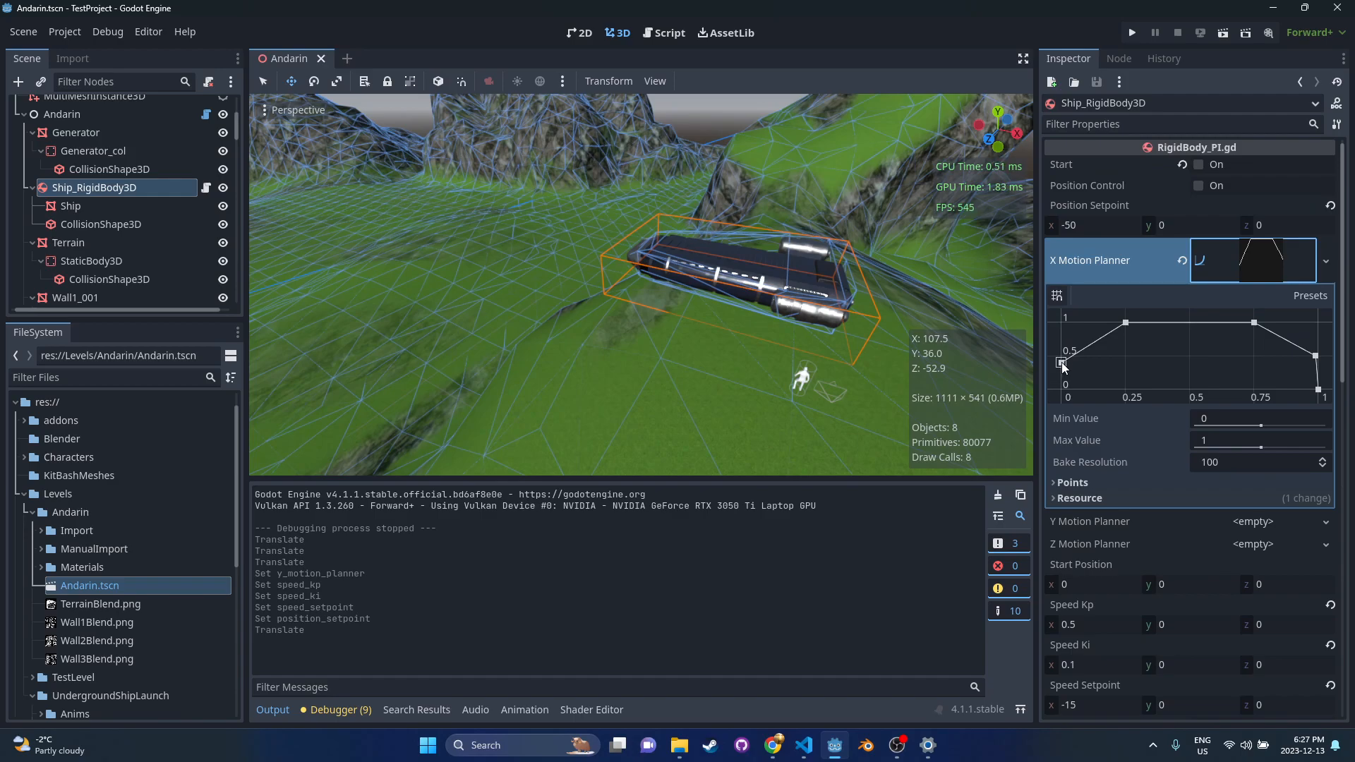
scroll("down", 3)
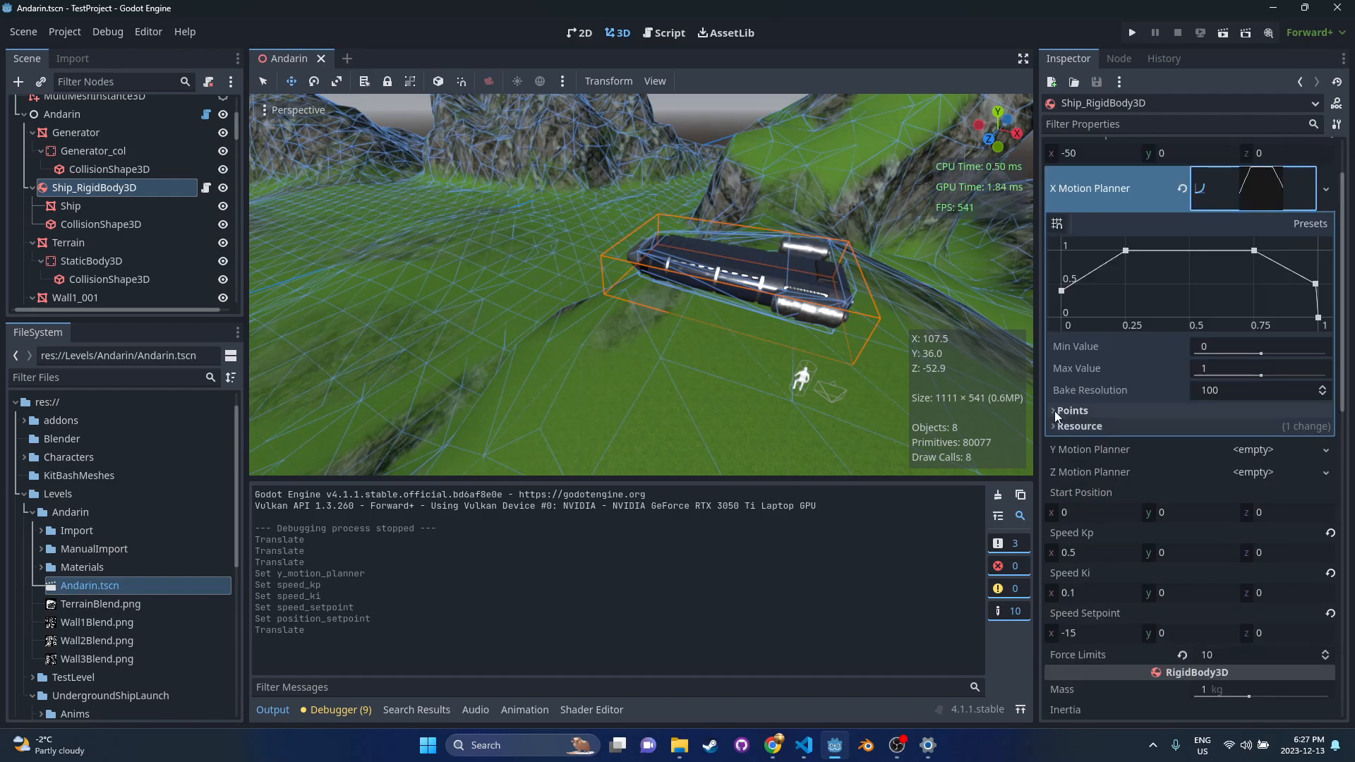
left_click(1073, 410)
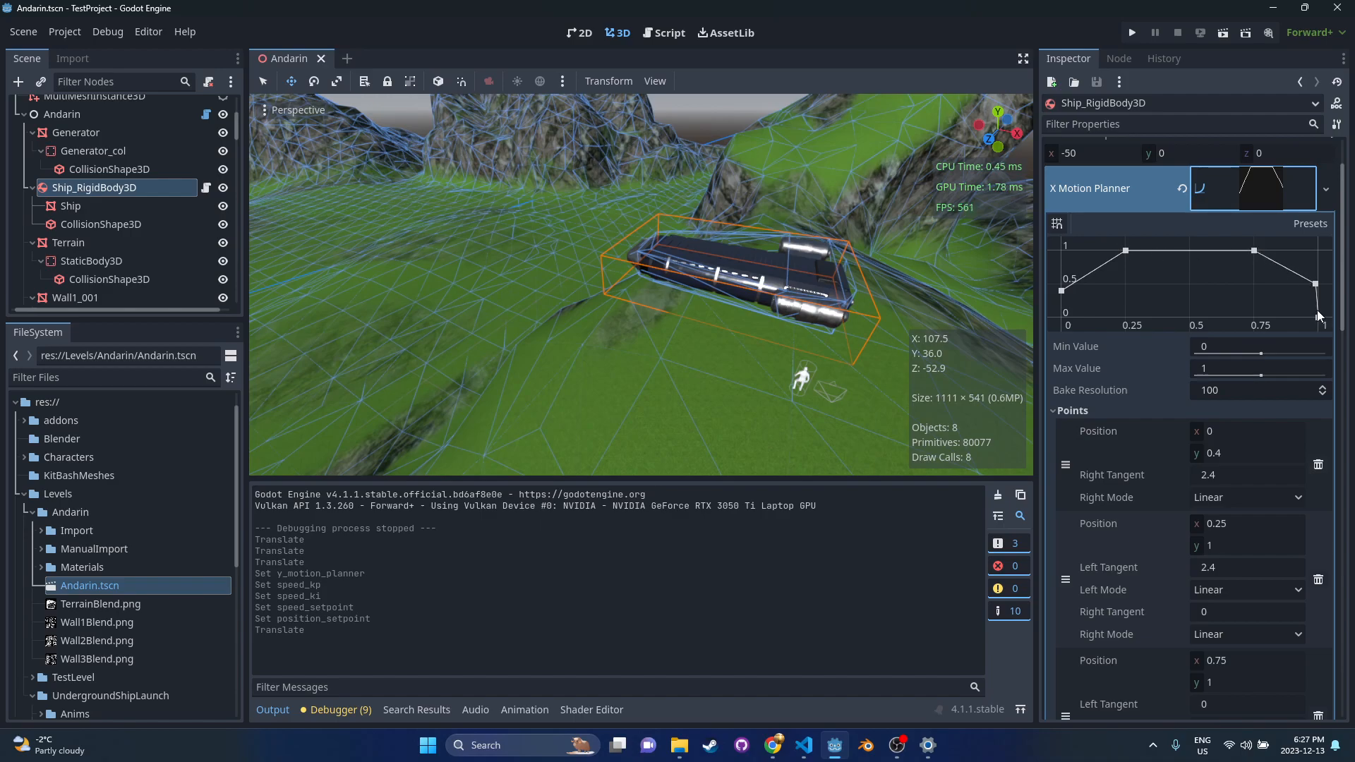
scroll("down", 3)
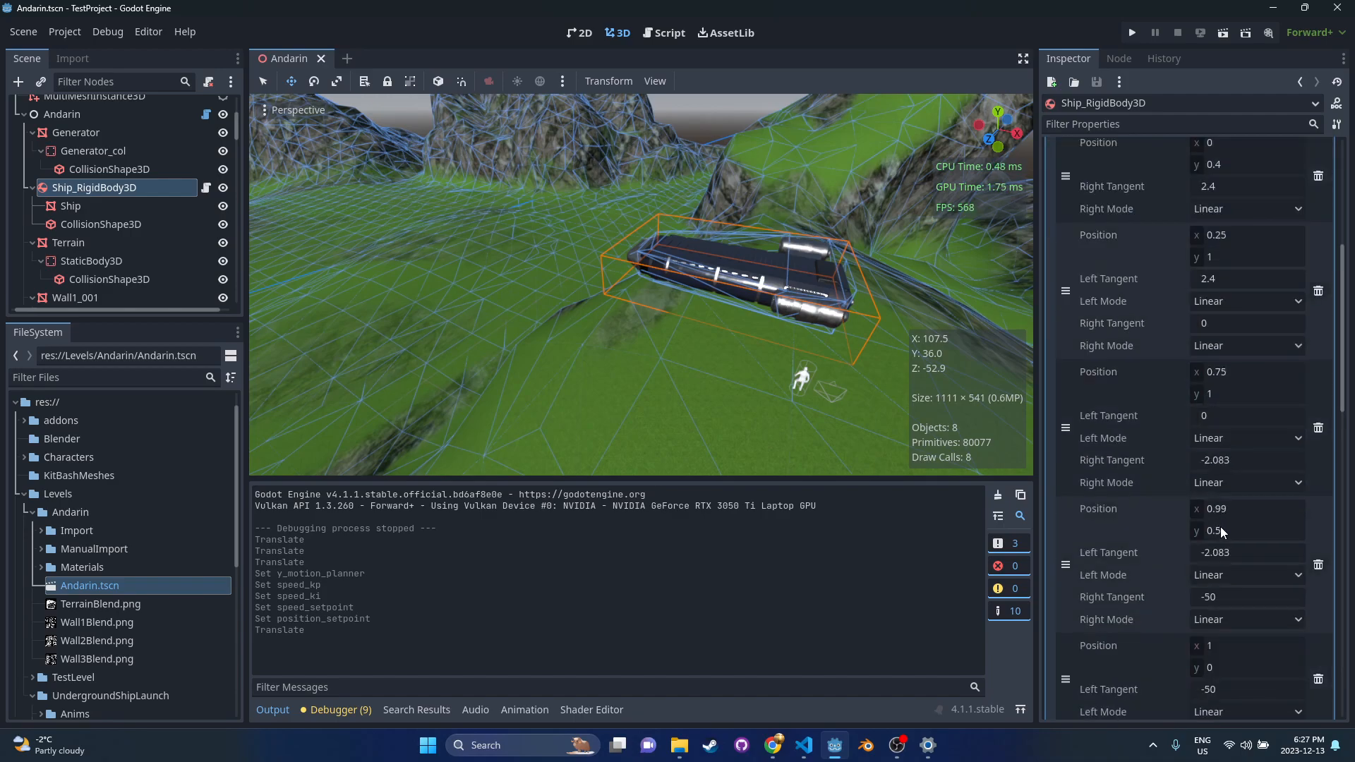
scroll("up", 3)
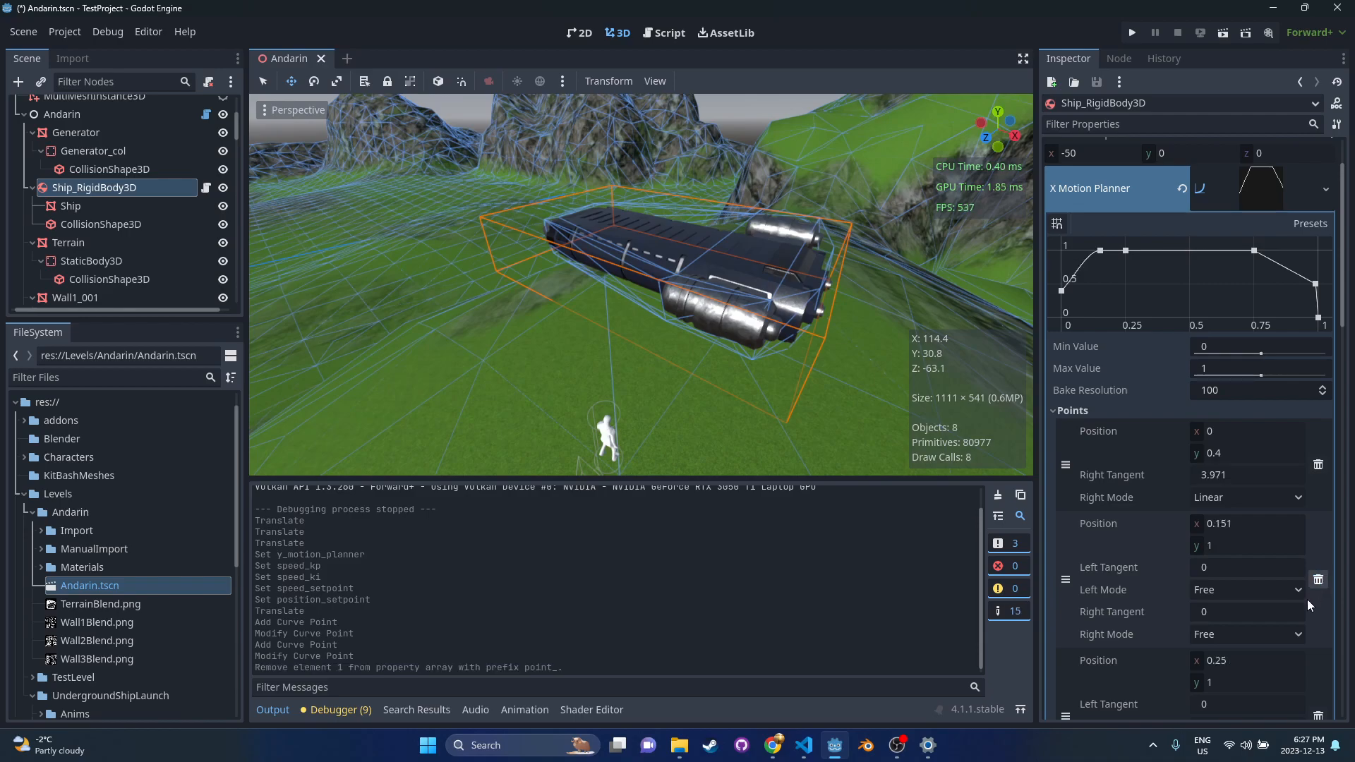
key("ctrl+s")
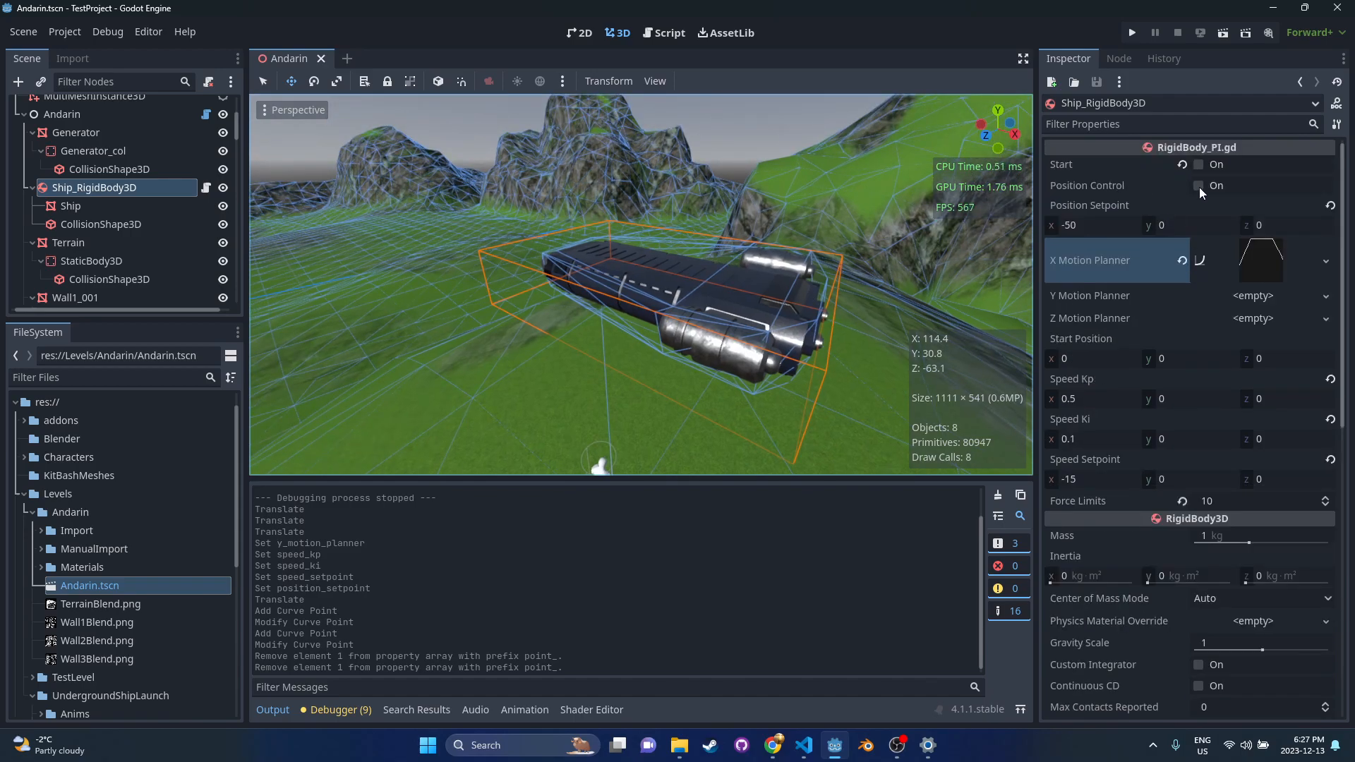
Step: Enable Position Control, set Gravity Scale to 0, and save the scene
left_click(1198, 184)
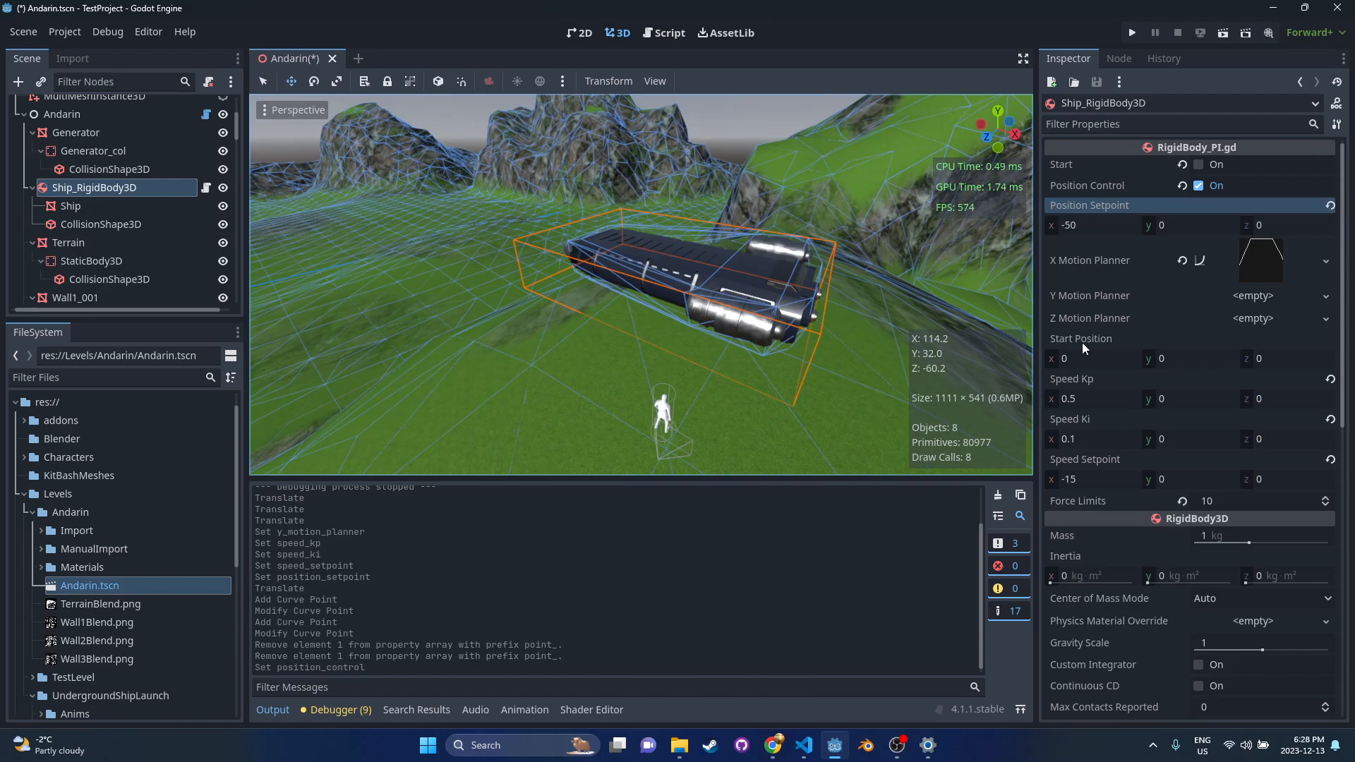
scroll("down", 3)
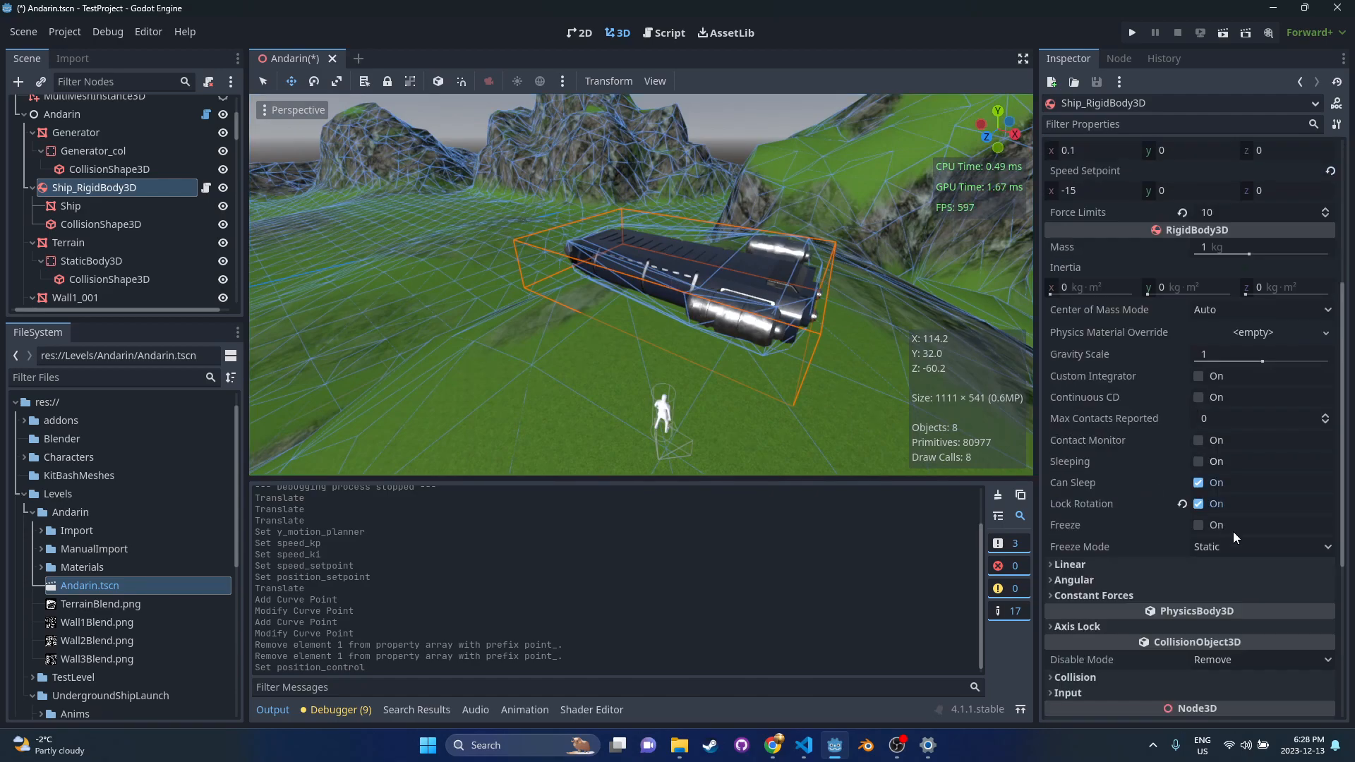
scroll("down", 3)
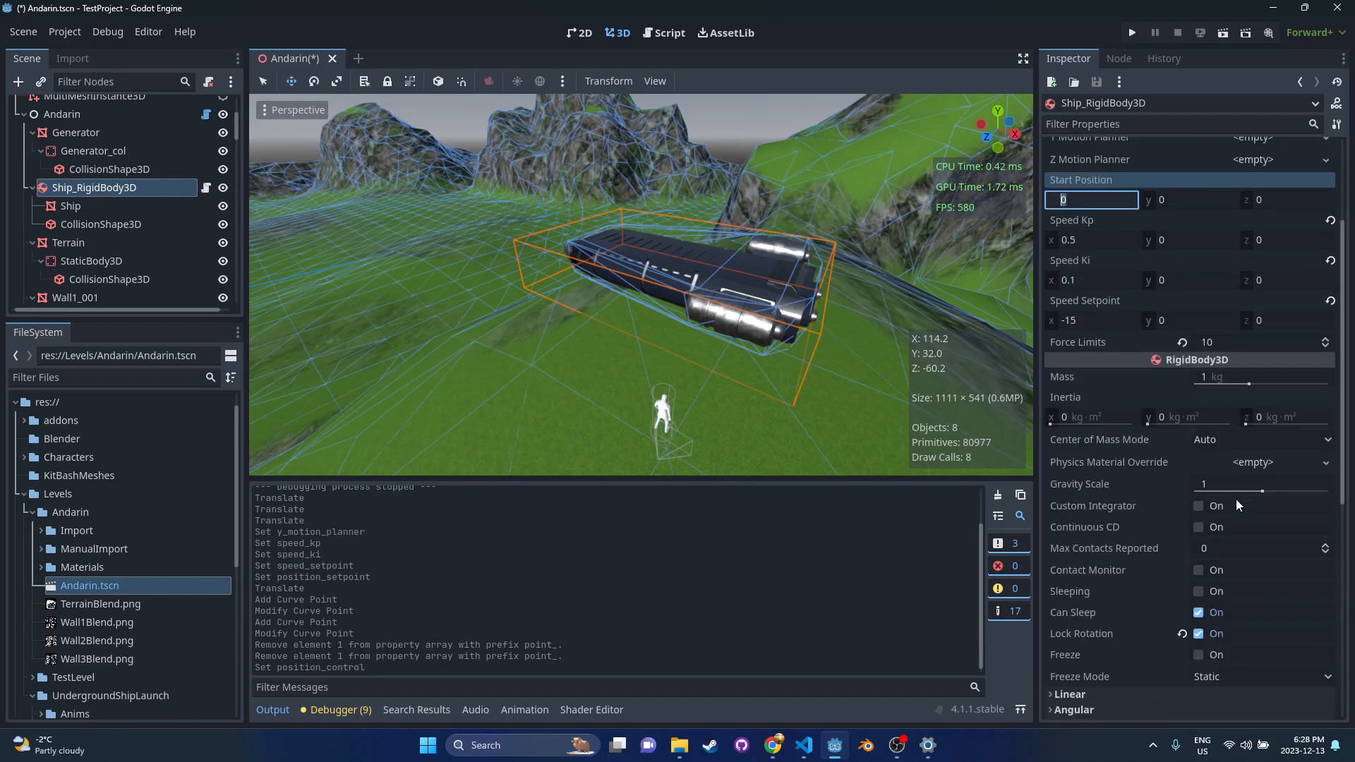
scroll("up", 3)
type("0")
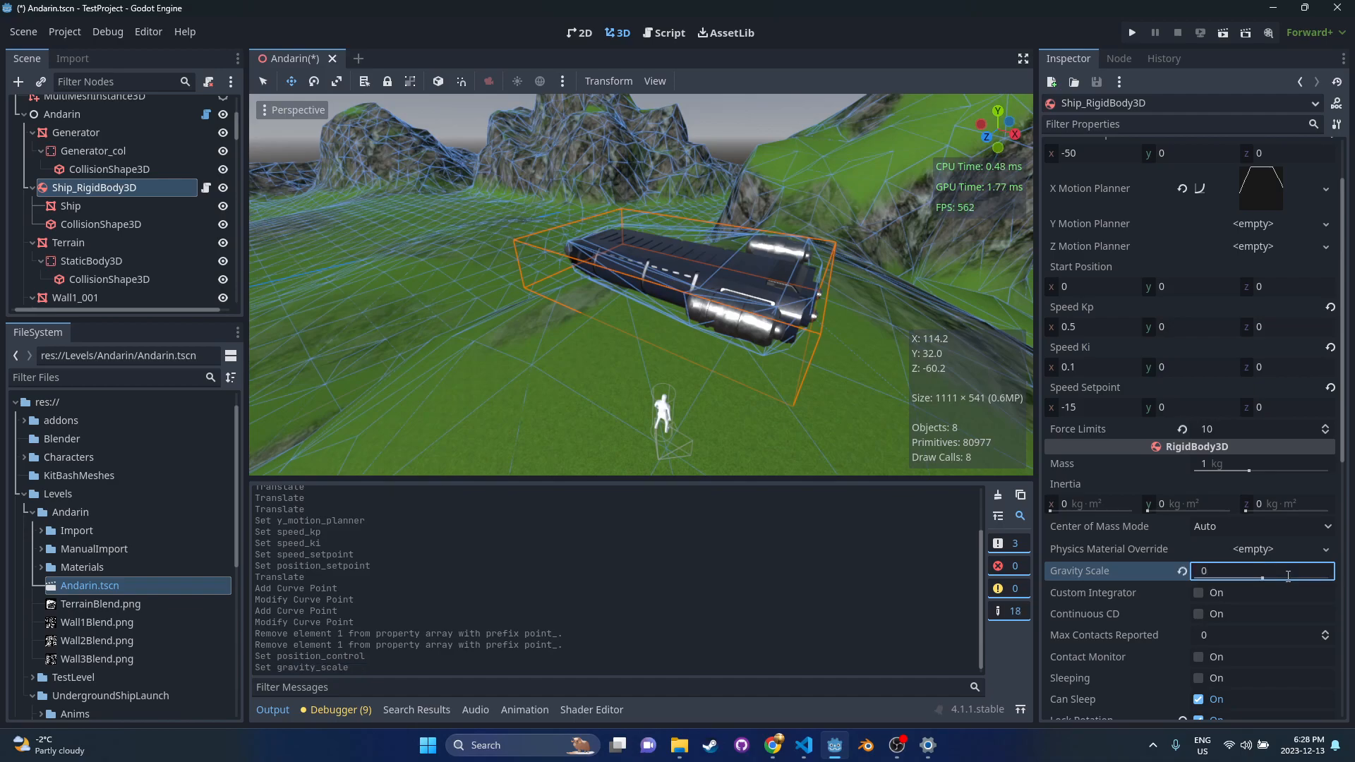
key("ctrl+s")
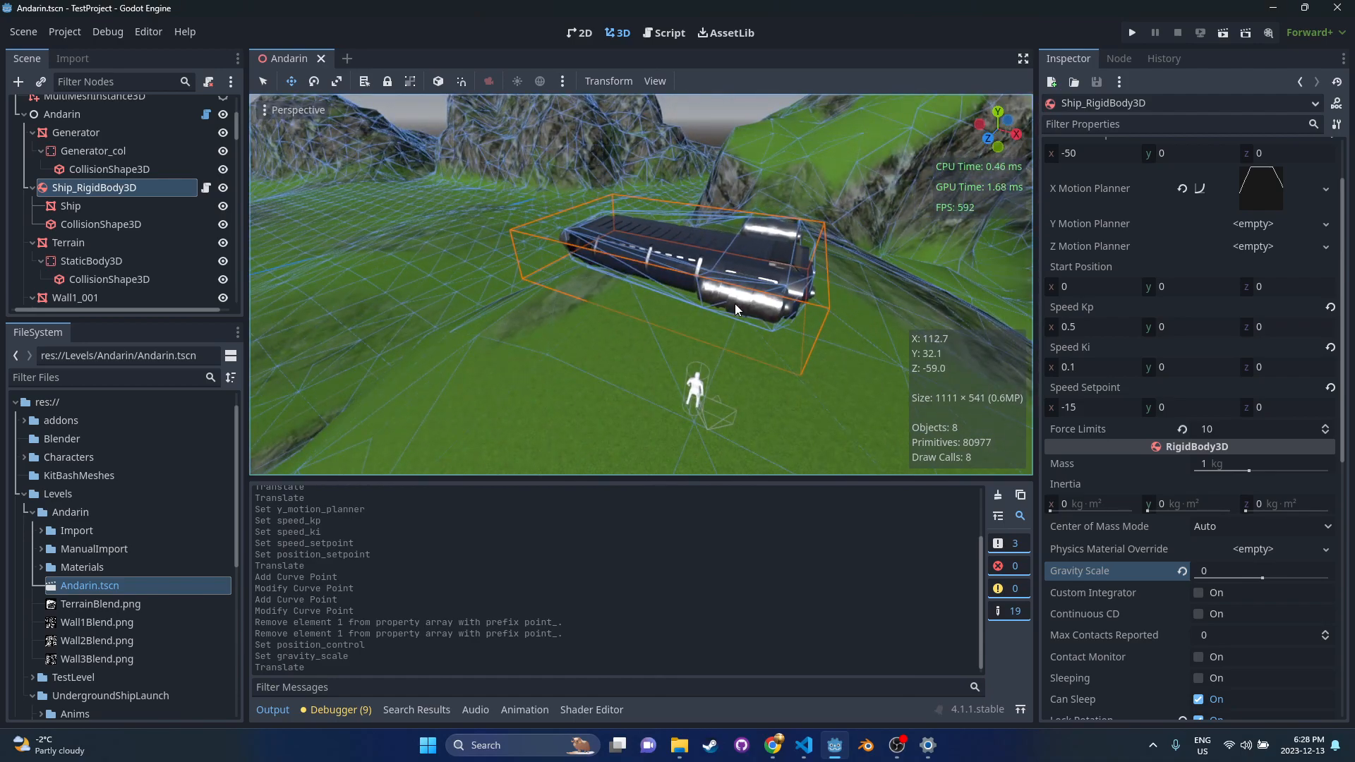
mouse_move(747, 304)
type("15")
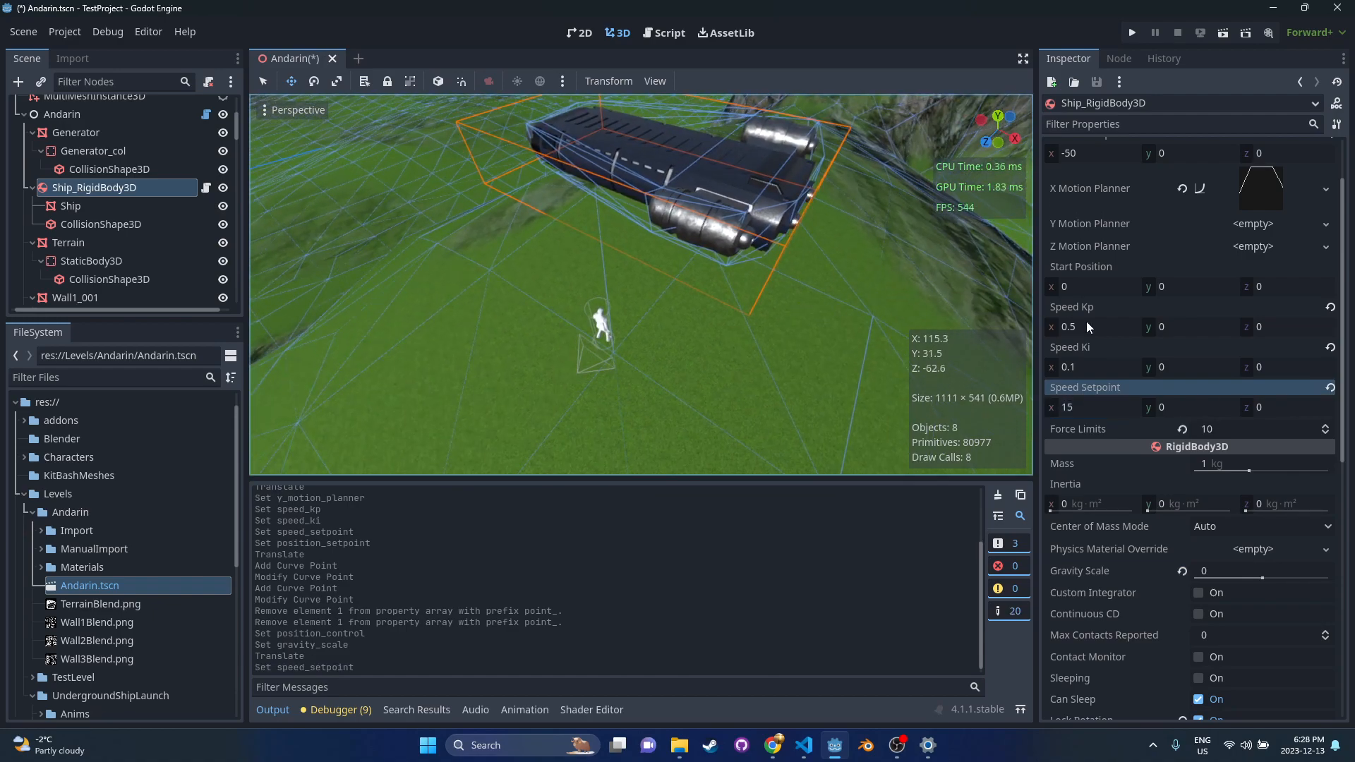
mouse_move(1127, 295)
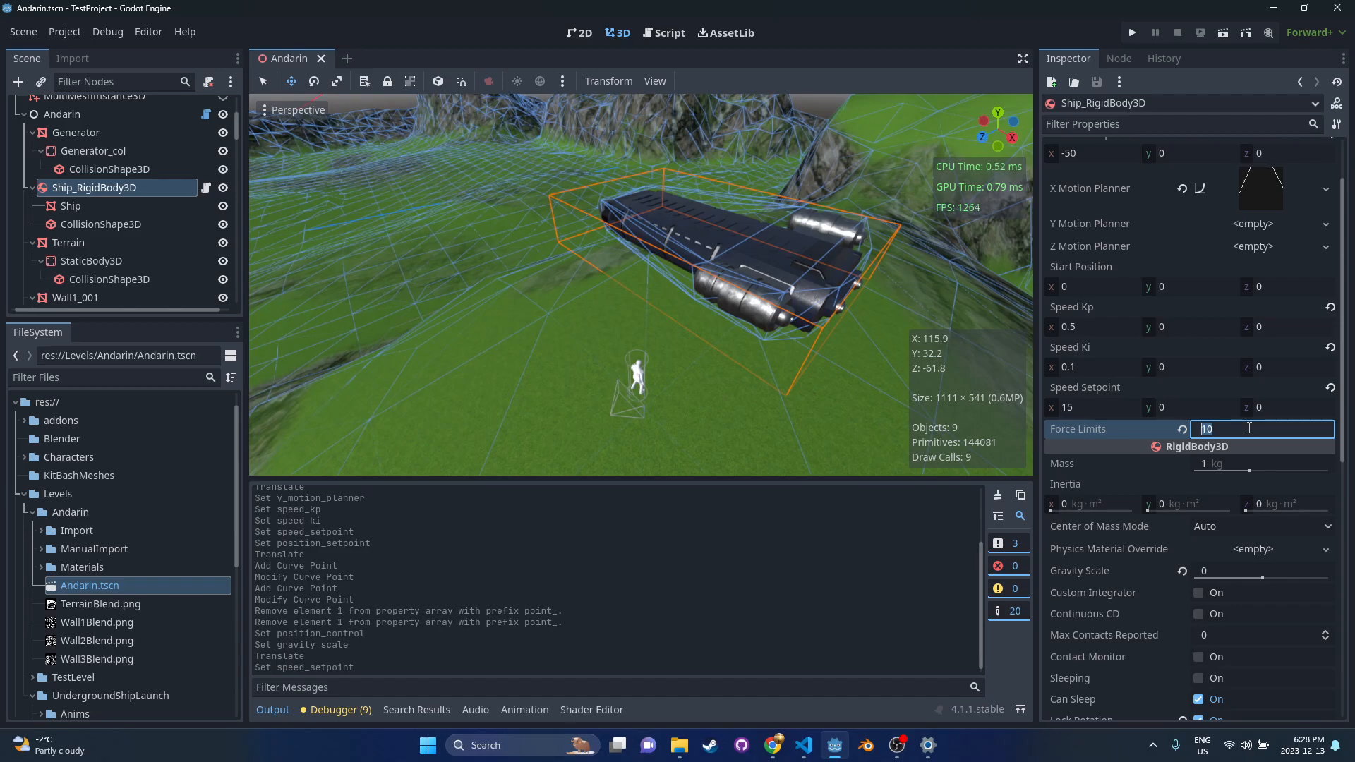
Step: Review the apply_central_impulse line in the PI script, then return to the 3D view
left_click(669, 33)
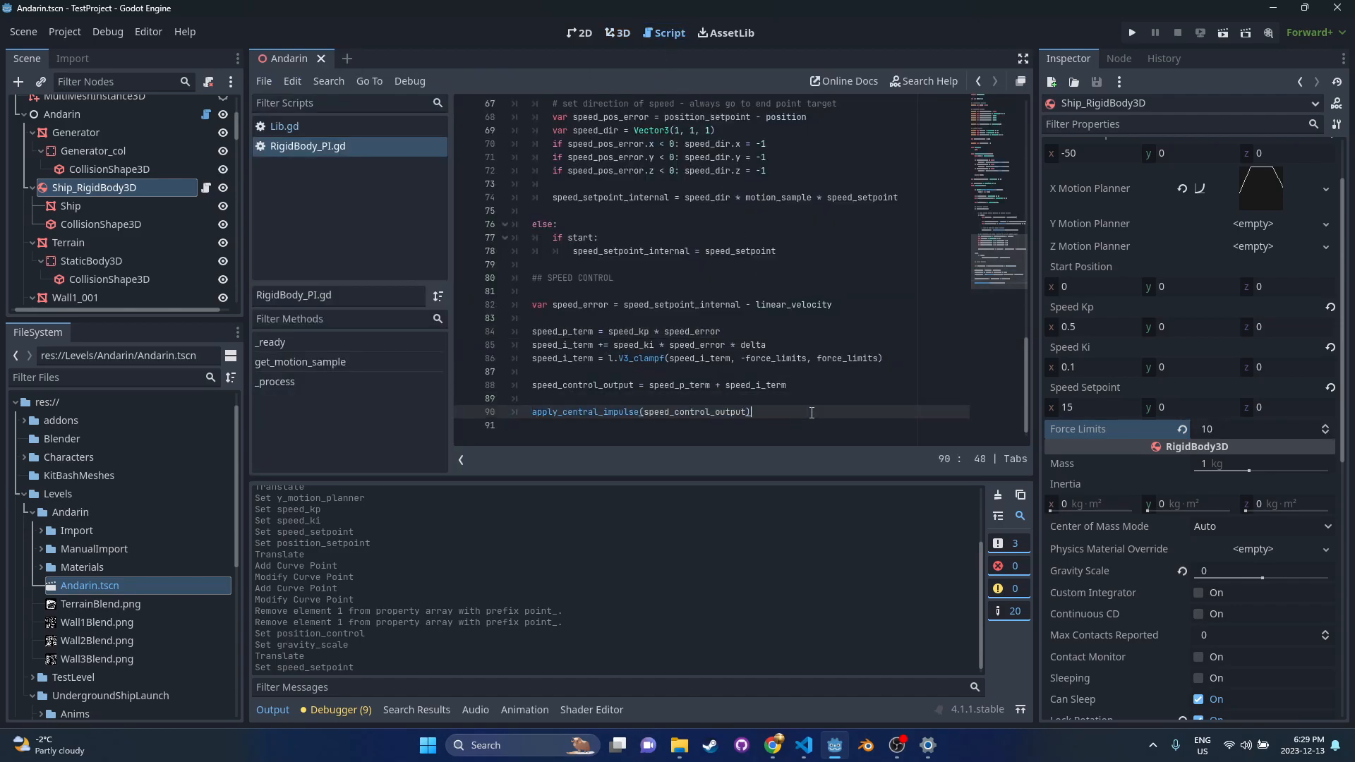
triple_click(639, 412)
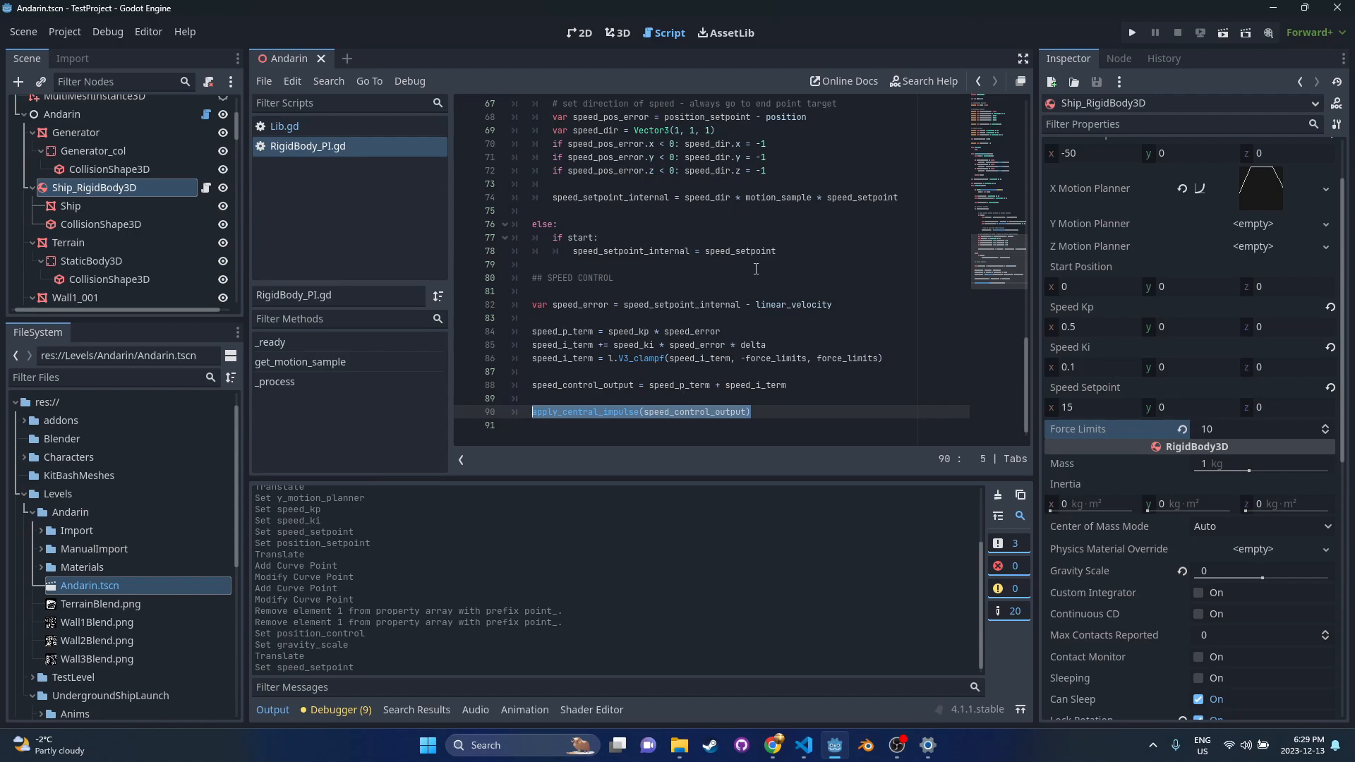
mouse_move(808, 417)
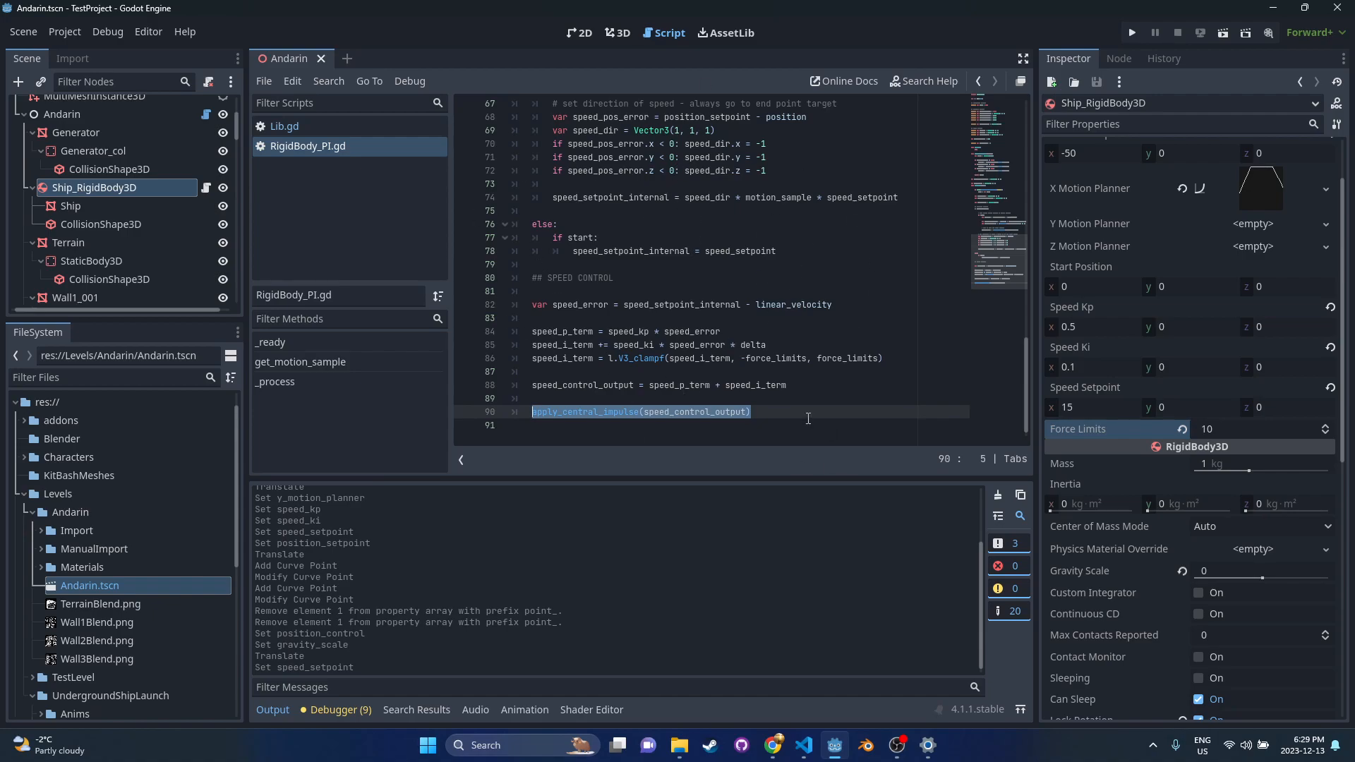
left_click(652, 411)
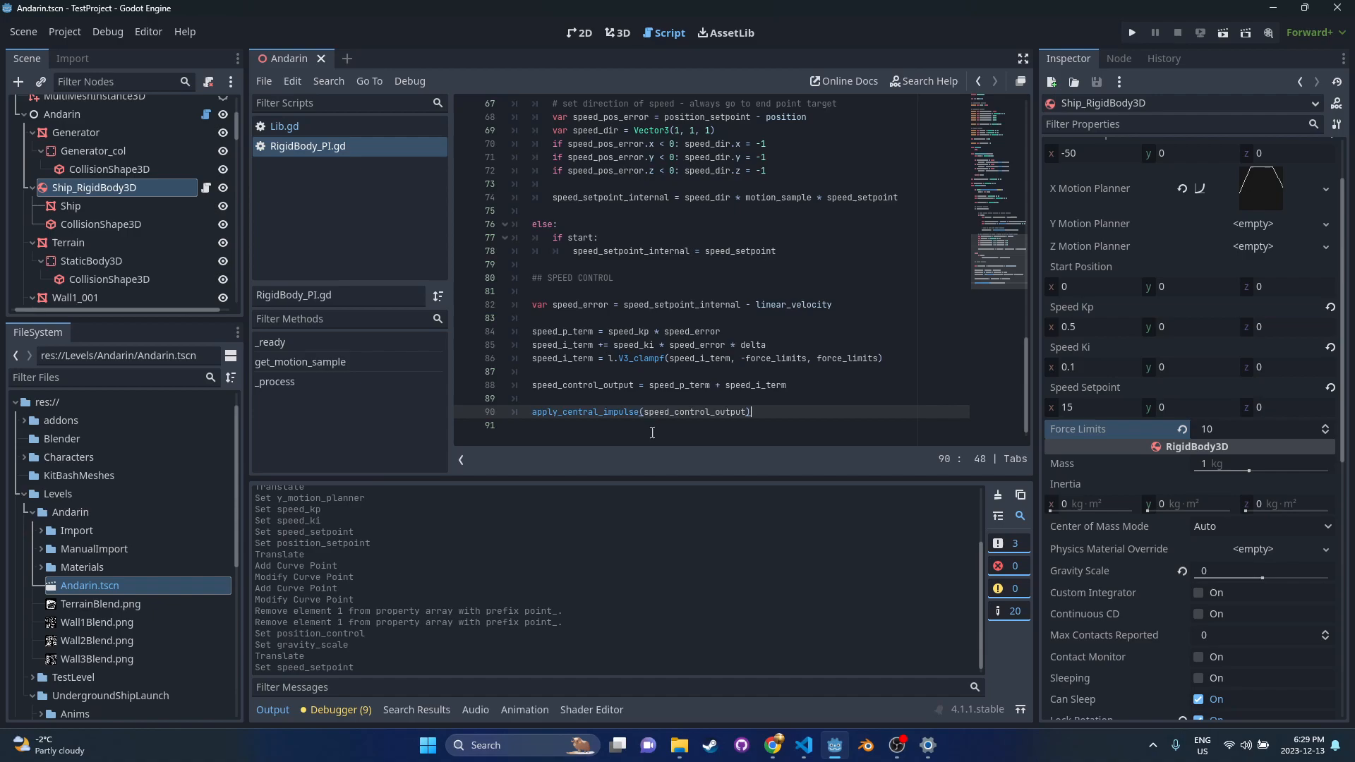
mouse_move(615, 37)
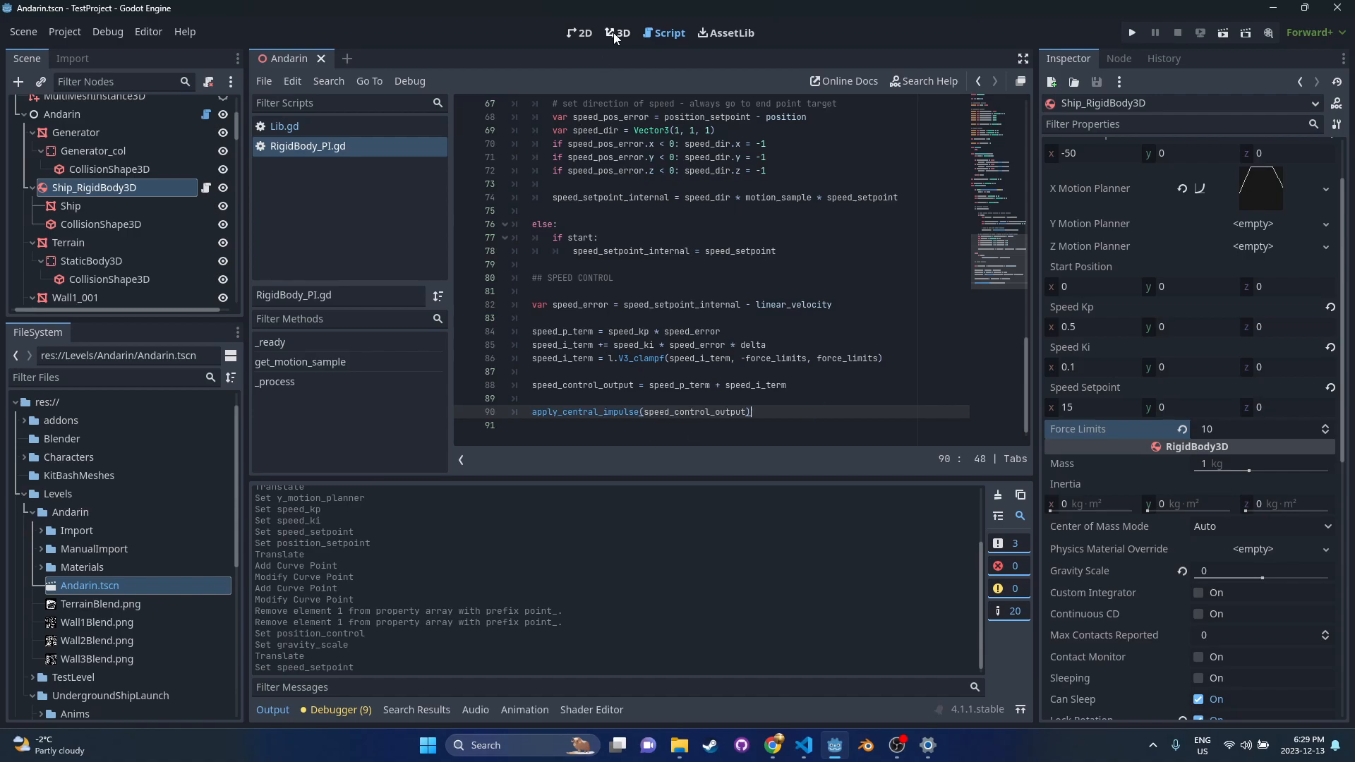
left_click(619, 34)
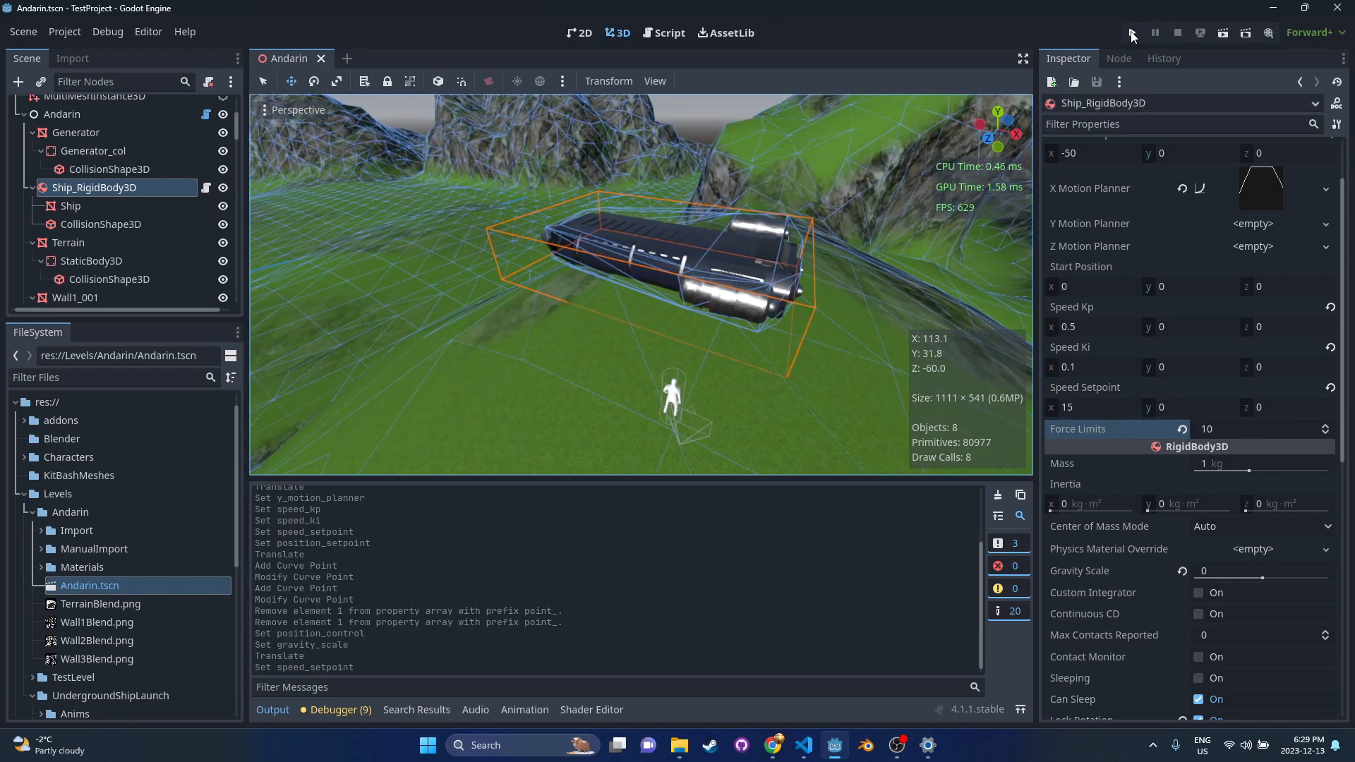
Step: Play the Andarin level, watch the ship fly over the terrain, then stop
left_click(1130, 33)
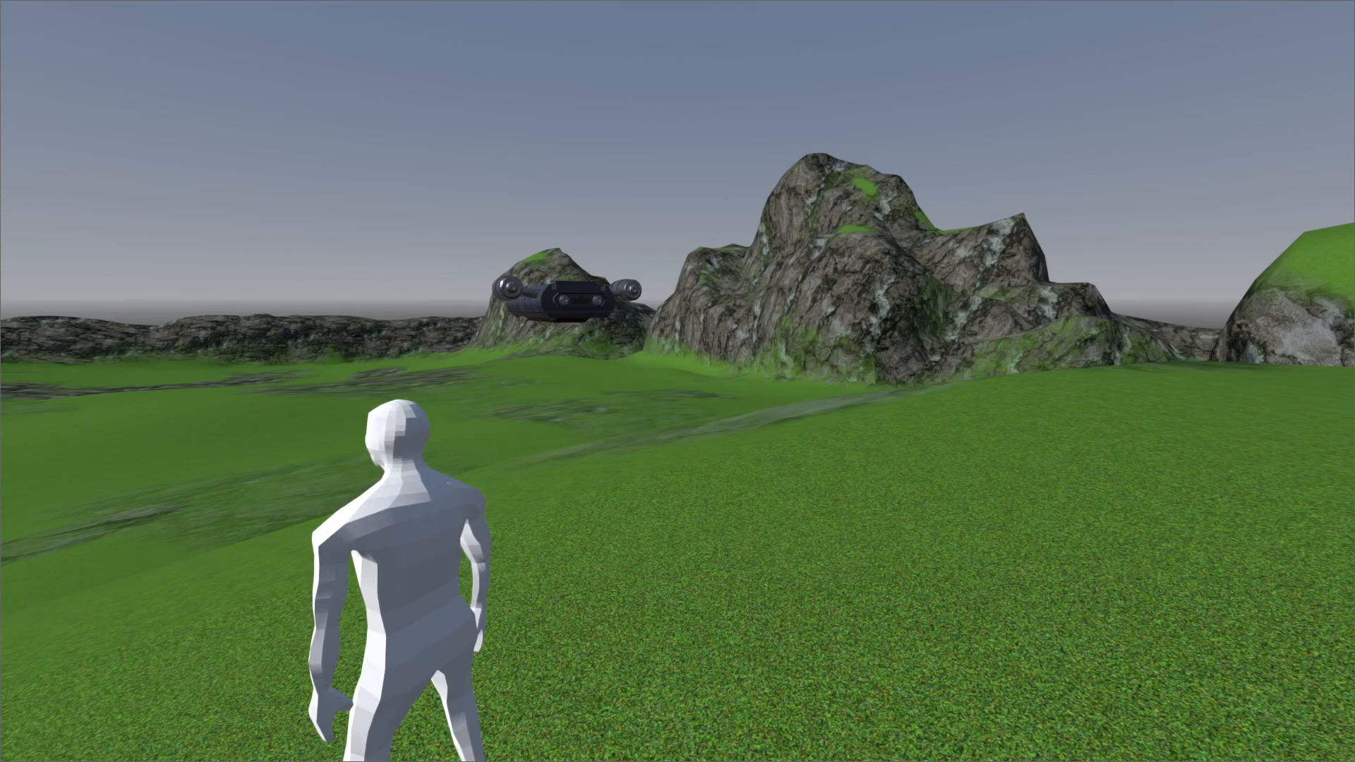
left_click(1154, 32)
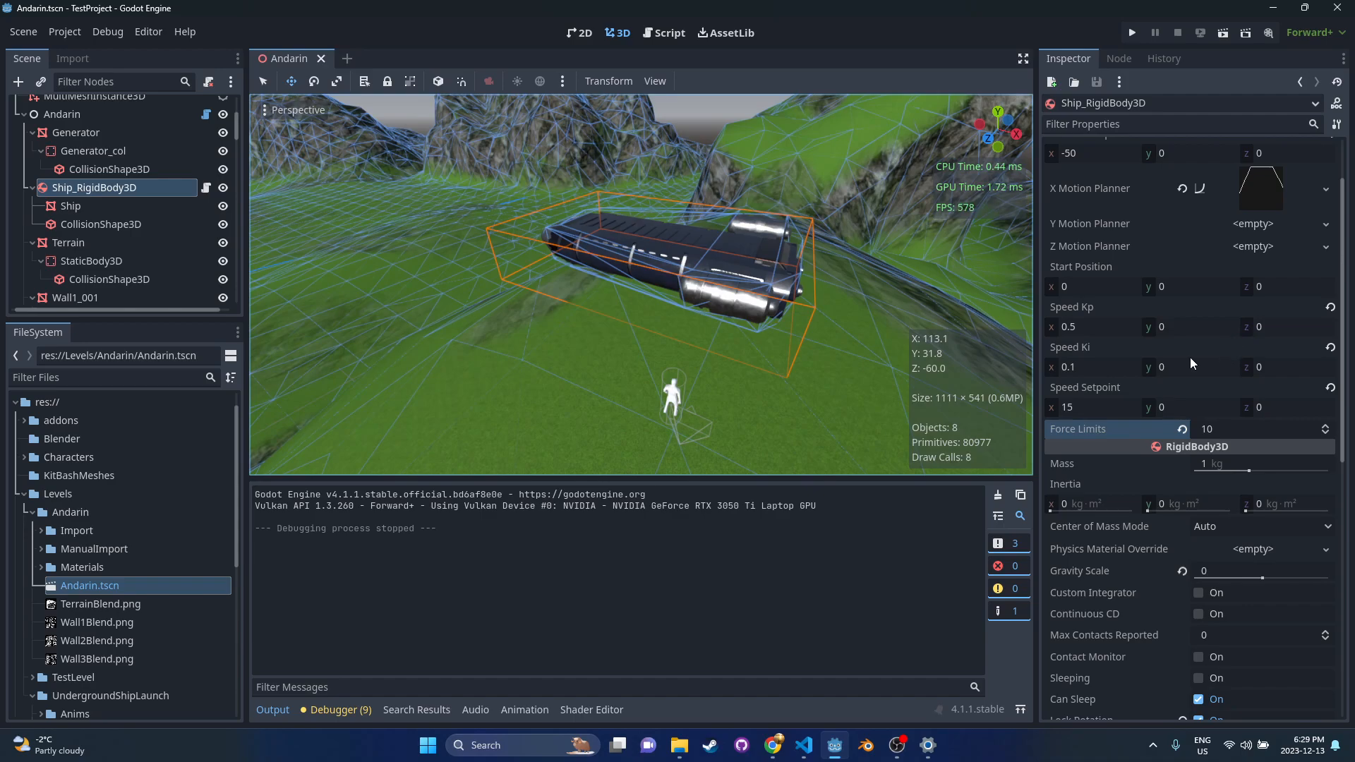
Step: Test the ship with gravity scale 1, then quick-load Motion_Planner.tres as the Y motion planner
left_click(1260, 570)
type("1")
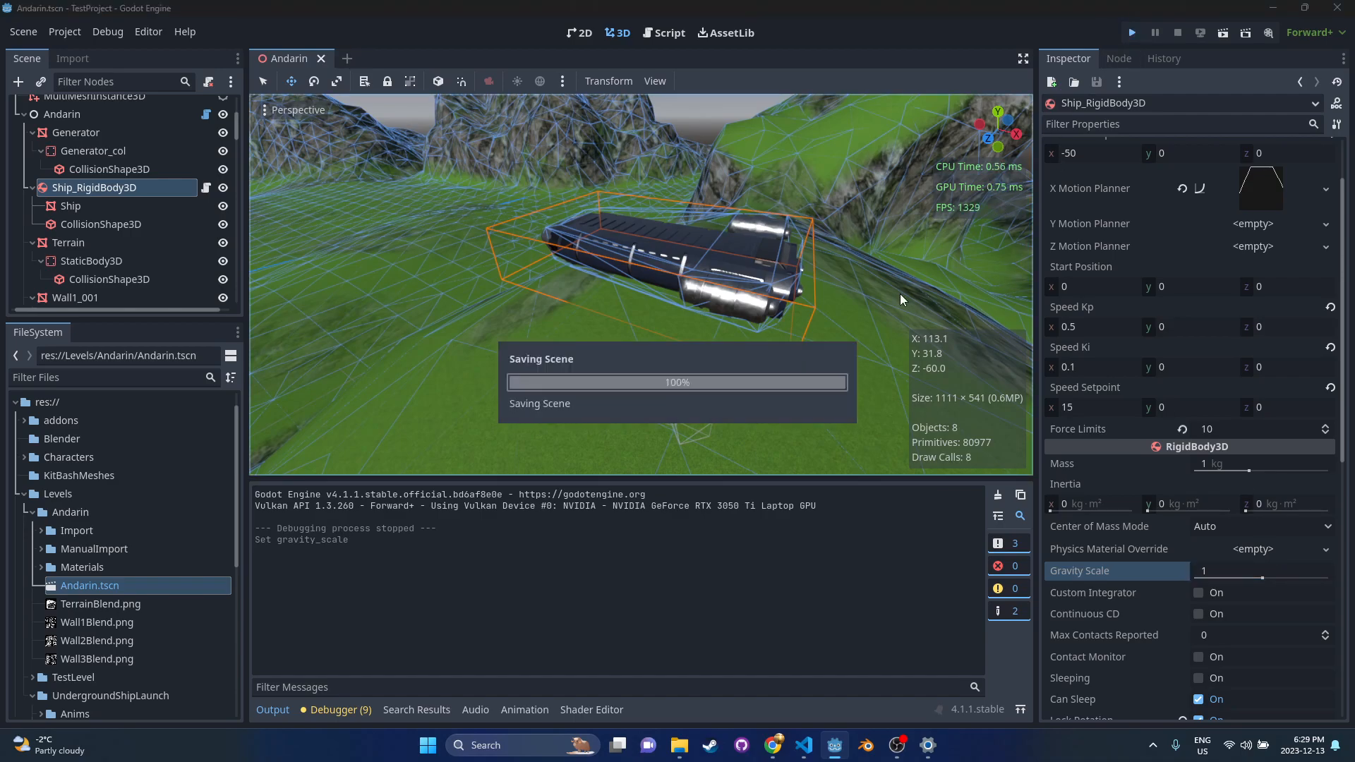
left_click(1131, 31)
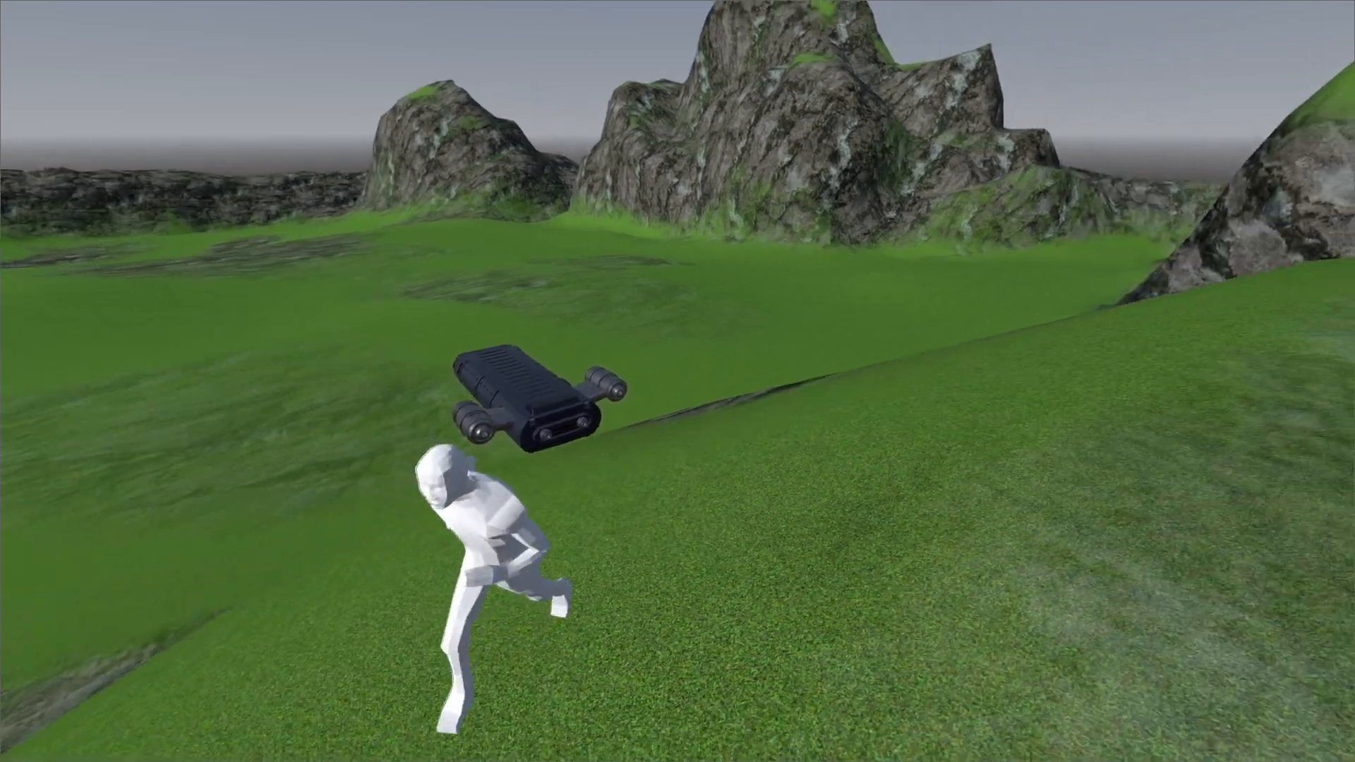
left_click(1154, 31)
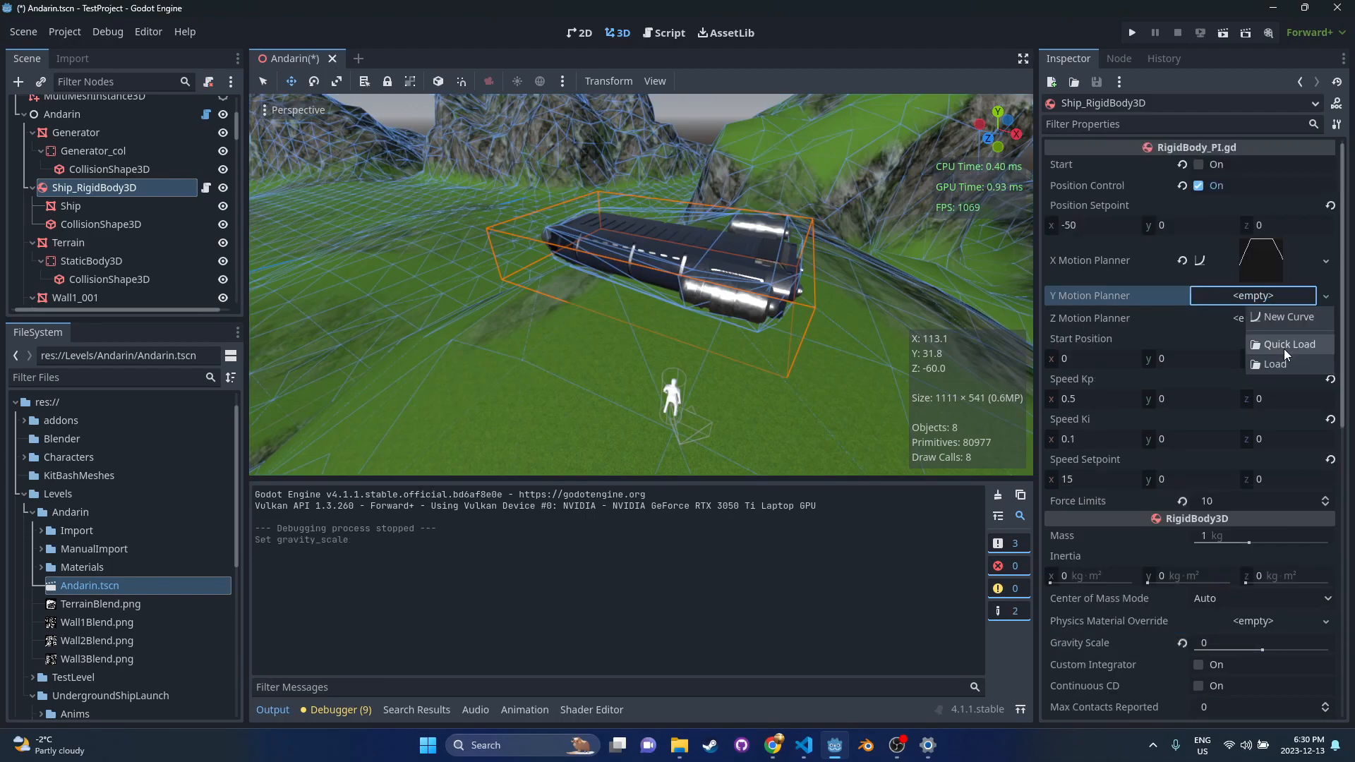
left_click(1287, 344)
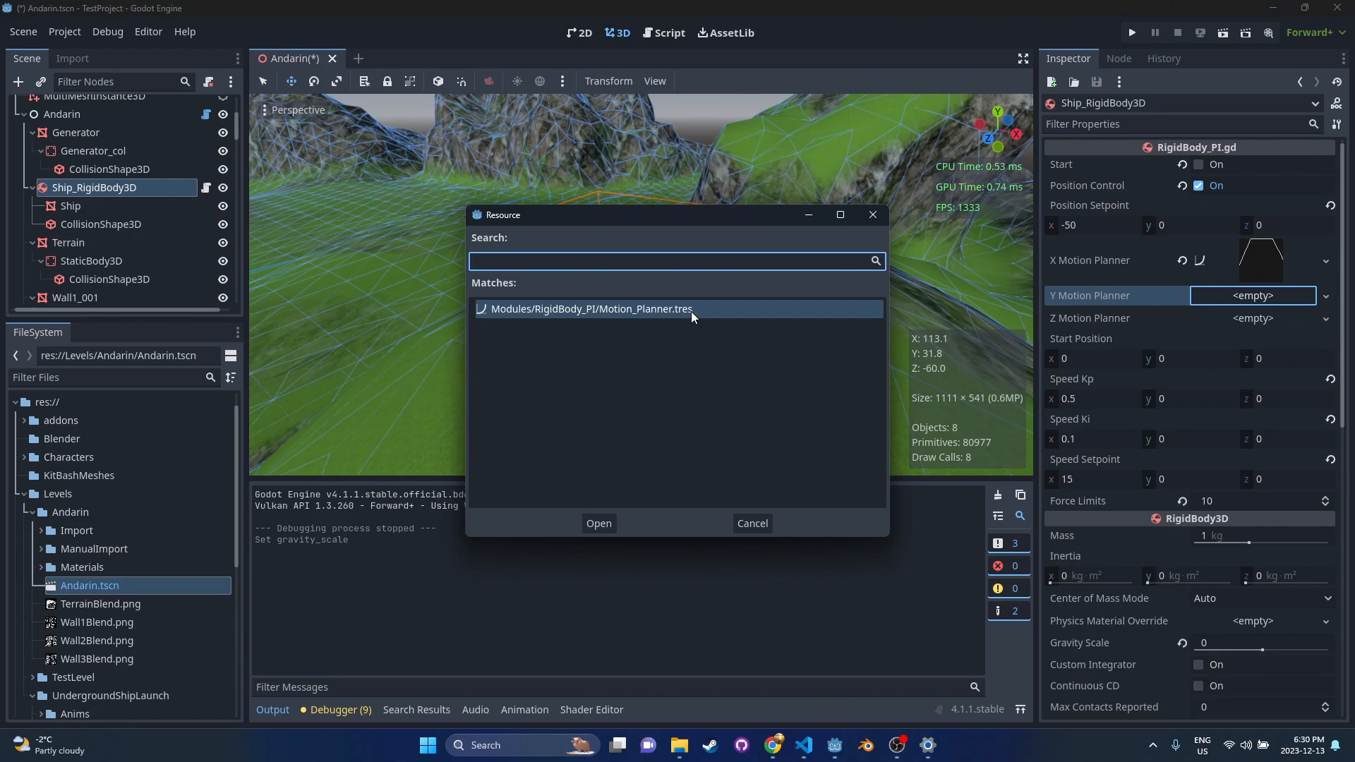
left_click(597, 523)
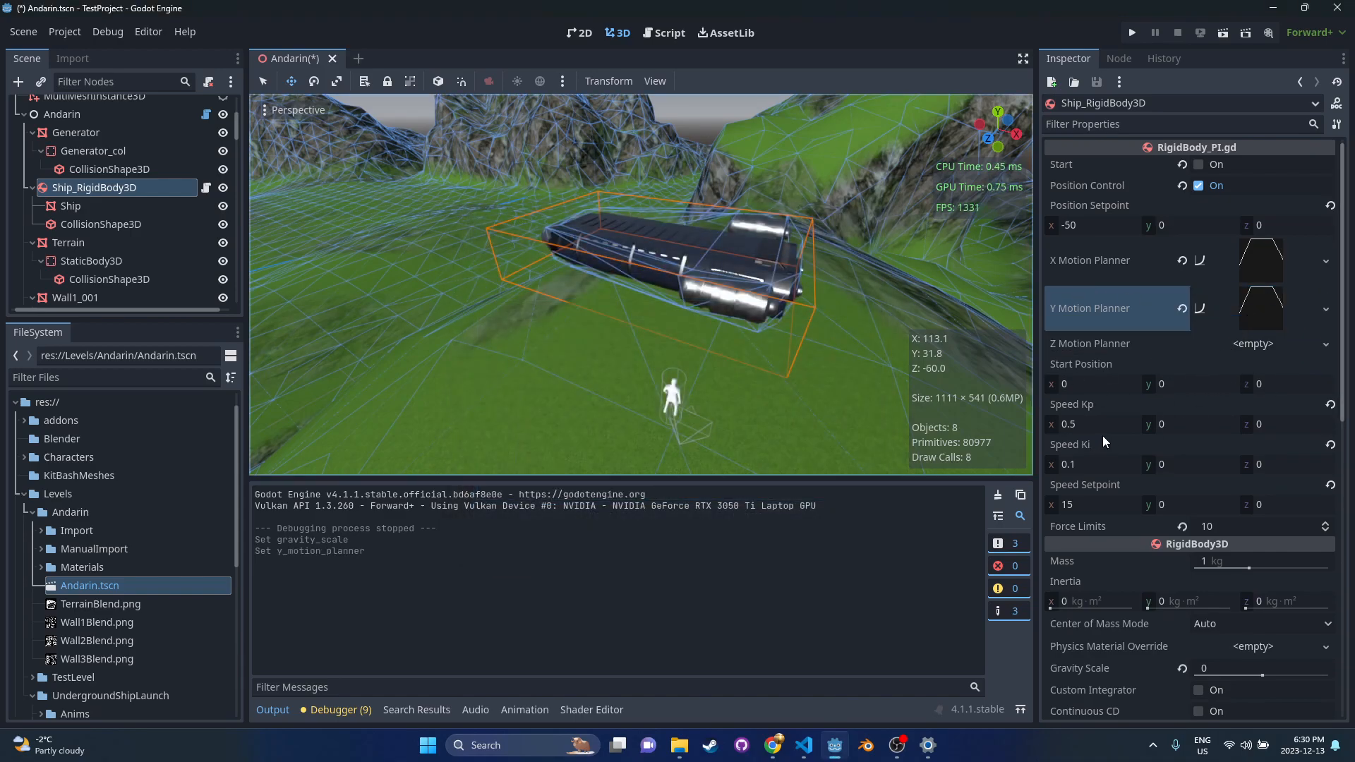
Step: Set Y Speed Kp 0.5, Speed Ki 0.1 and Speed Setpoint 5, then save
scroll("down", 3)
type(".1")
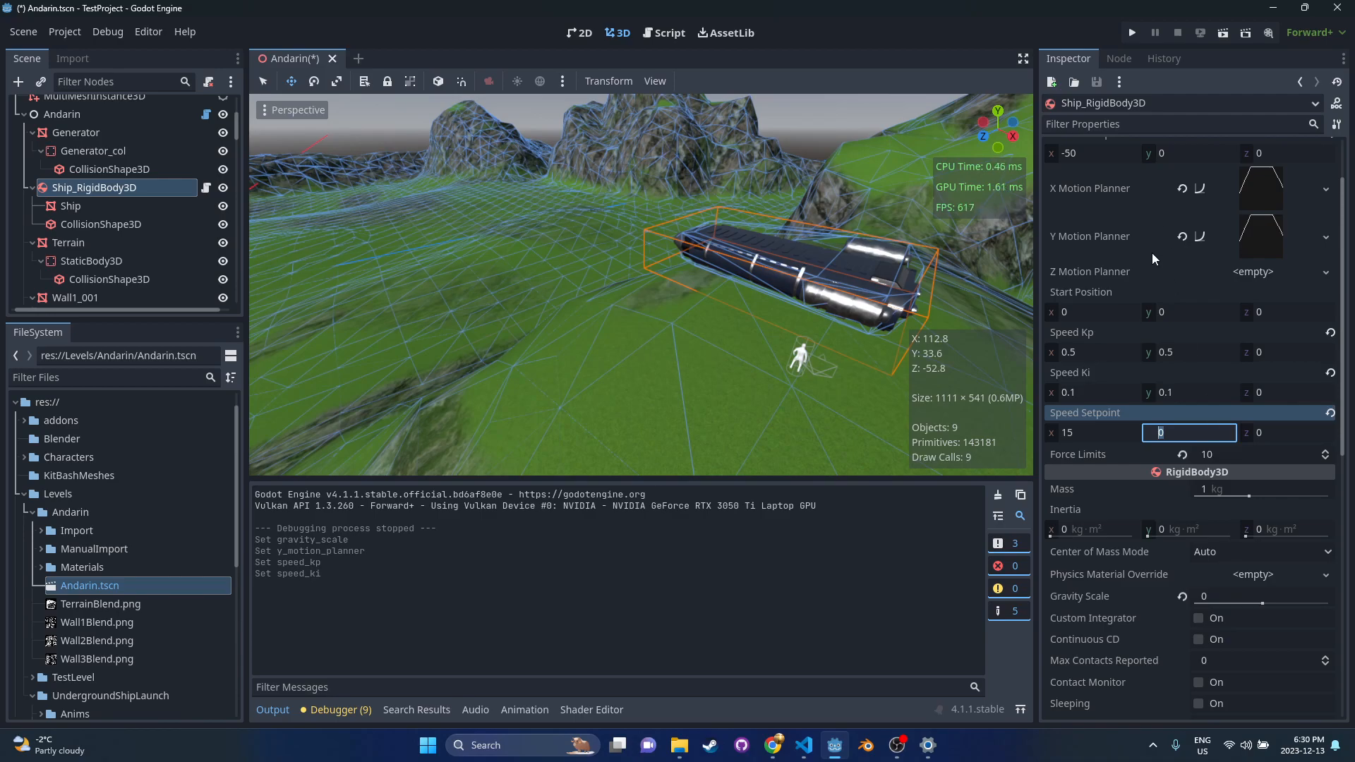
scroll("up", 3)
type("5")
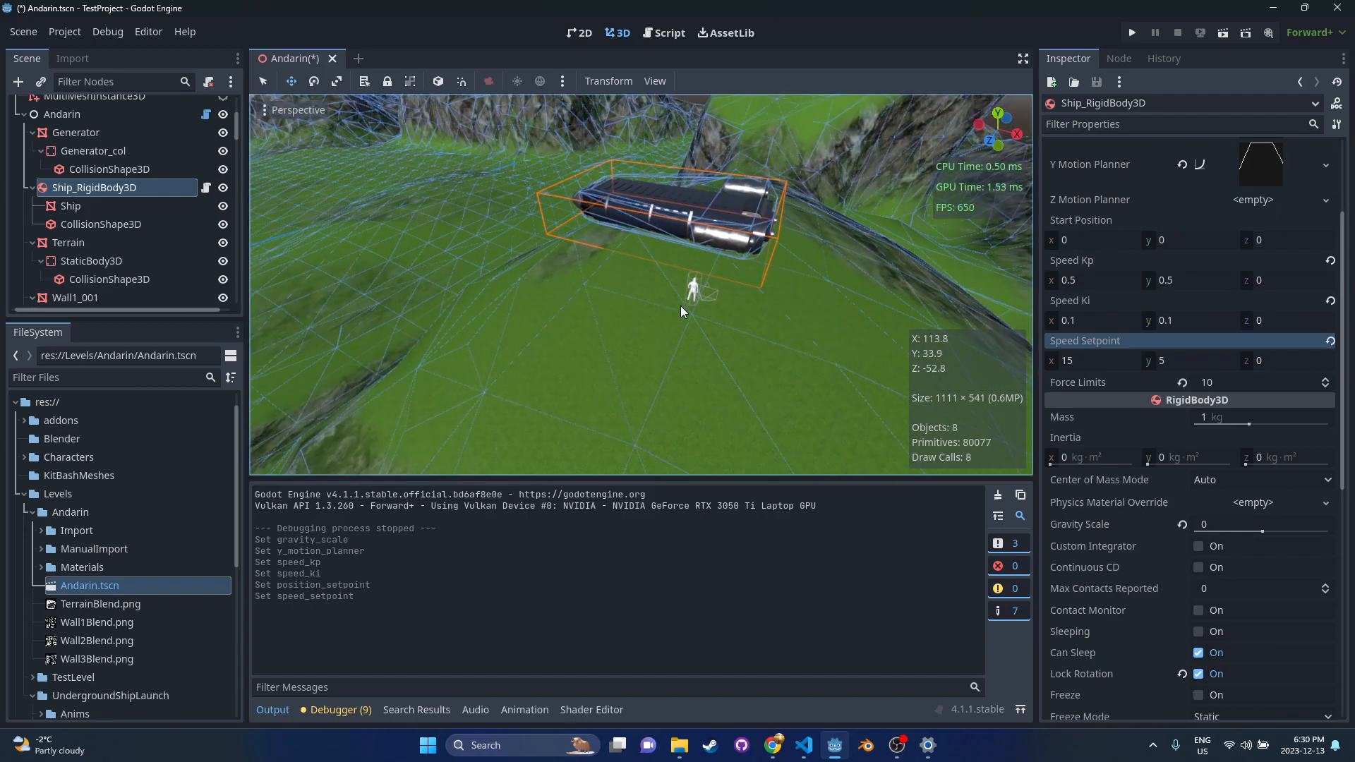
key("ctrl+s")
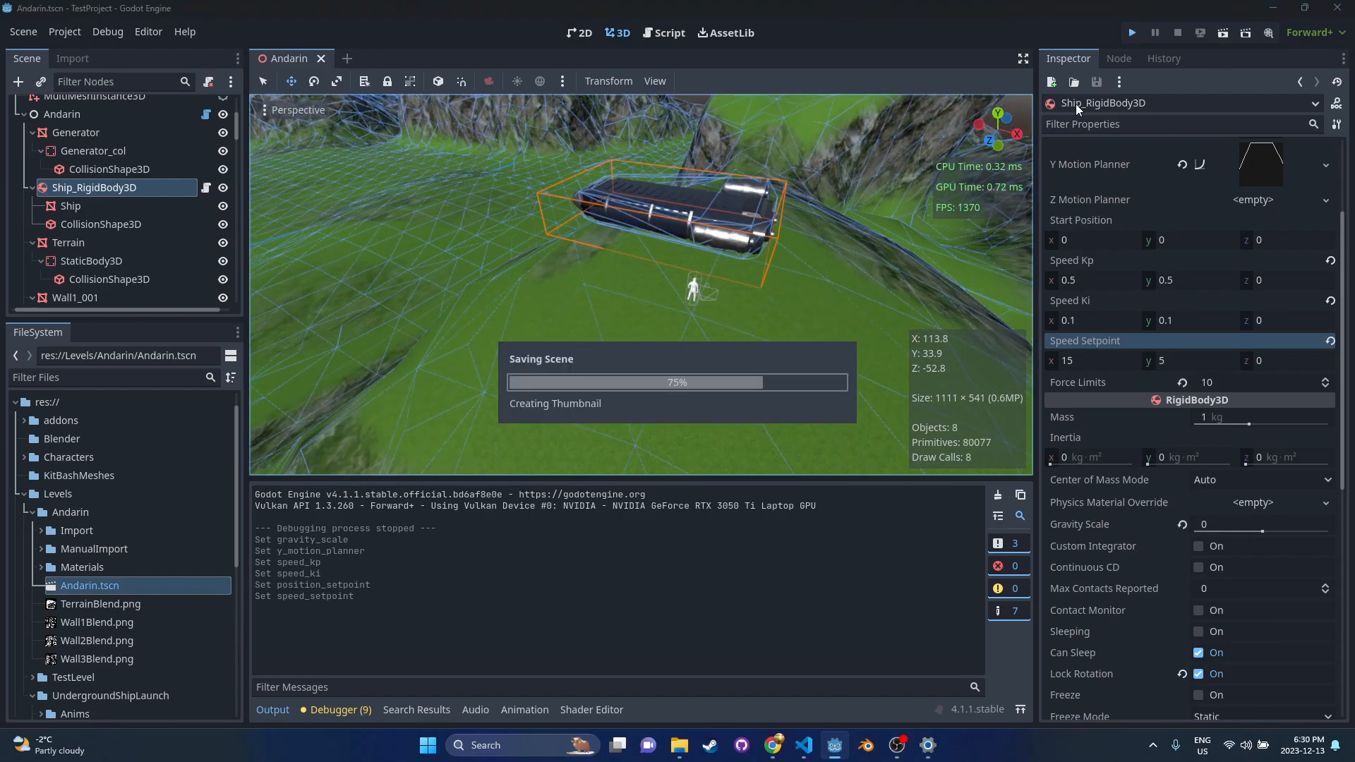
Step: Play the Andarin level and watch the ship rise into the sky
left_click(1131, 34)
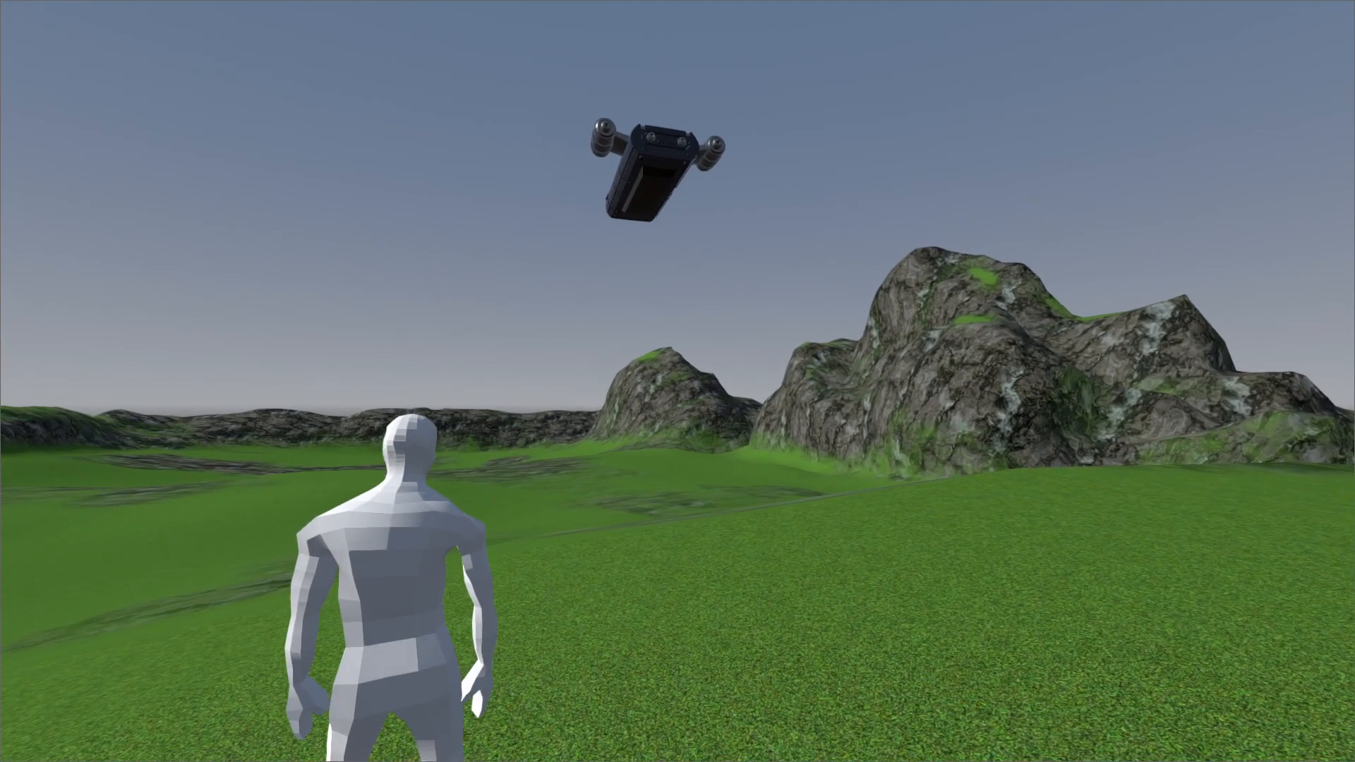
Step: Stop the run, set Gravity Scale to 1, save, and play the flight test again
left_click(1153, 32)
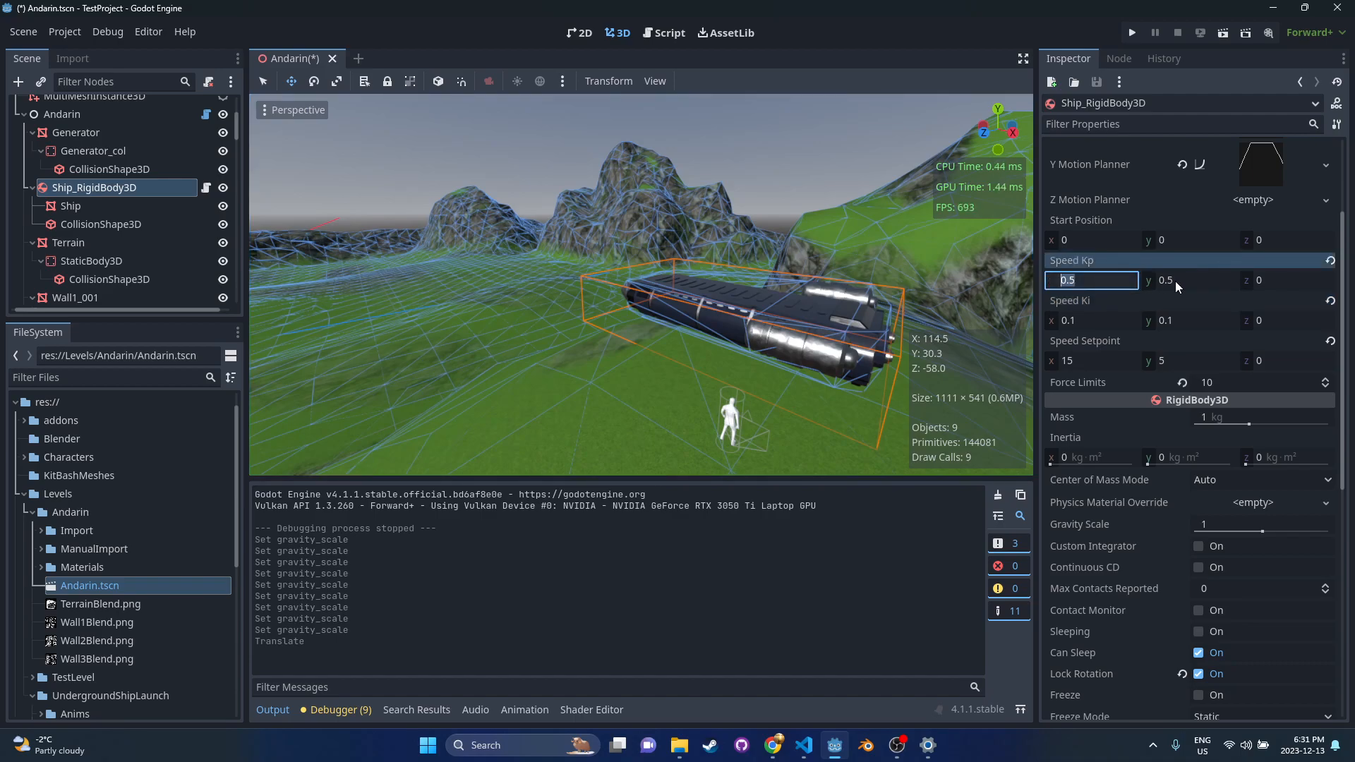
left_click(1188, 280)
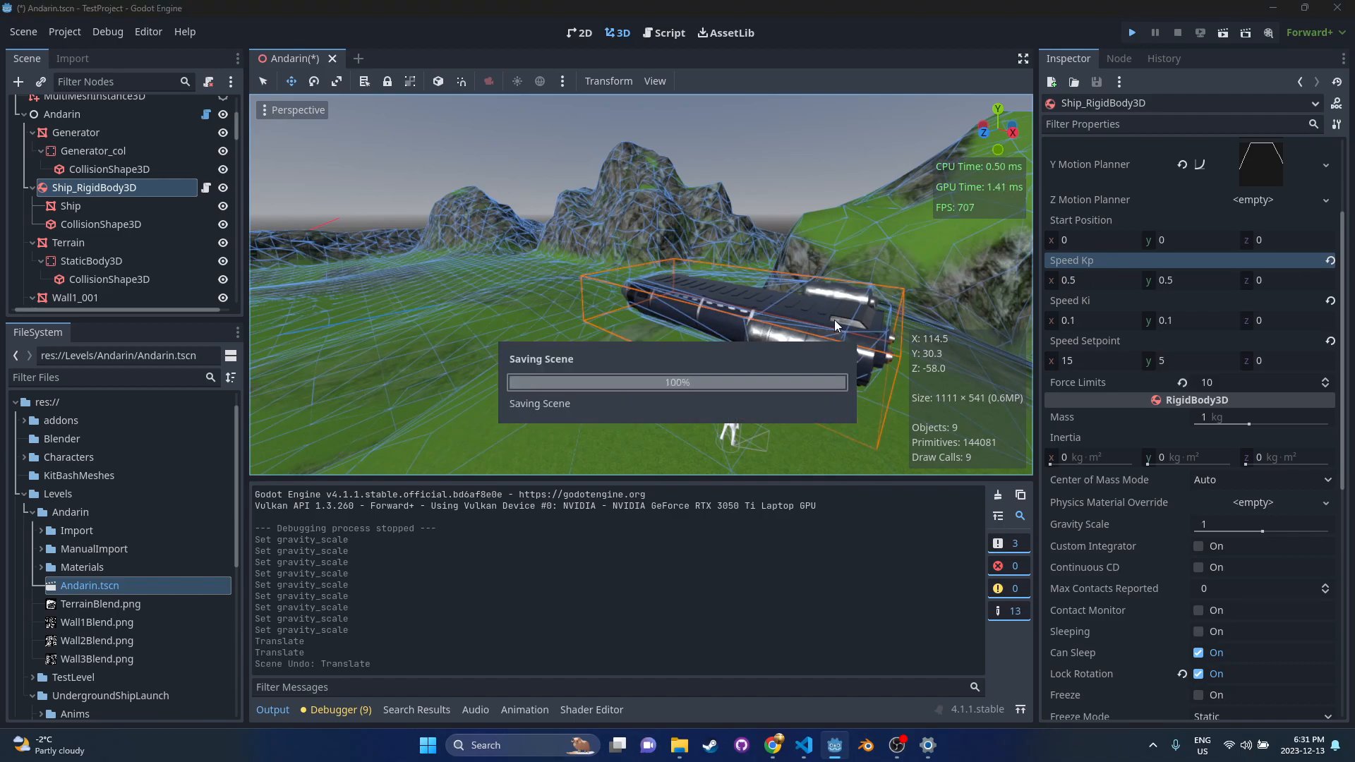
left_click(1131, 32)
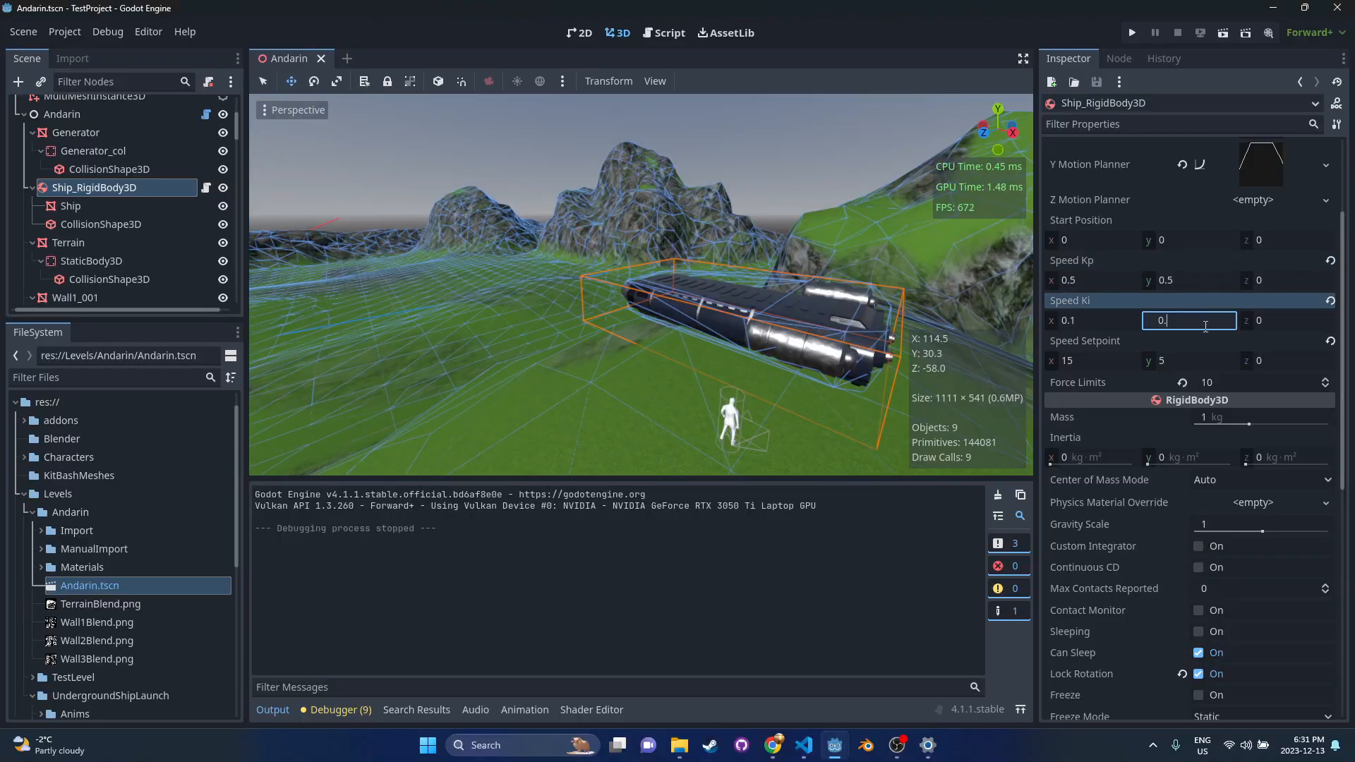
Step: Enter 0.01 as the Y Speed Kp and rerun the flight test
type("0.01")
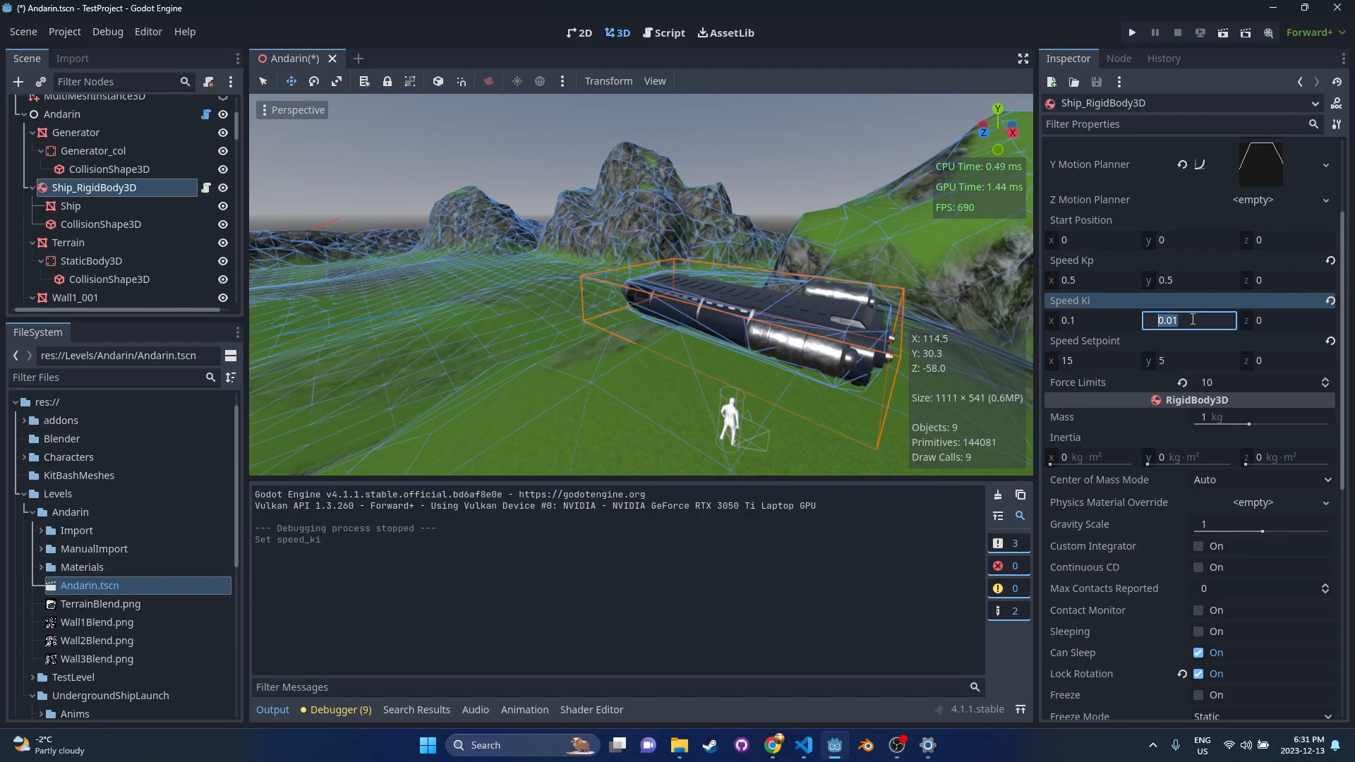
left_click(1188, 279)
type("0.01")
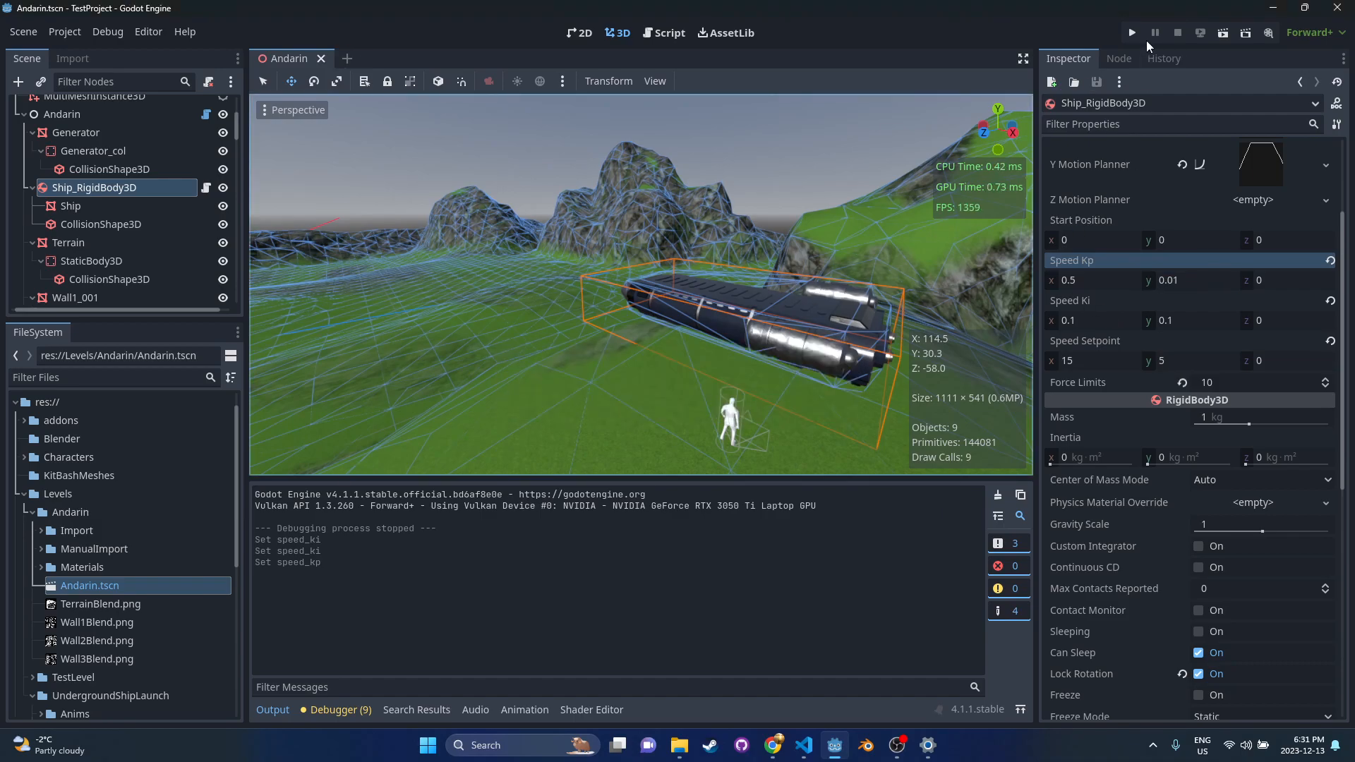
left_click(1131, 32)
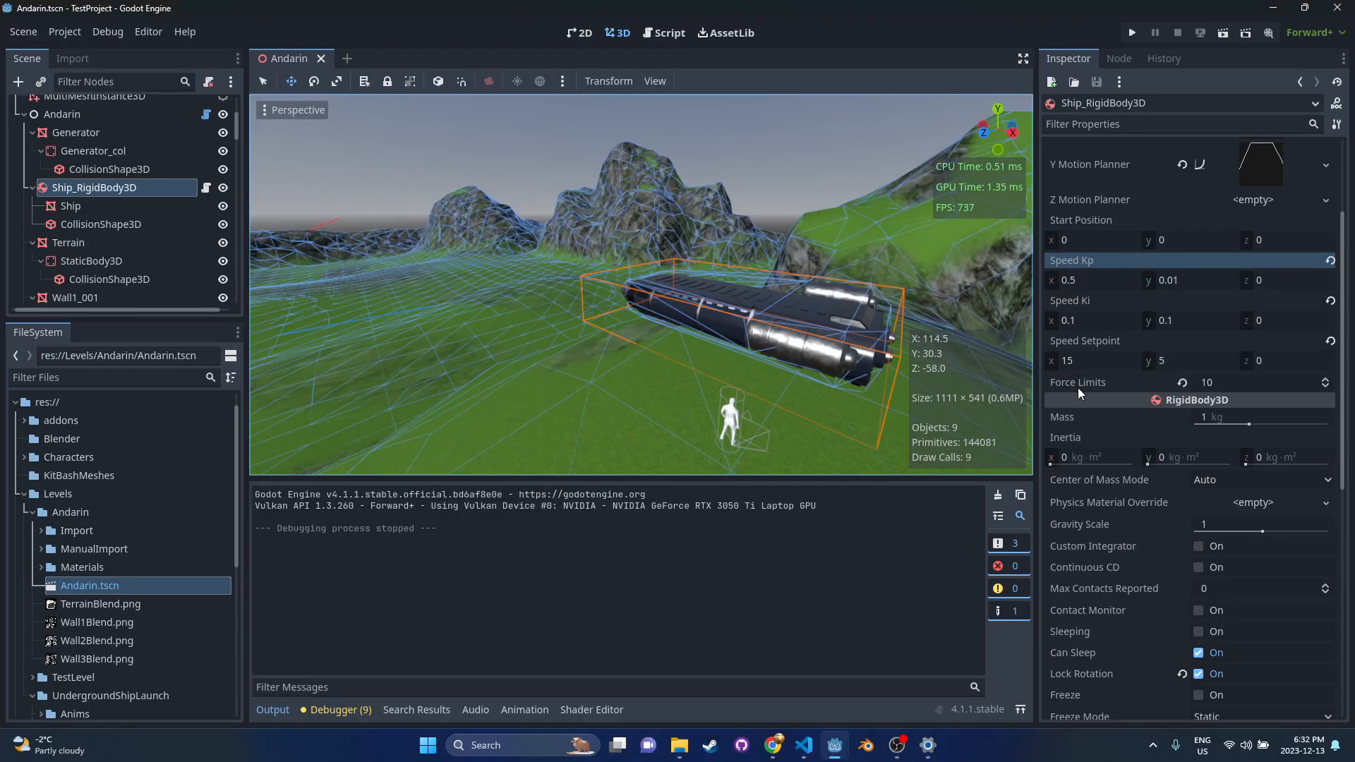
Step: Save the Andarin scene (position control off, X speed -15) and reopen RigidBody_PI.gd
scroll("up", 3)
type("-15")
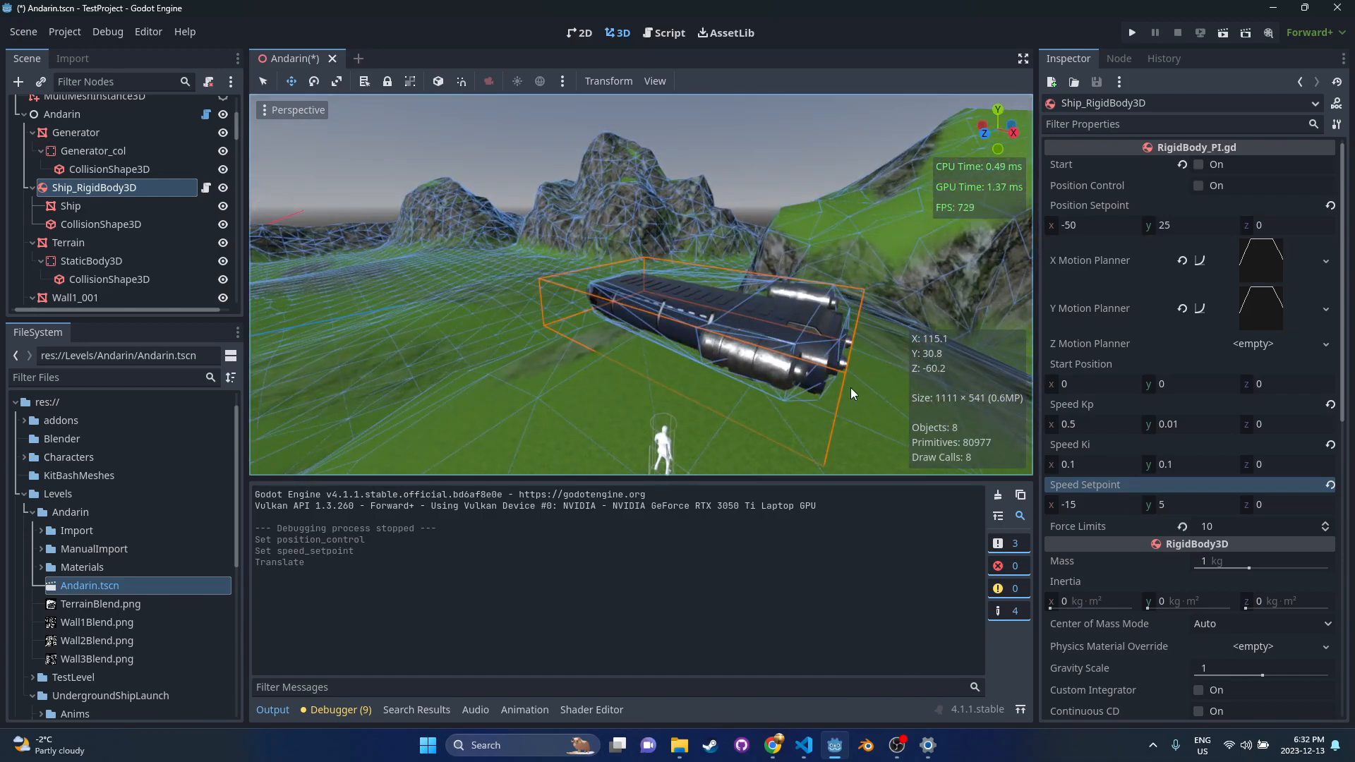
mouse_move(1134, 373)
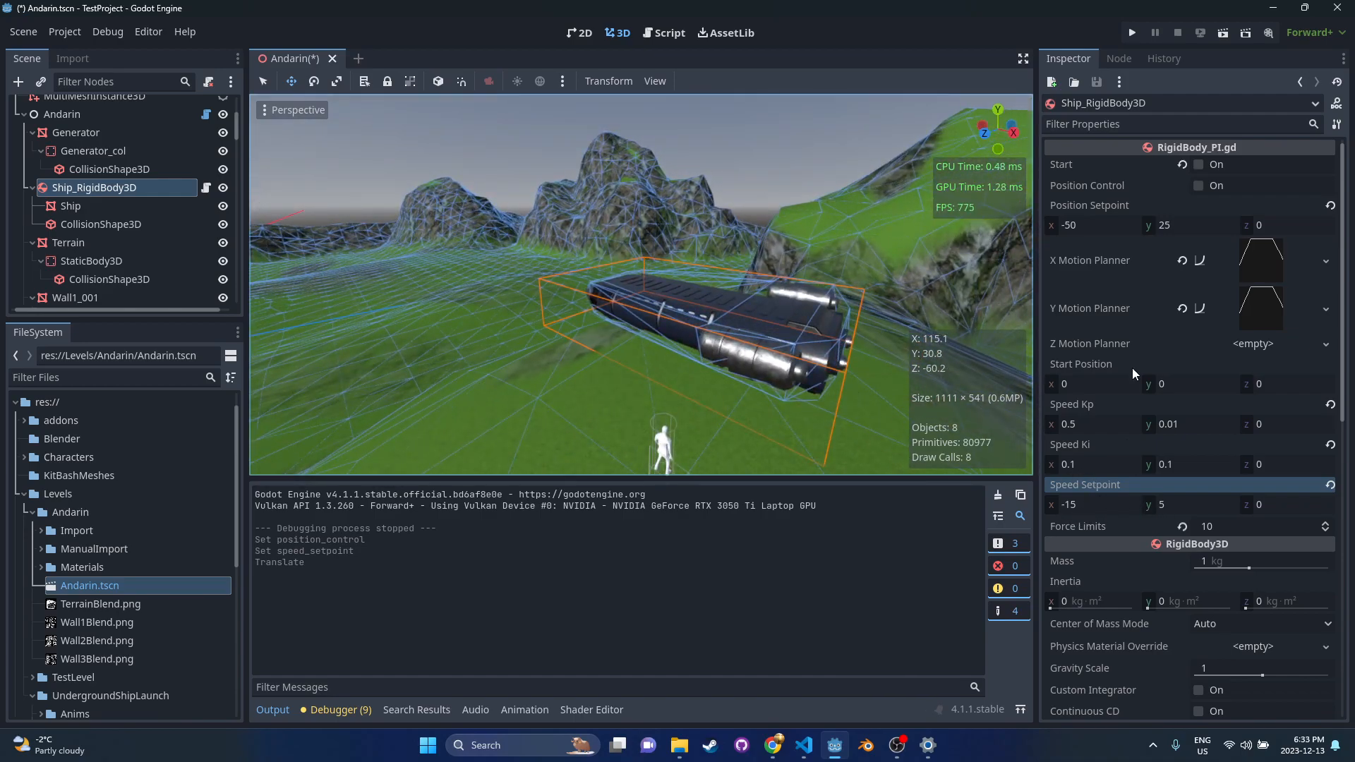
key("ctrl+s")
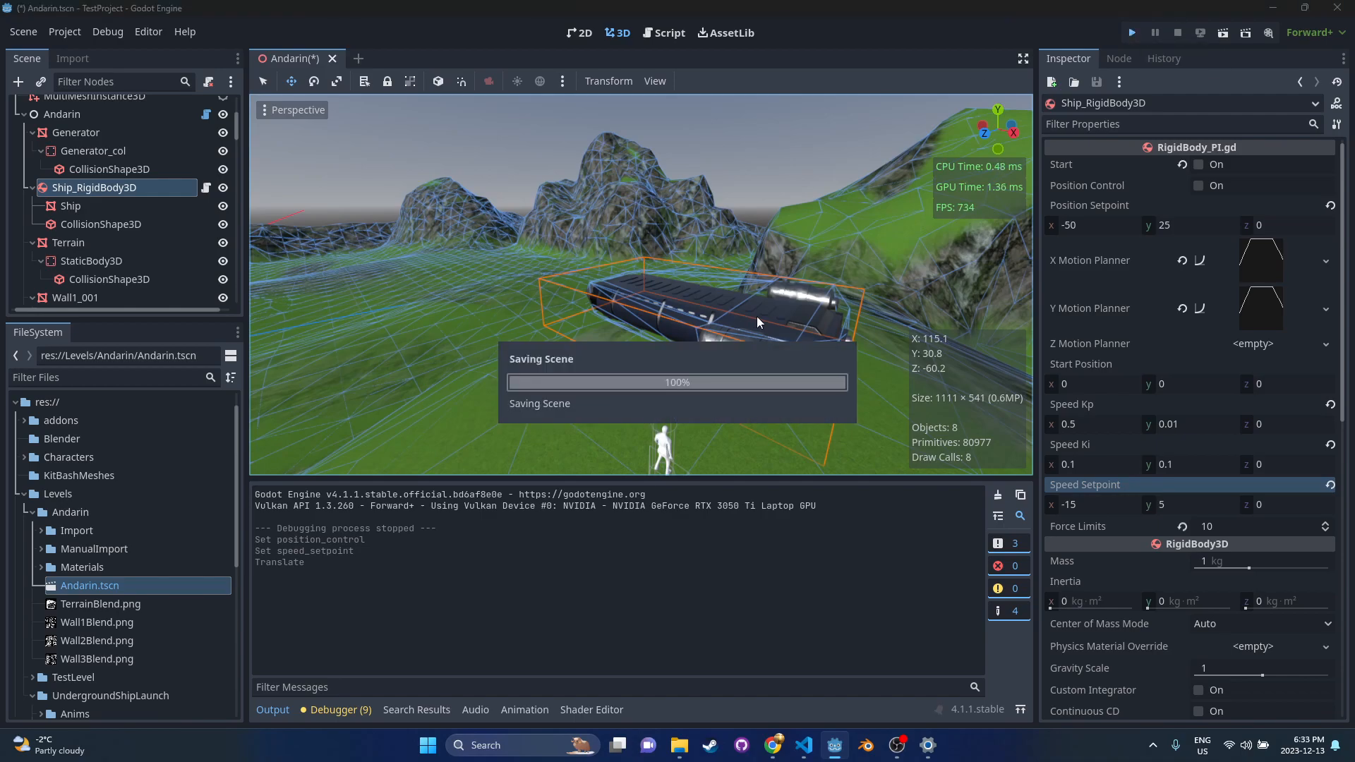
left_click(1131, 32)
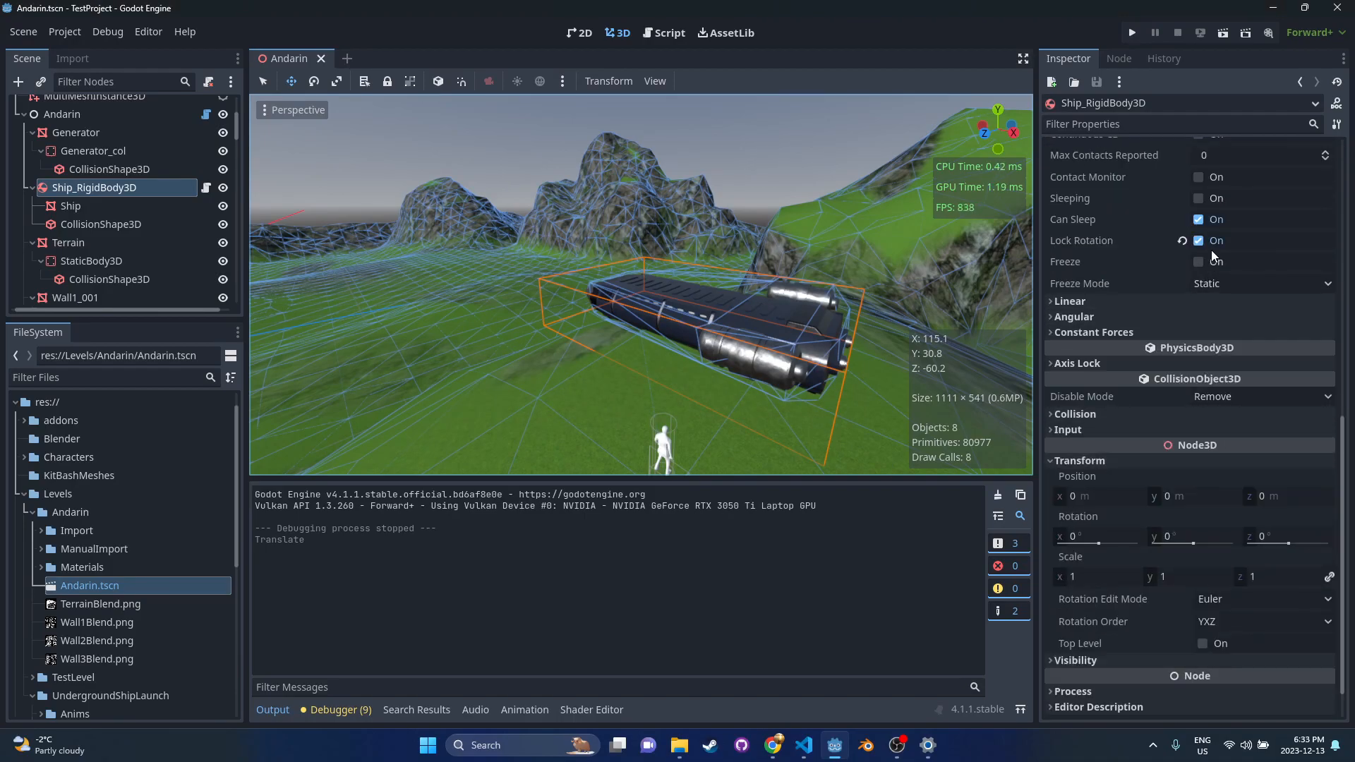
scroll("up", 3)
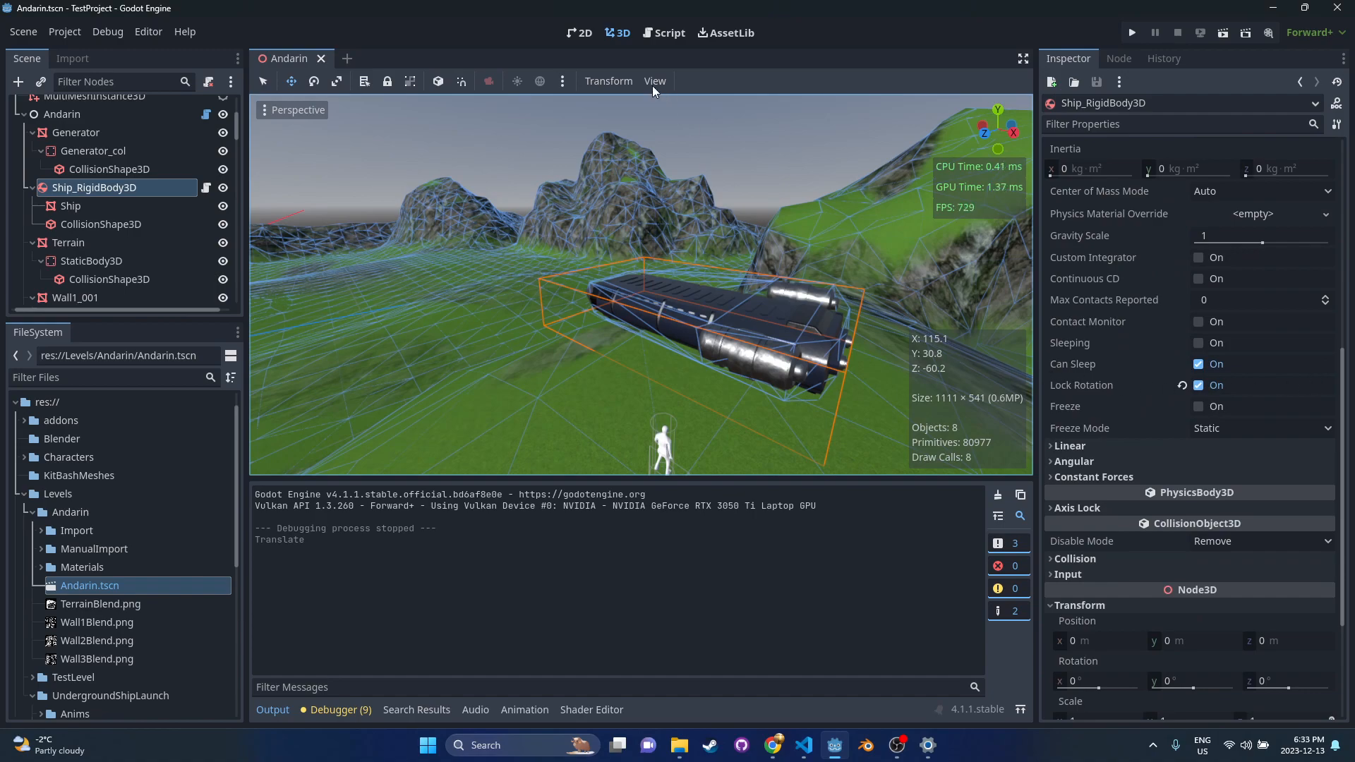
left_click(669, 33)
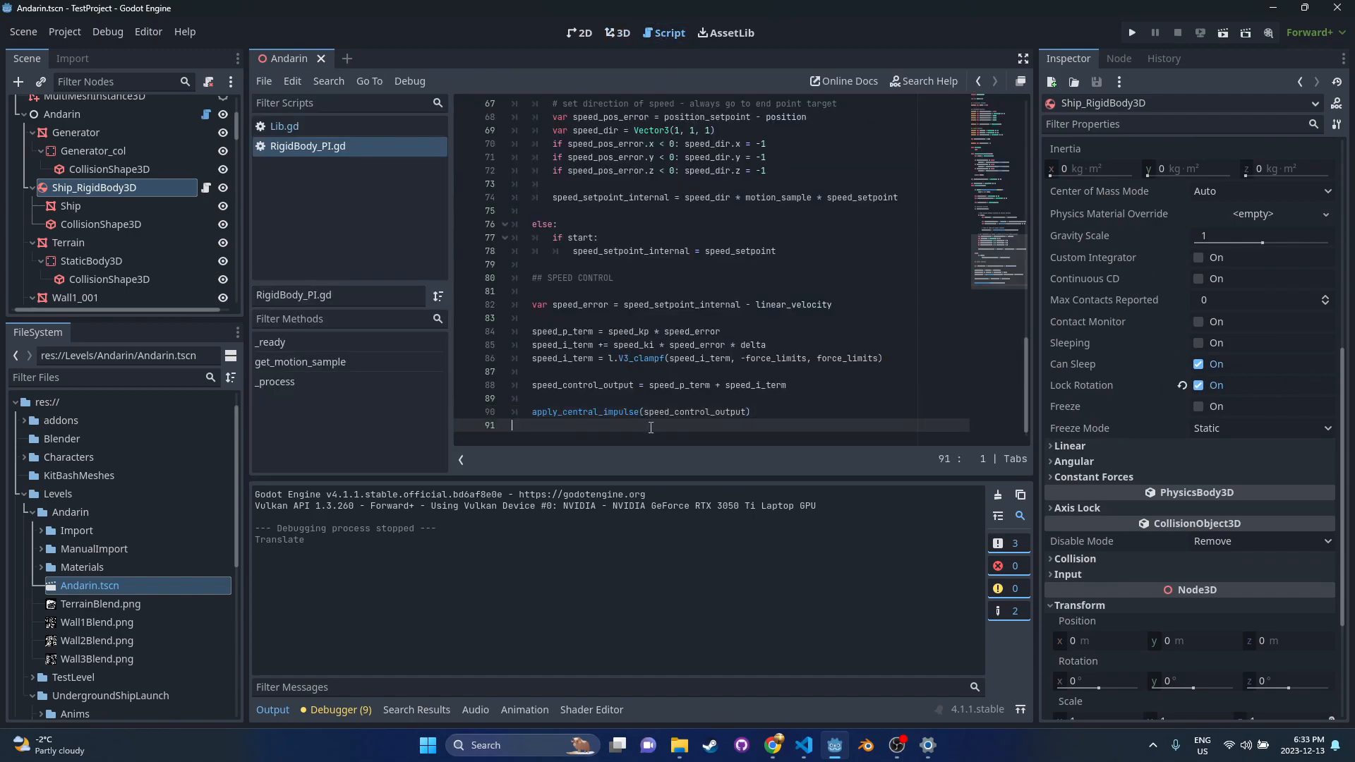
double_click(585, 411)
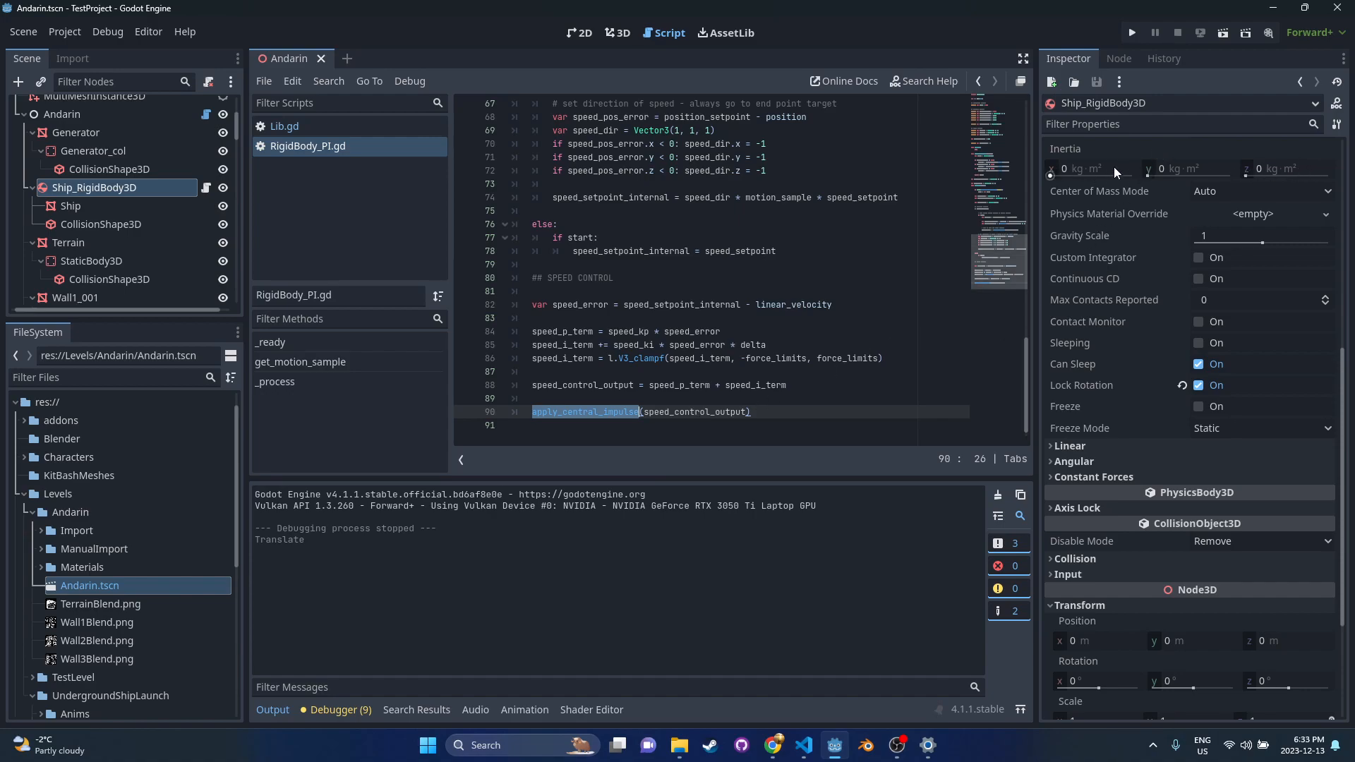
mouse_move(1275, 174)
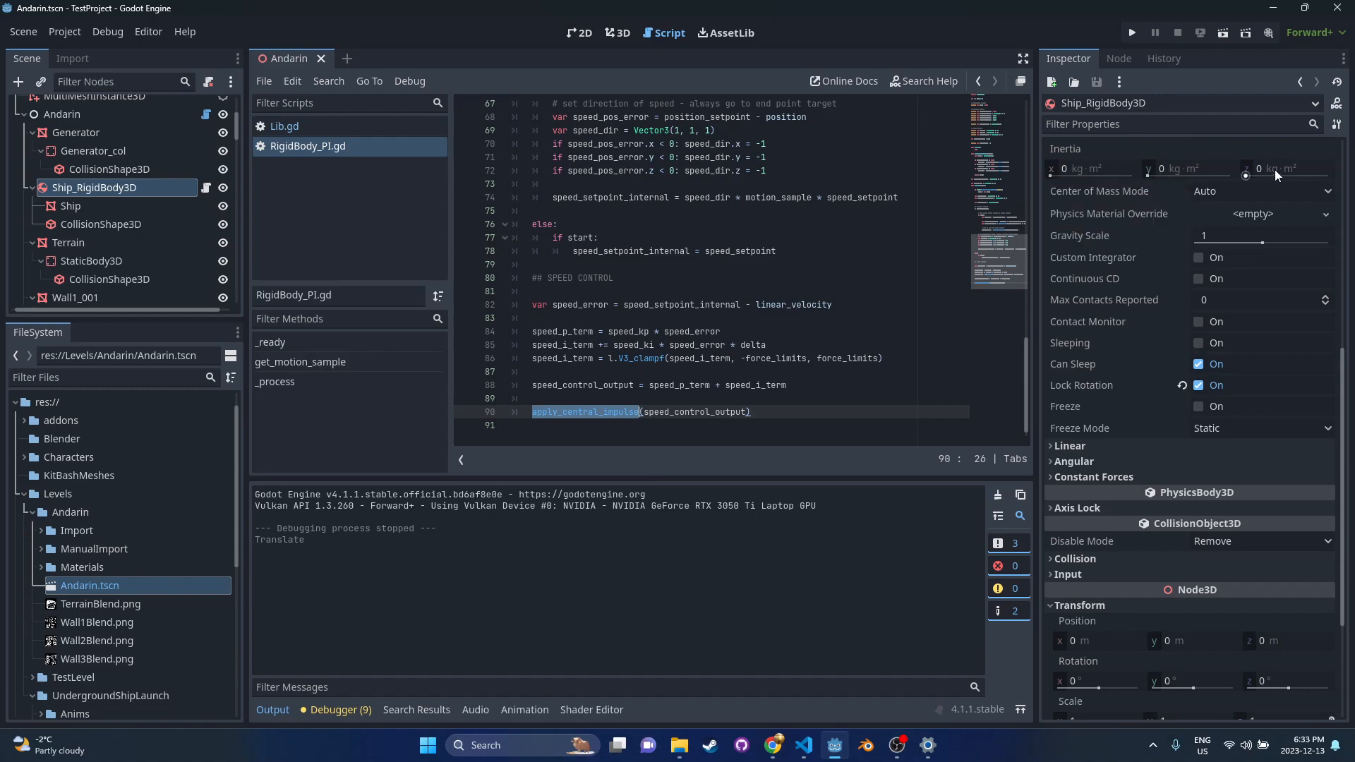
mouse_move(785, 400)
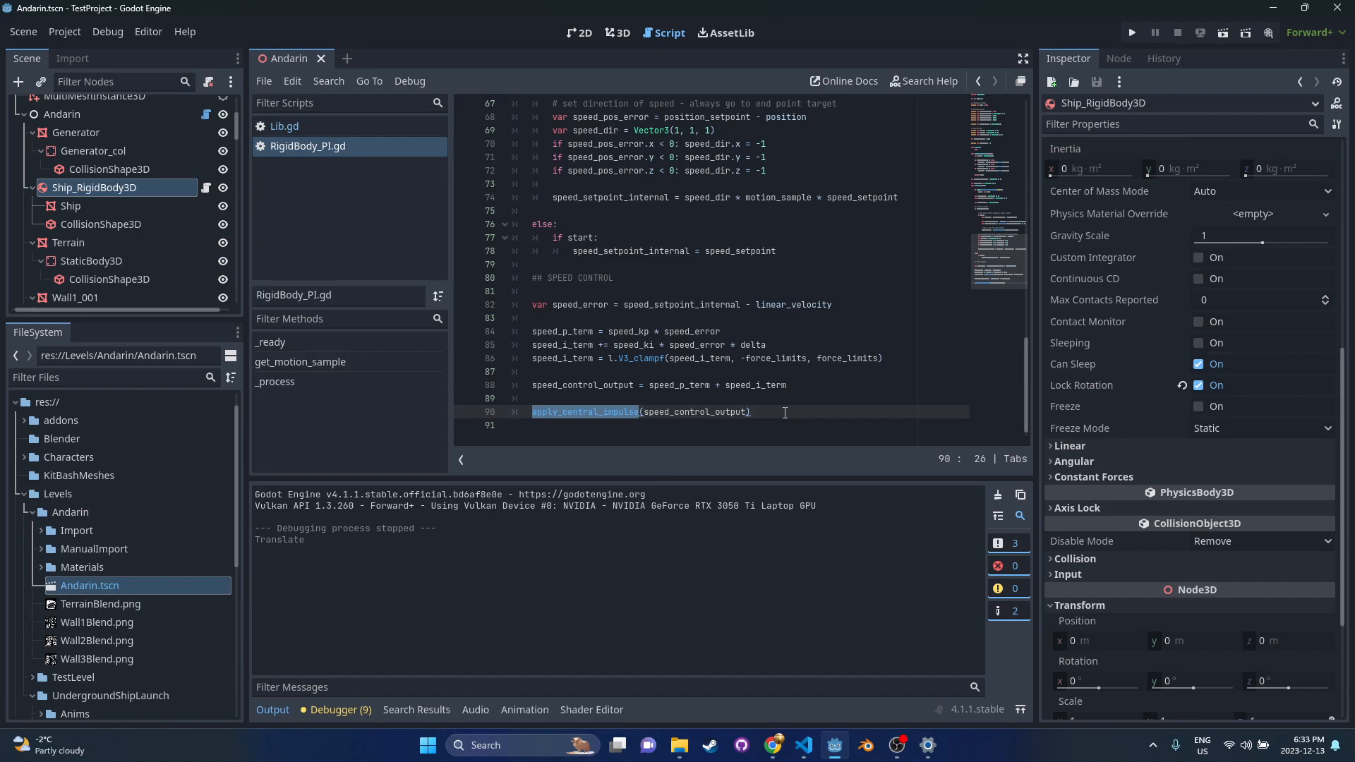
scroll("up", 3)
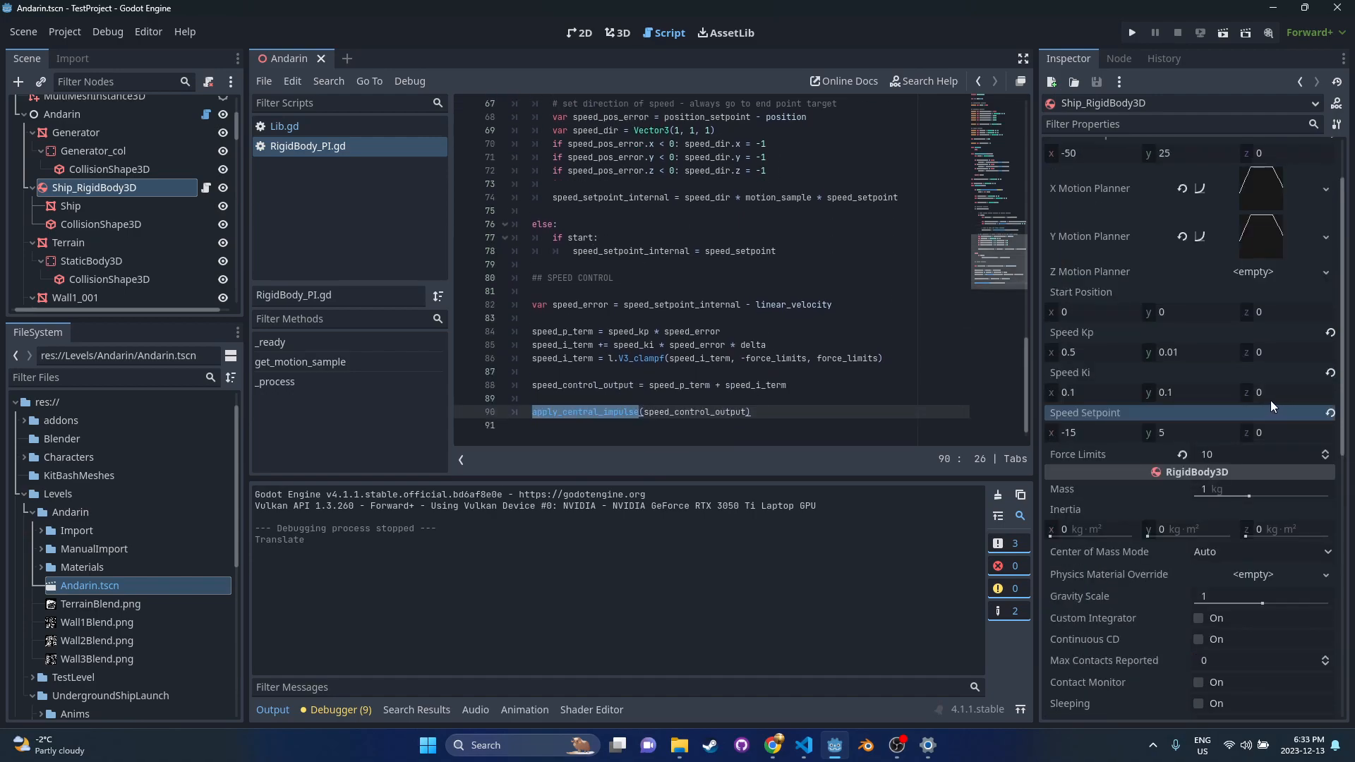
scroll("up", 3)
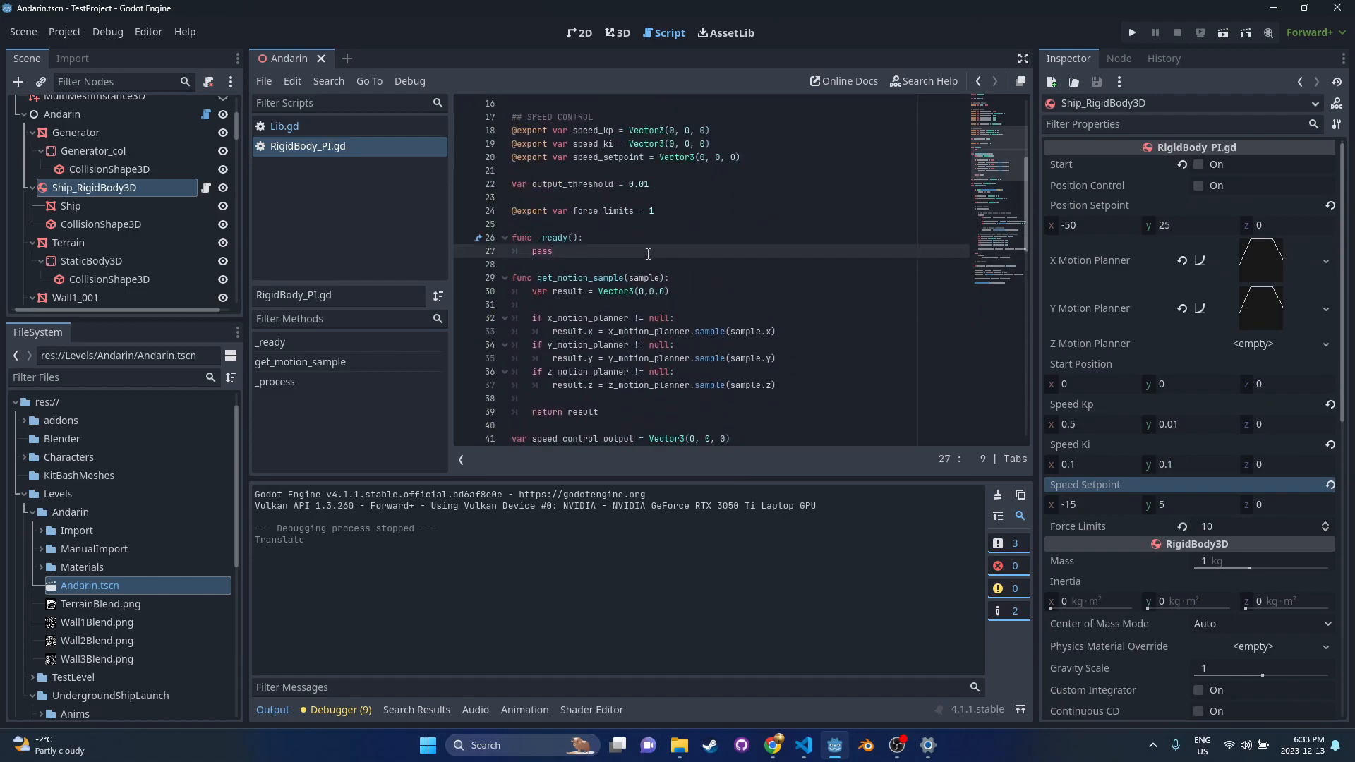
scroll("up", 3)
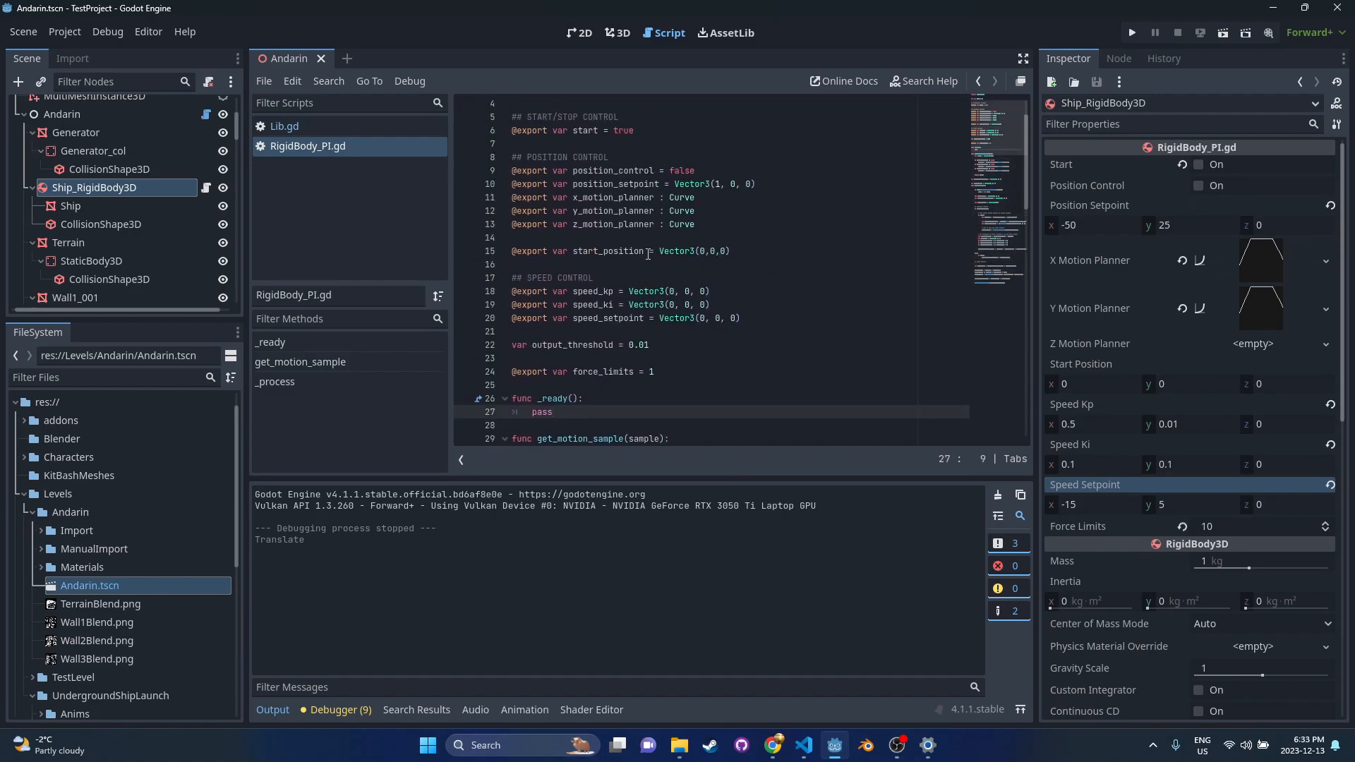
scroll("down", 3)
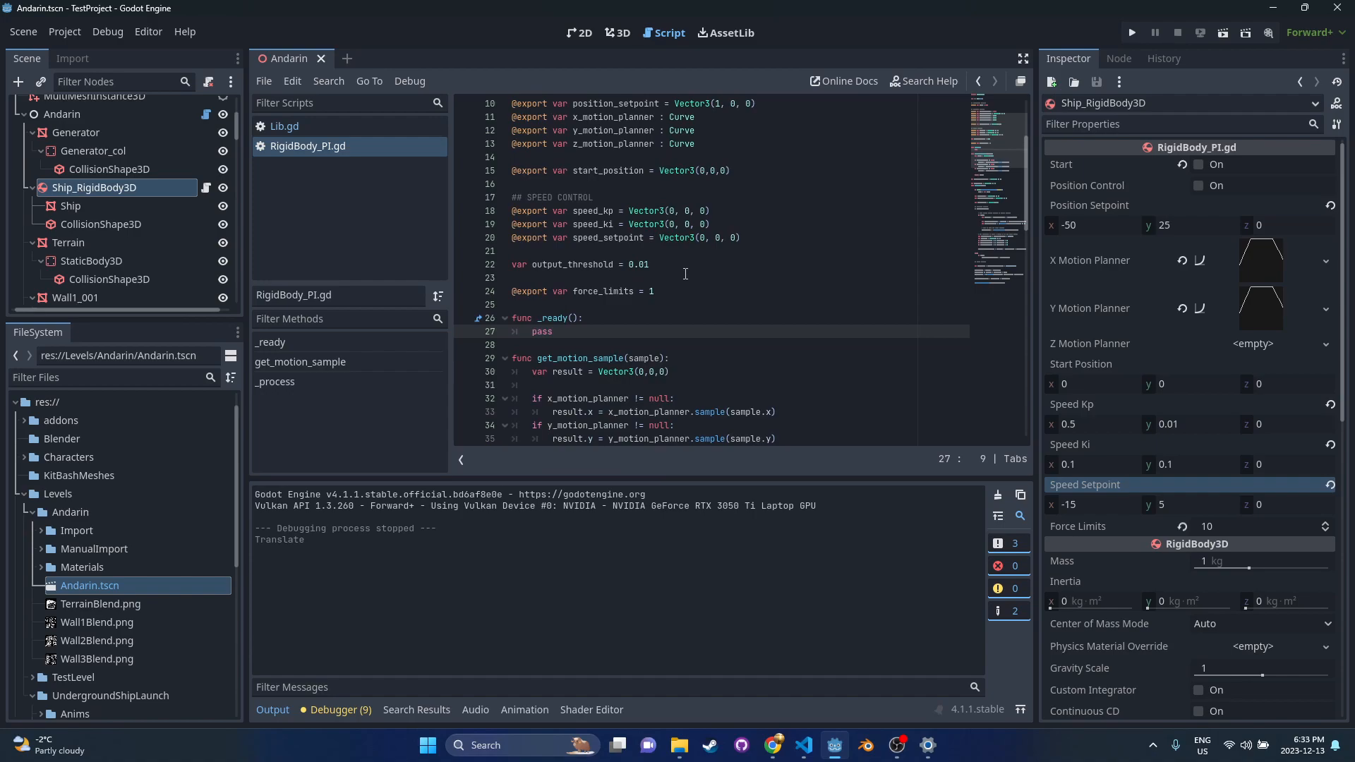
scroll("down", 3)
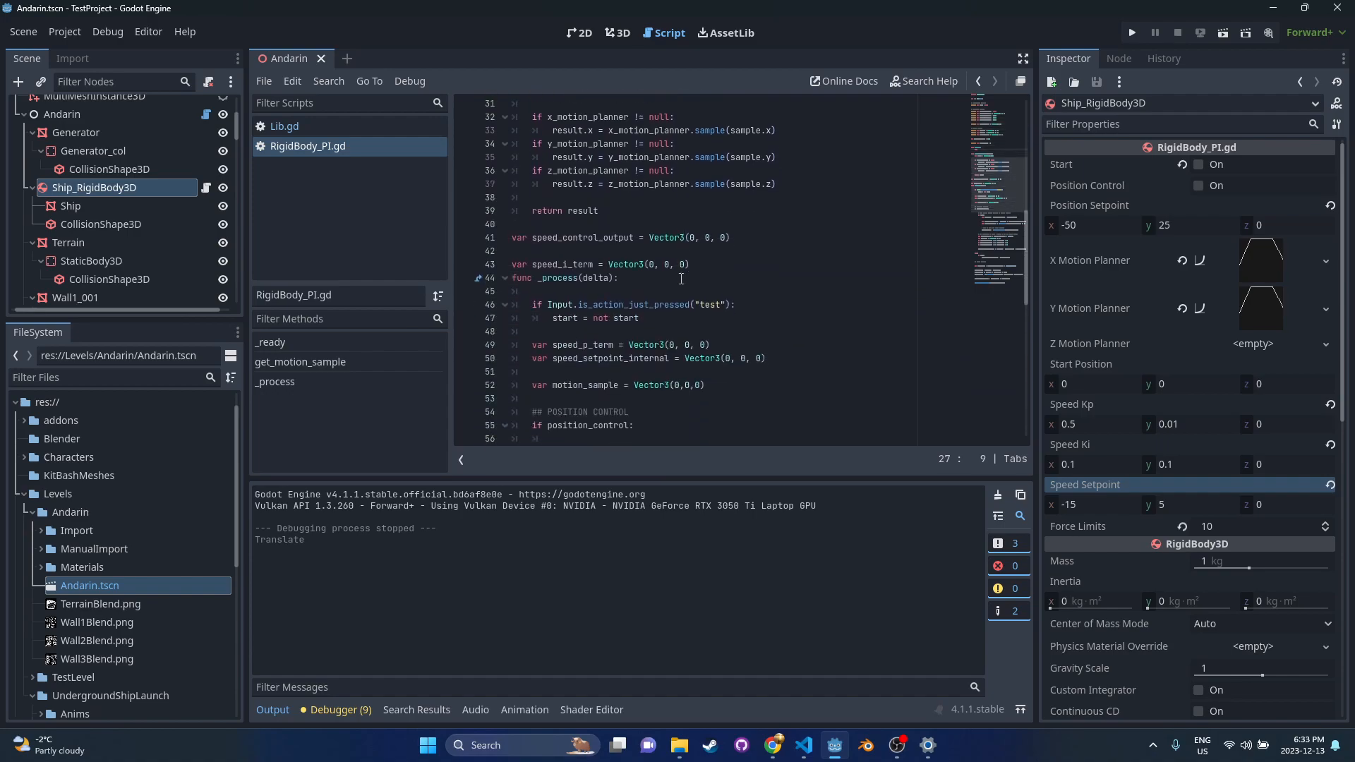
scroll("down", 3)
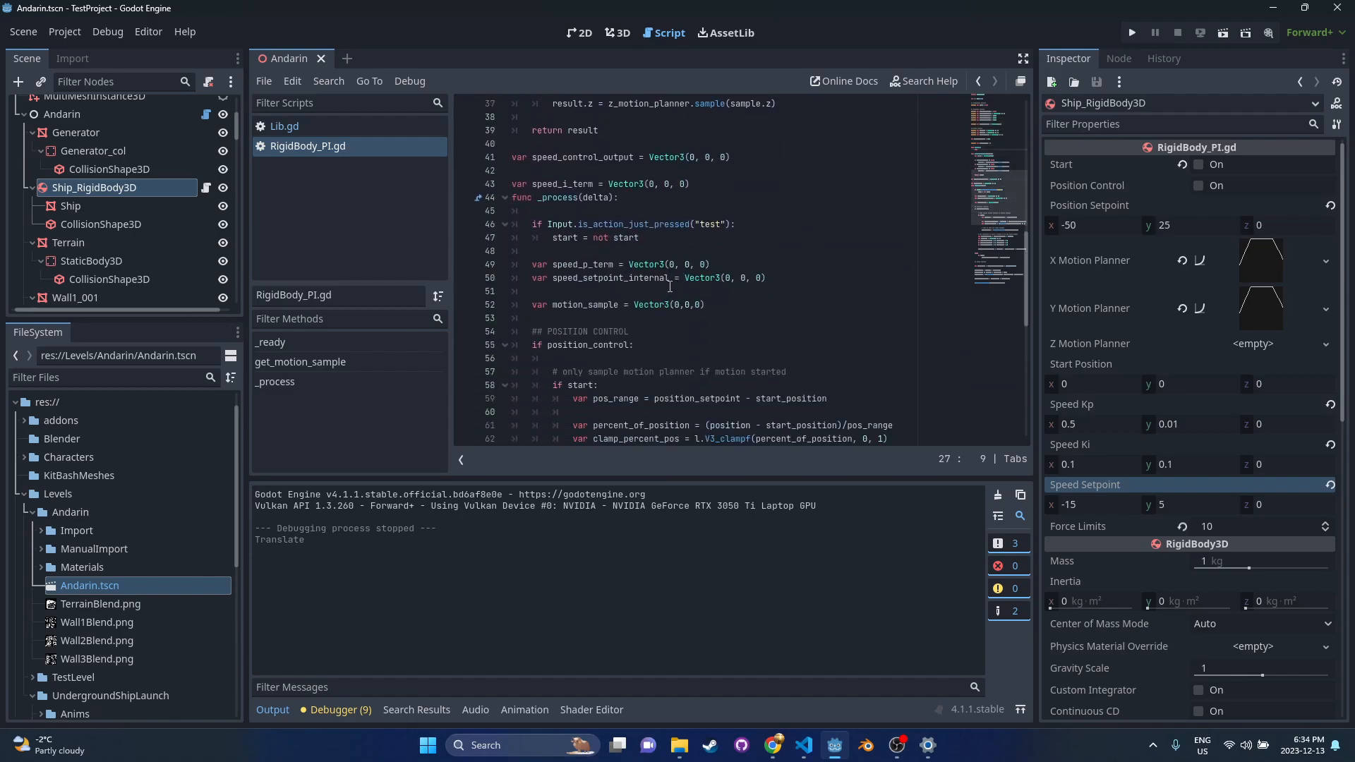
scroll("down", 3)
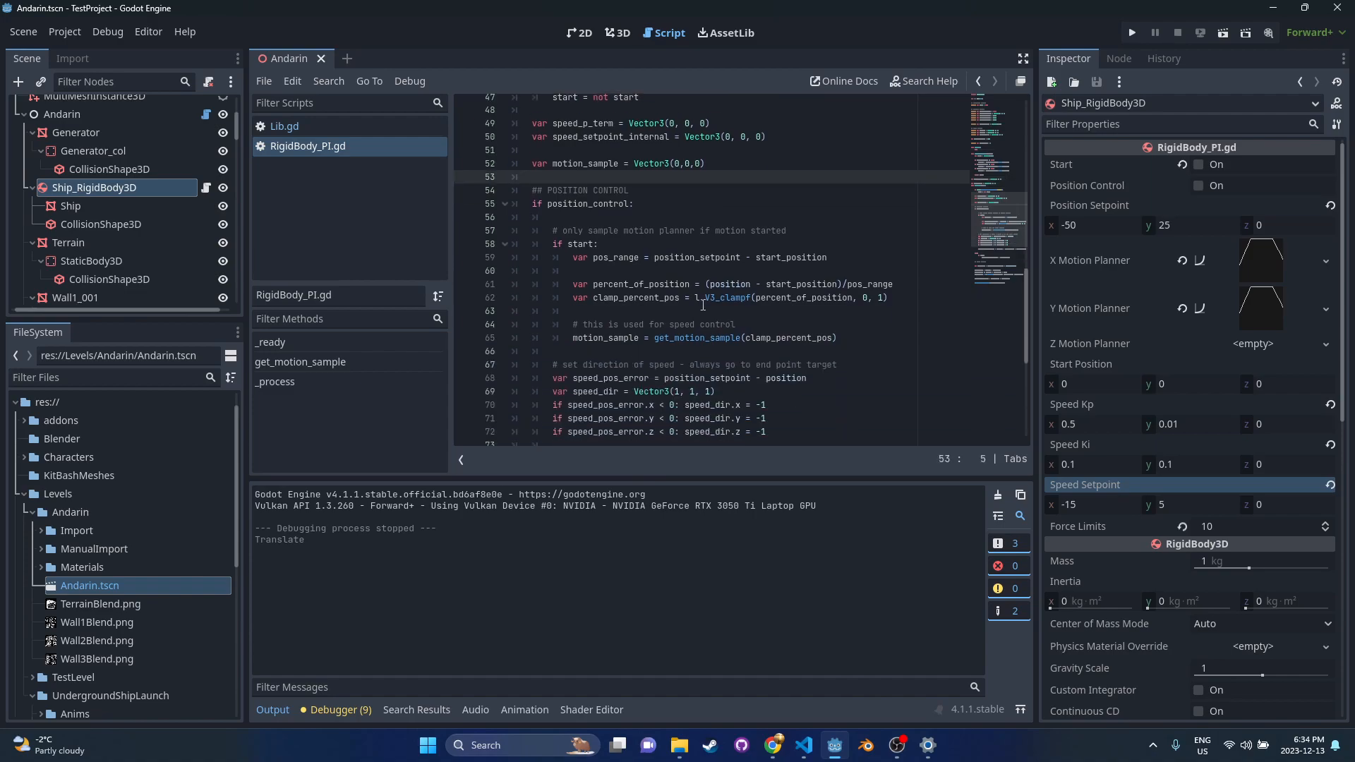
scroll("down", 3)
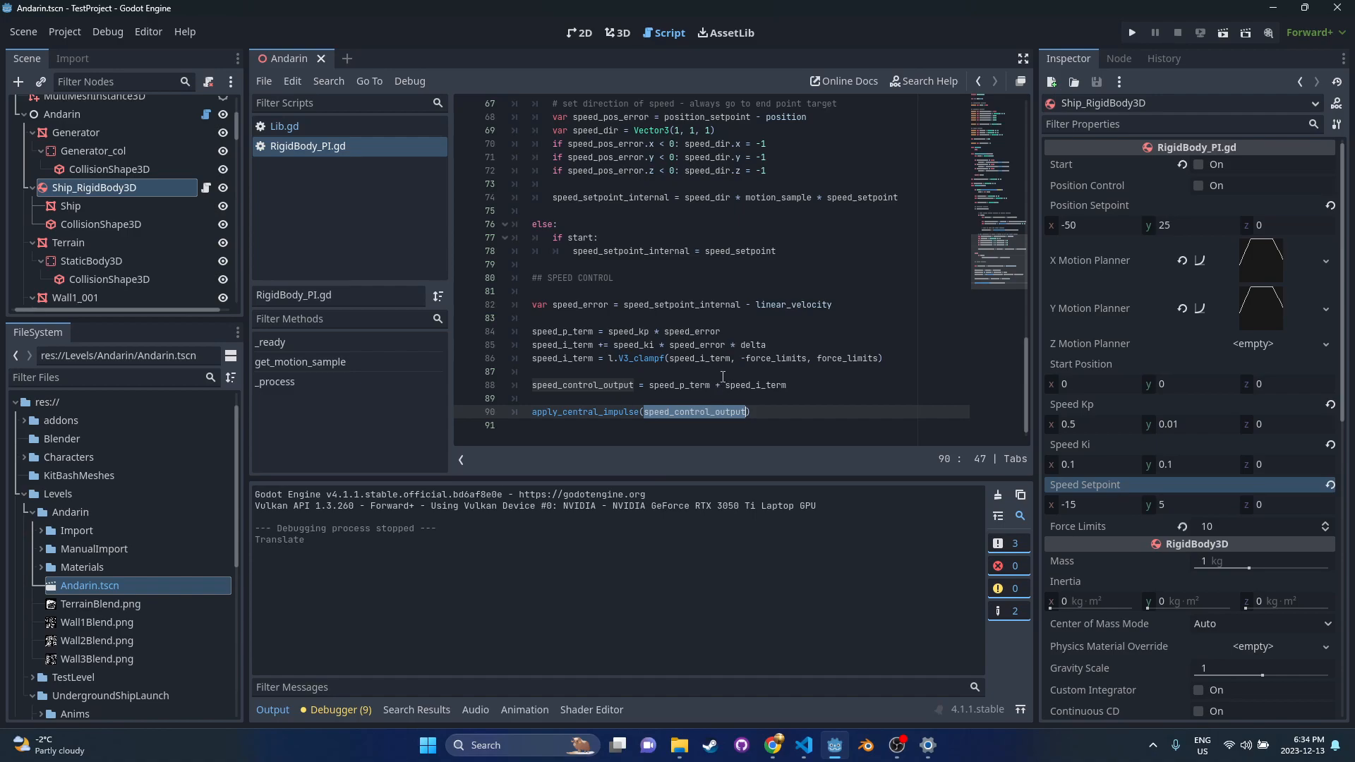
scroll("up", 3)
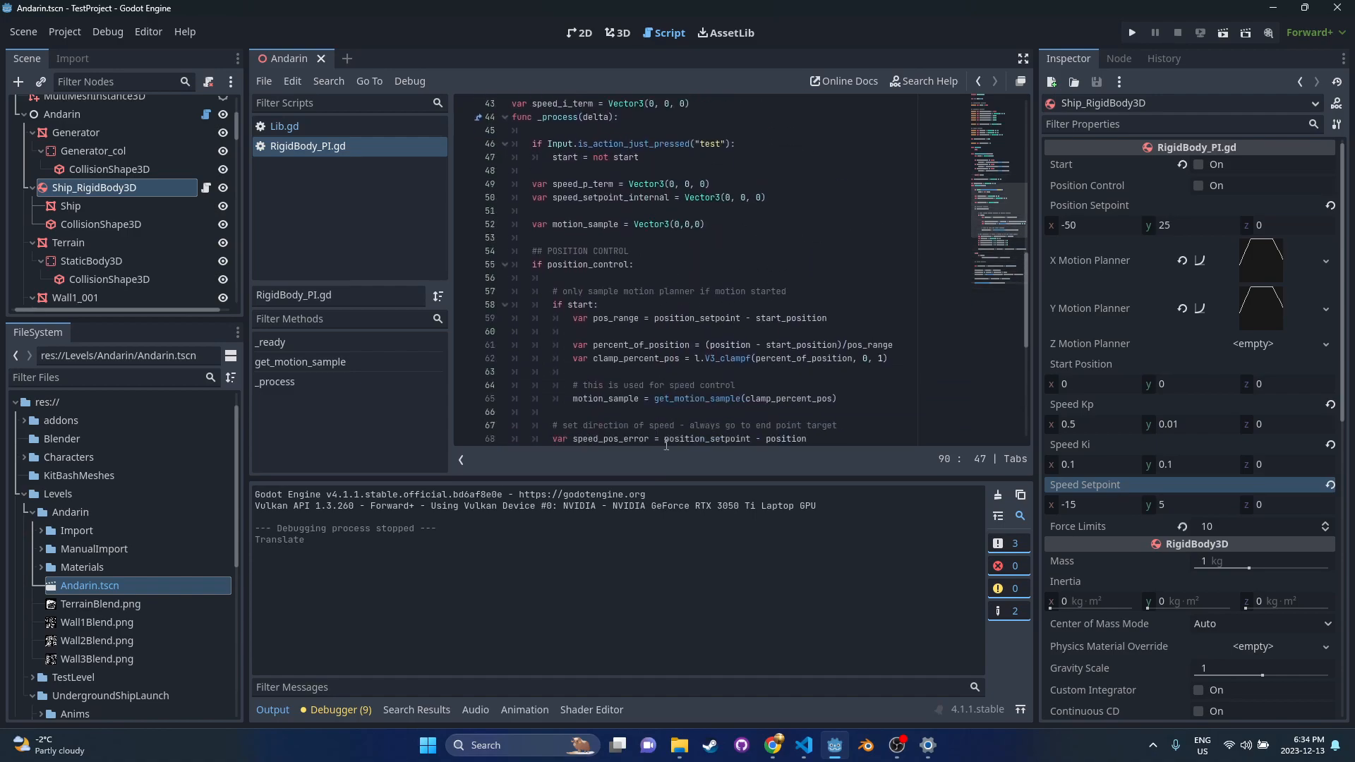
scroll("up", 3)
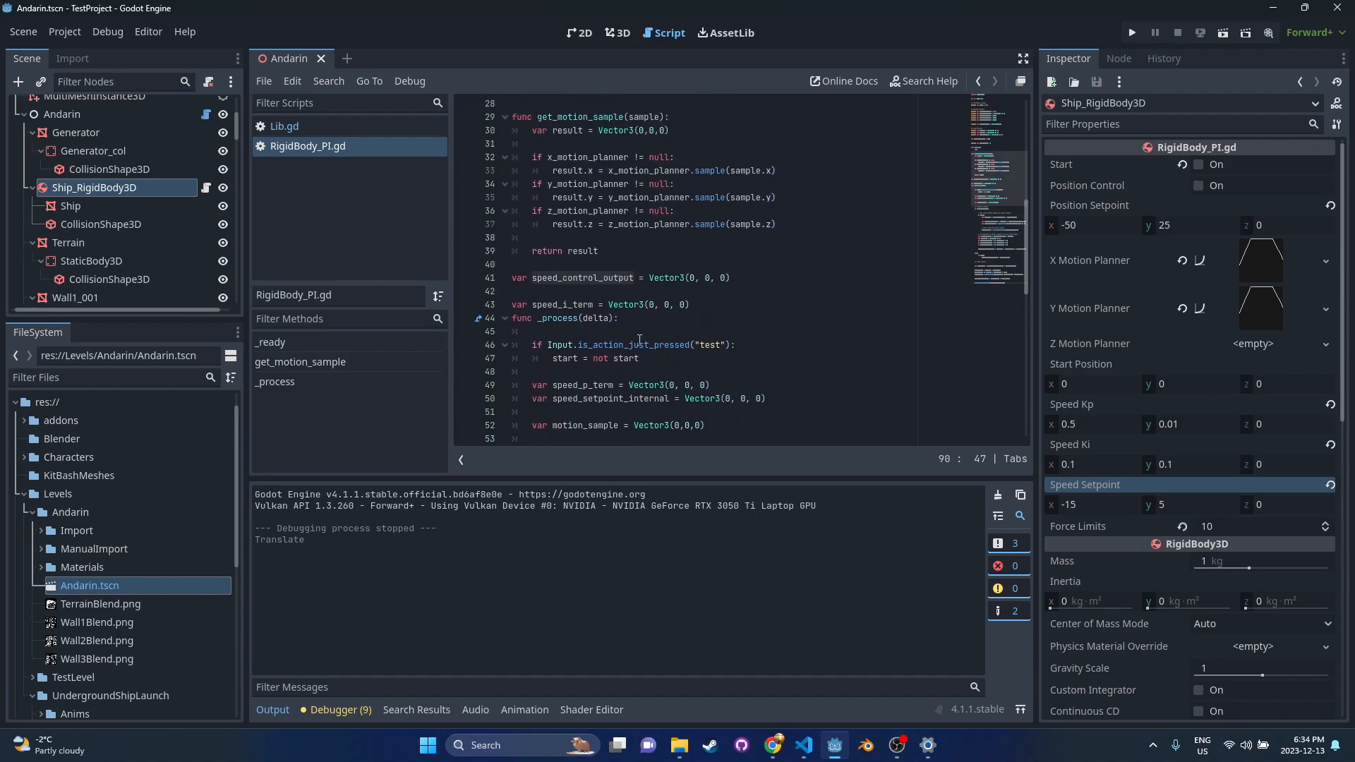
scroll("up", 3)
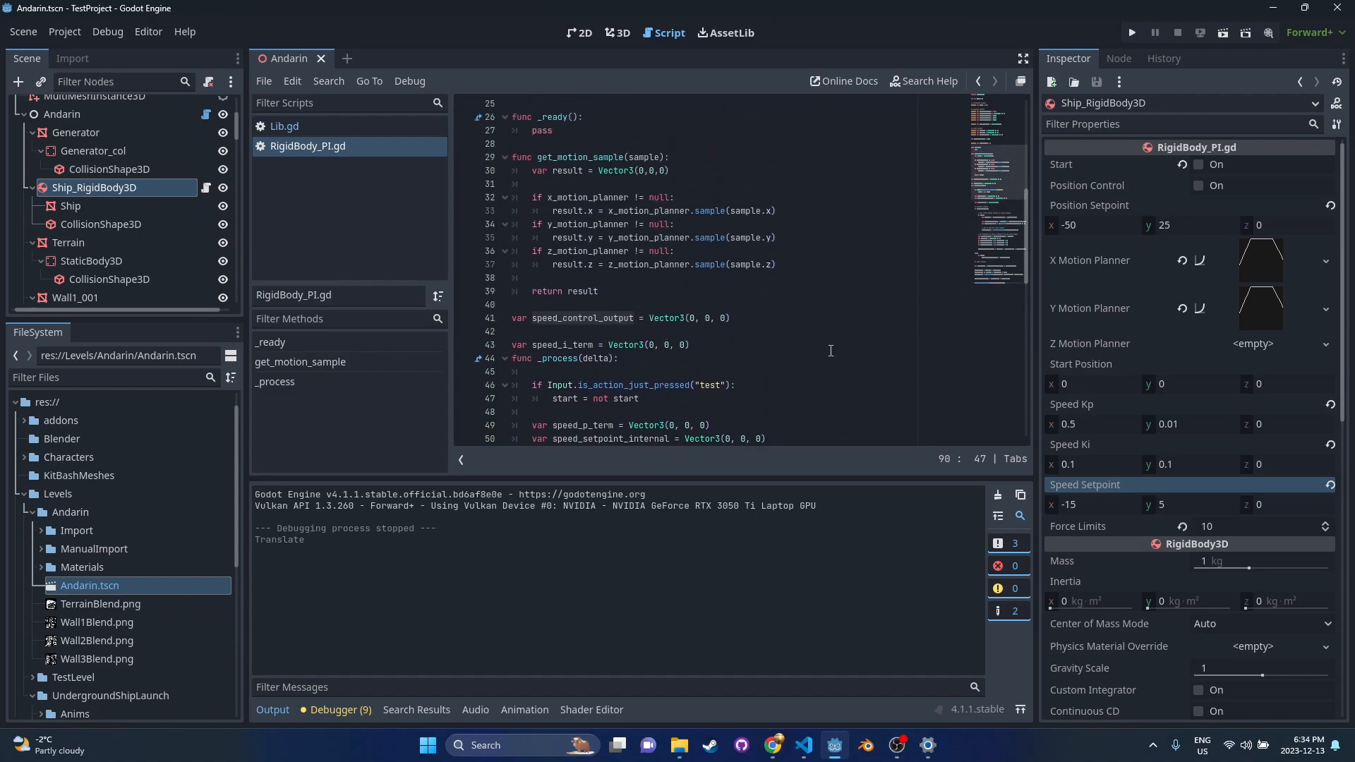
scroll("up", 3)
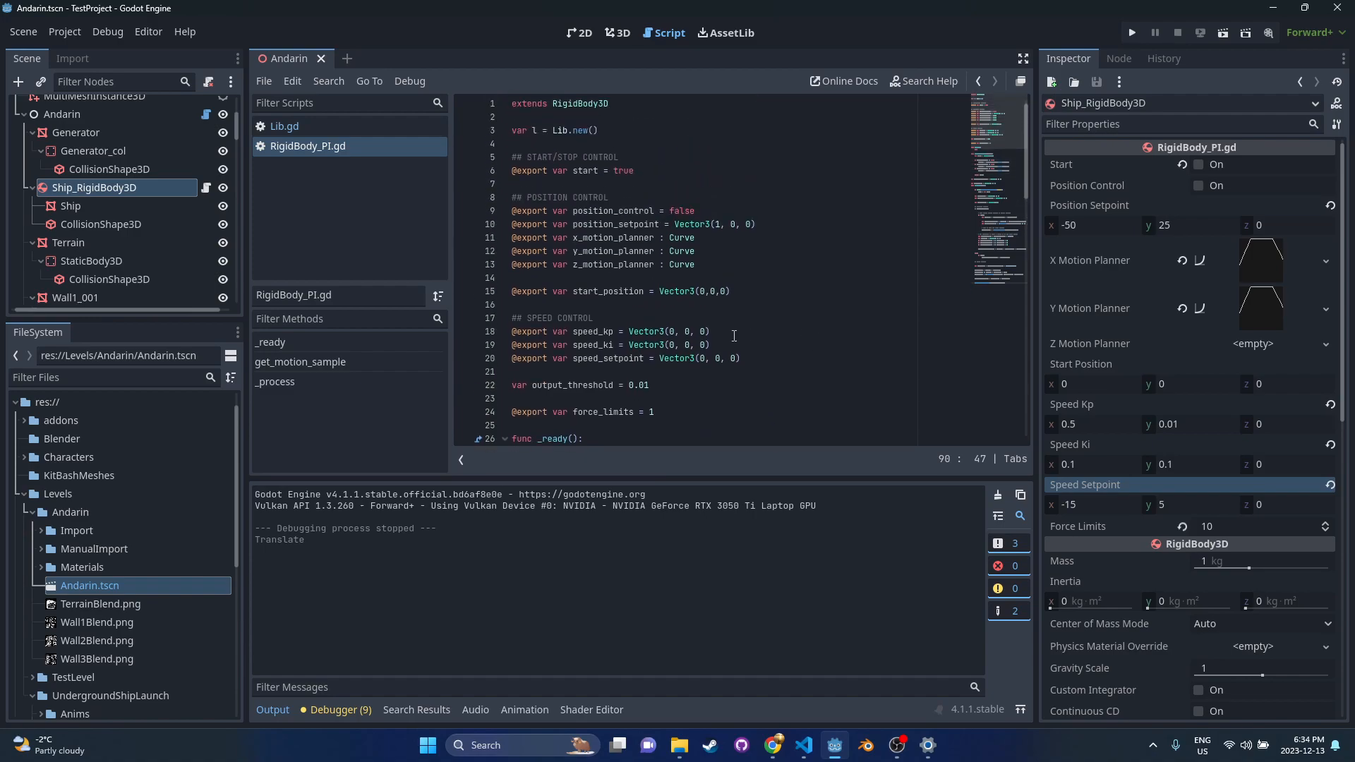
mouse_move(801, 264)
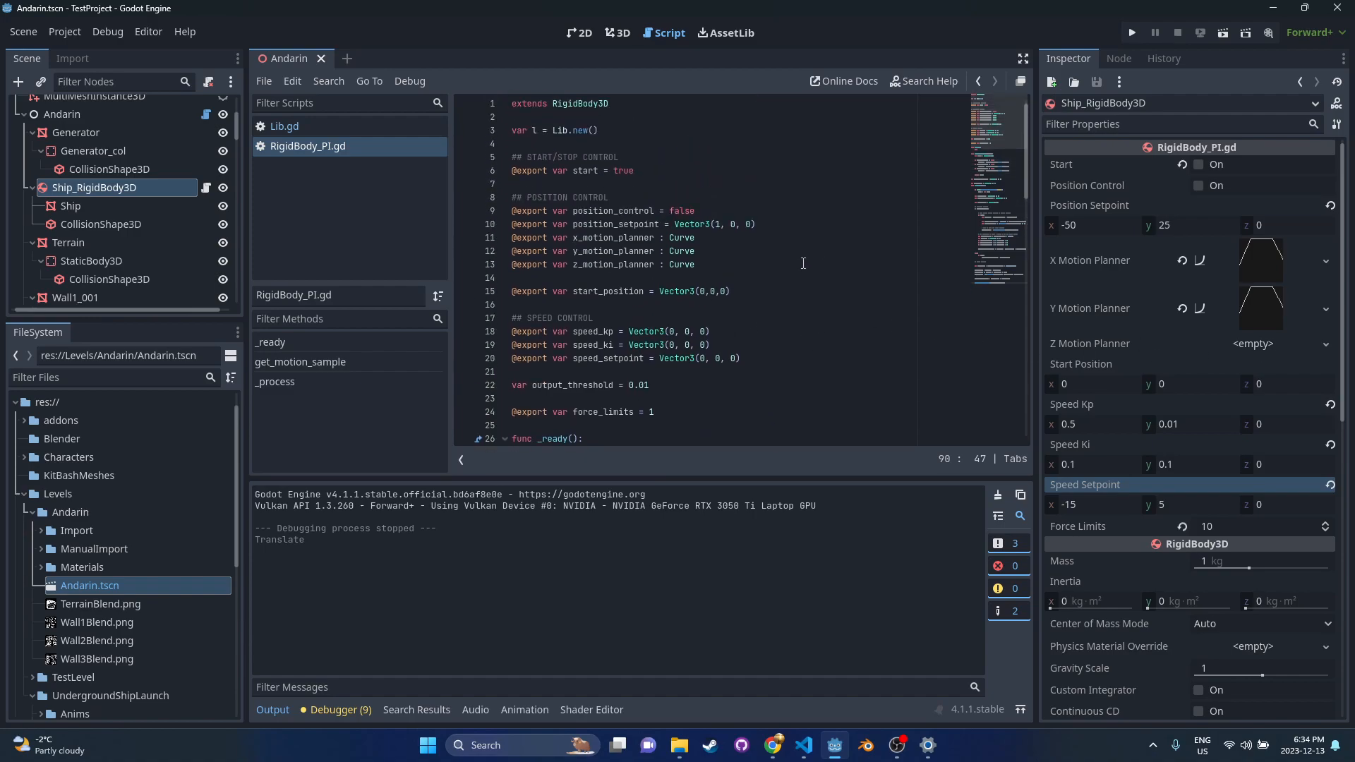
left_click(616, 33)
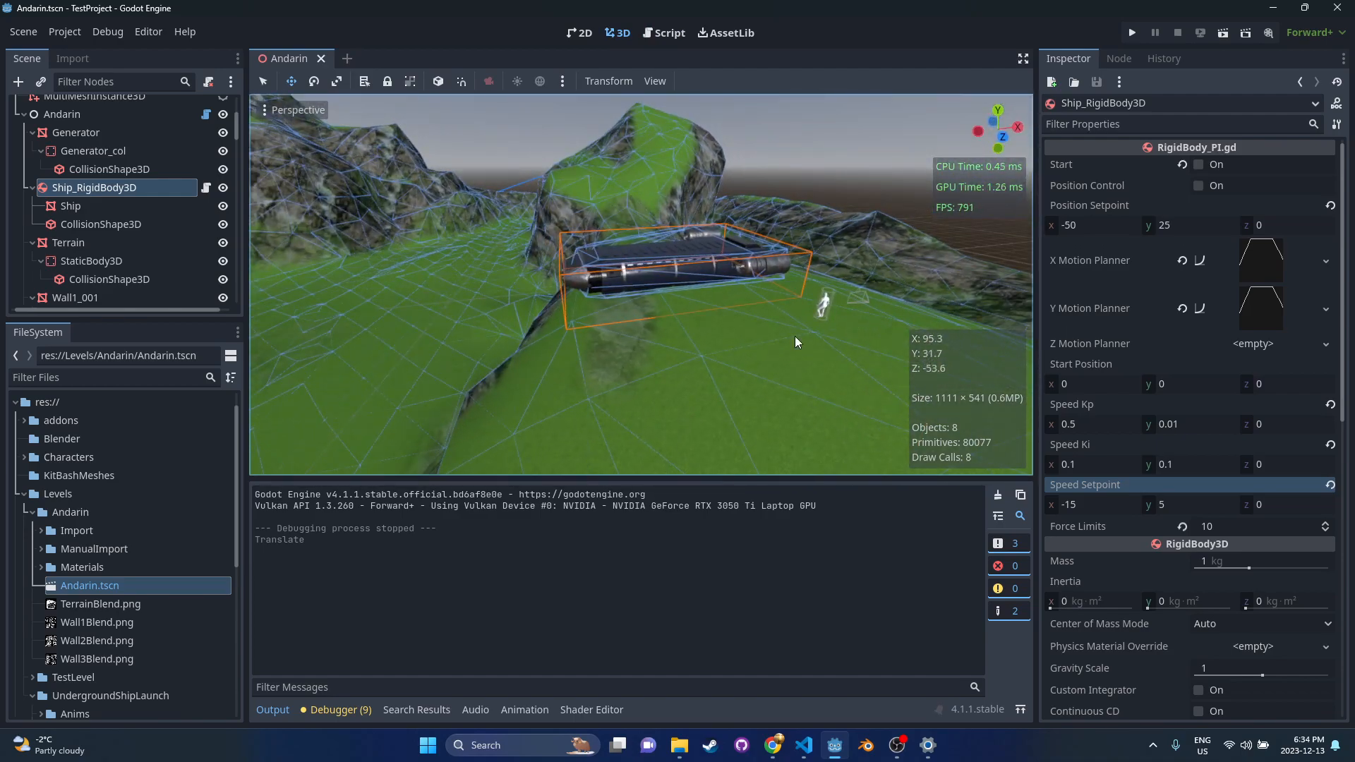
mouse_move(798, 343)
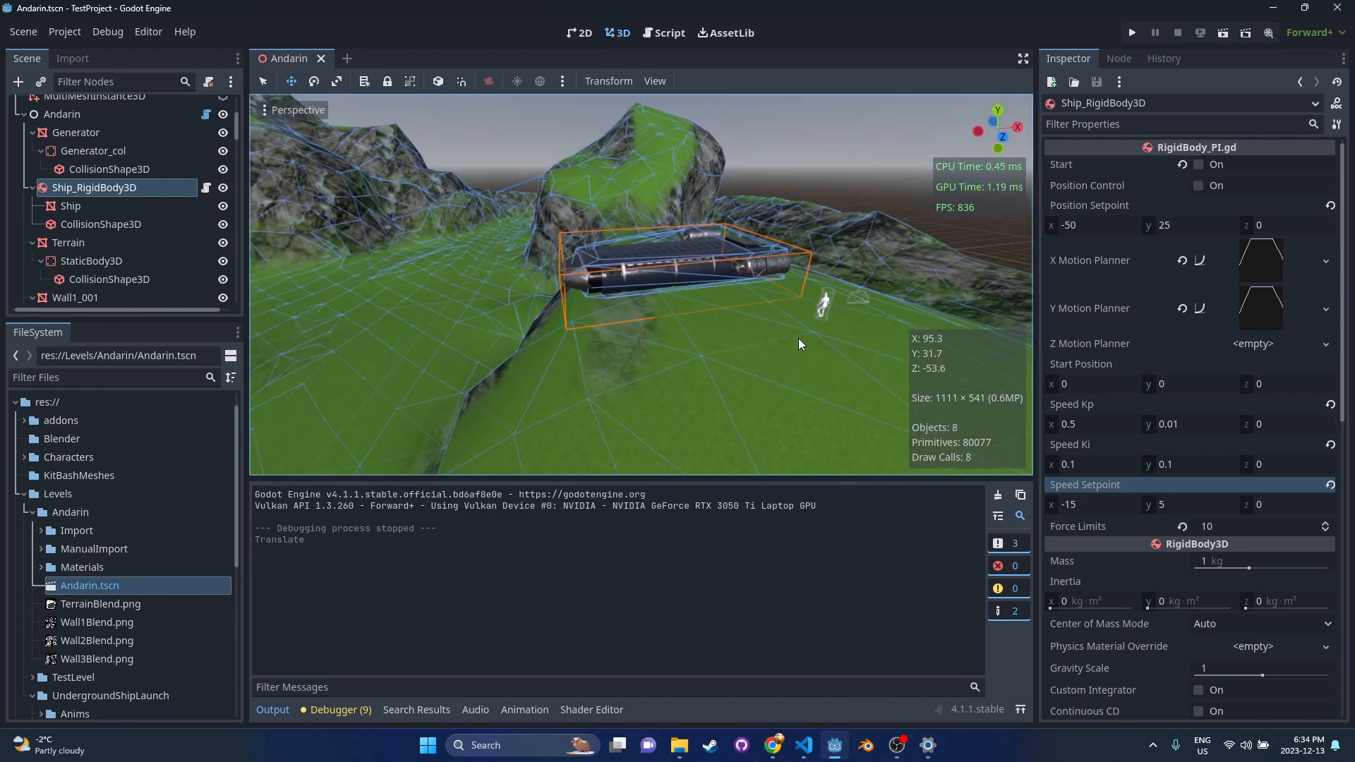